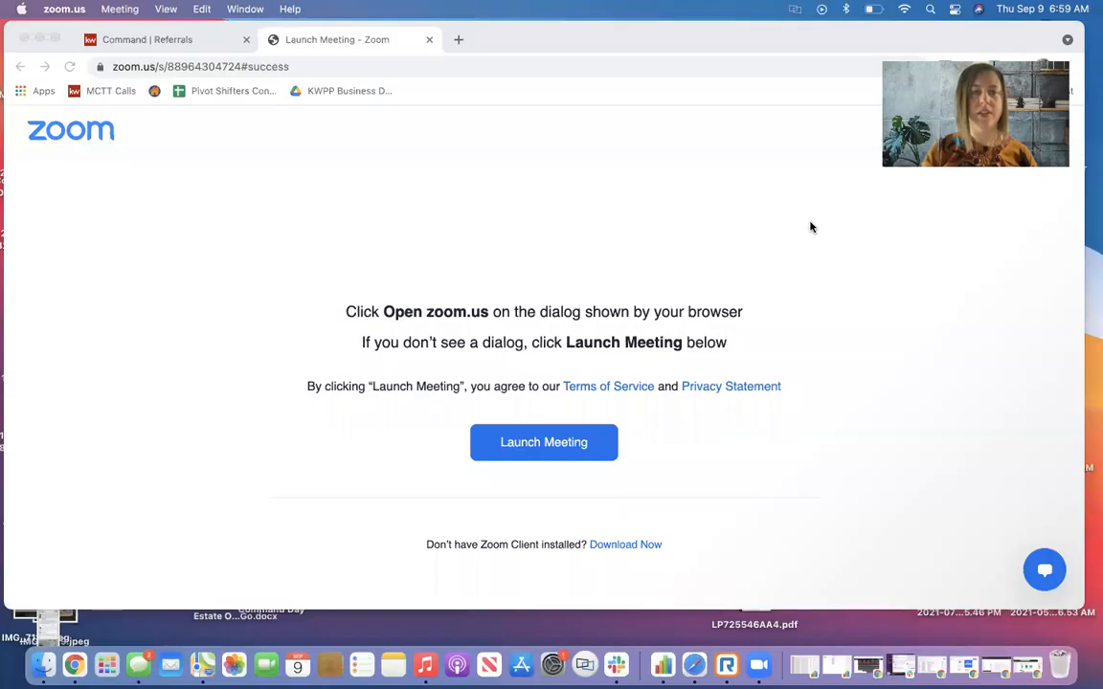
Visit the Home dashboard, then return to the Referrals overview with its 73-member network list
click(148, 39)
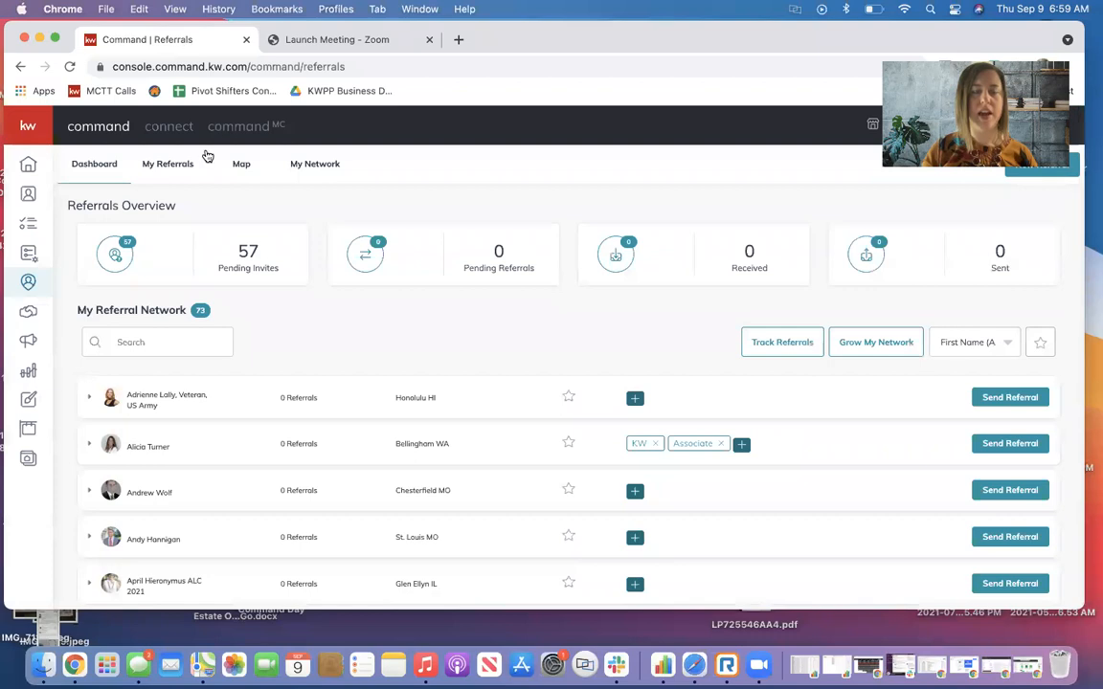
click(29, 164)
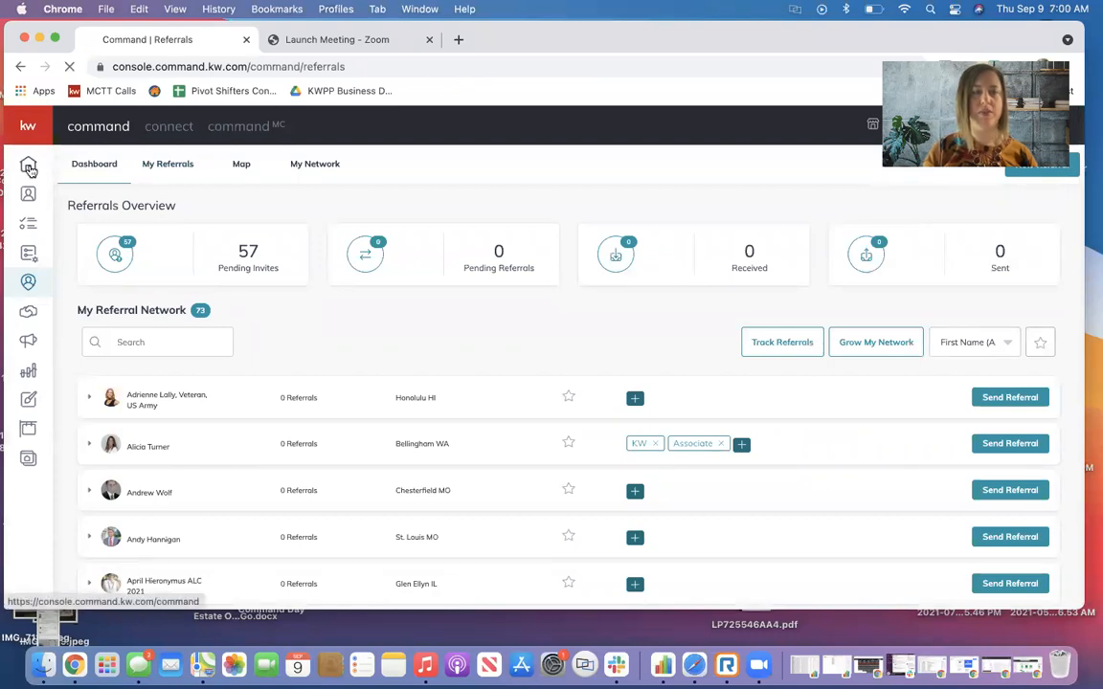
click(28, 166)
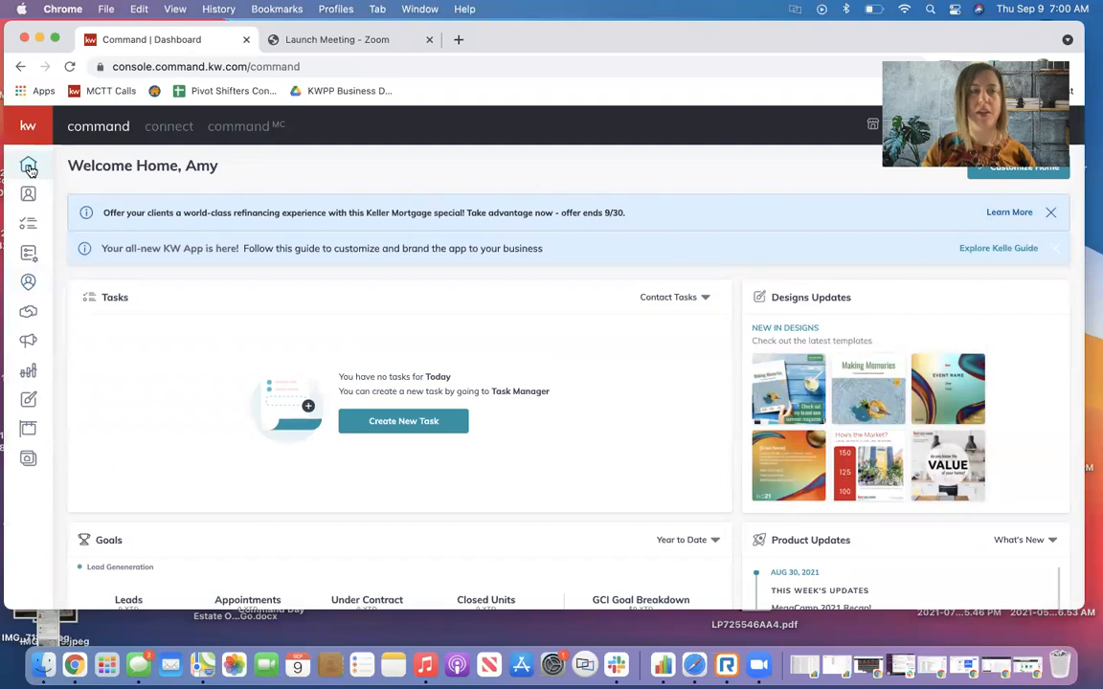
mouse_move(29, 282)
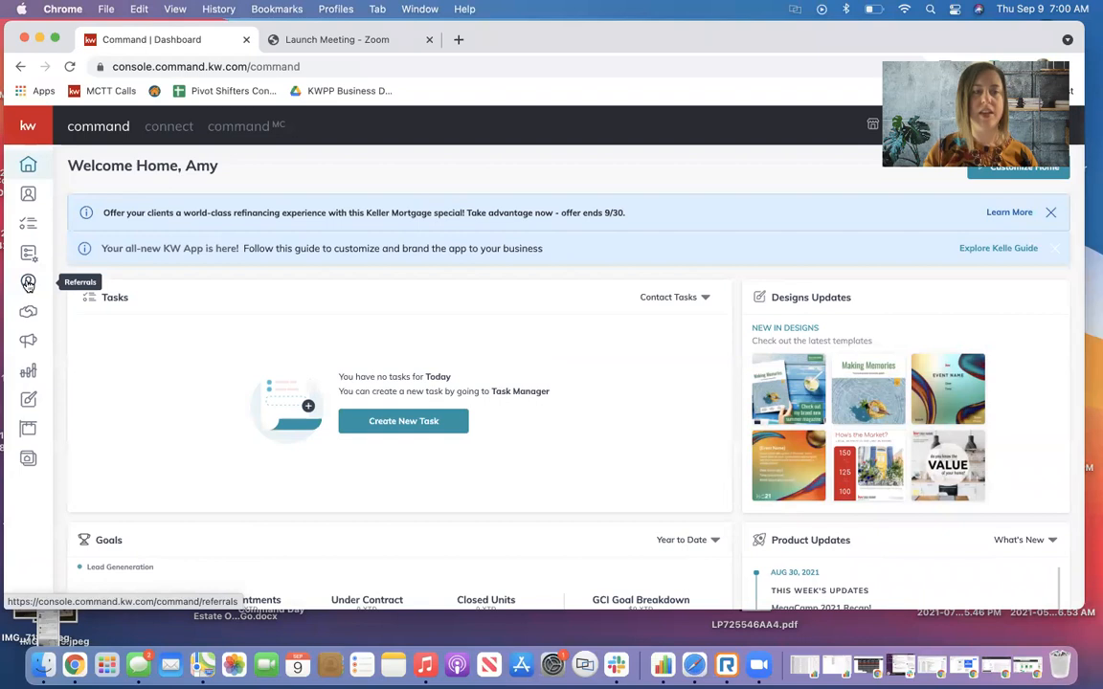
click(28, 281)
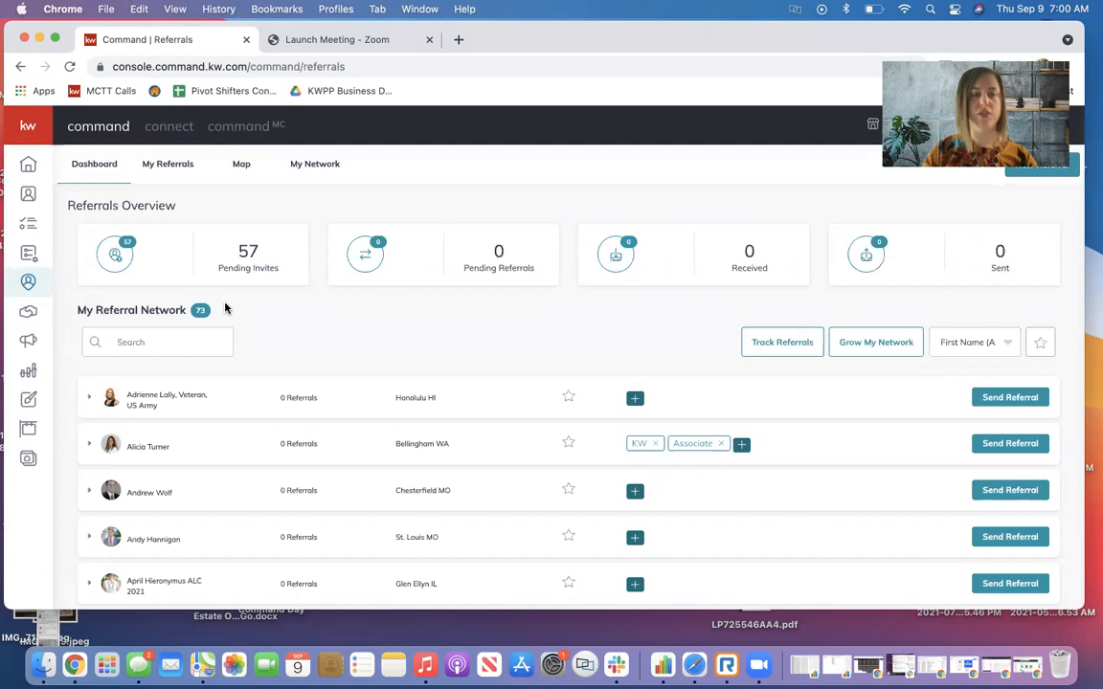
mouse_move(174, 474)
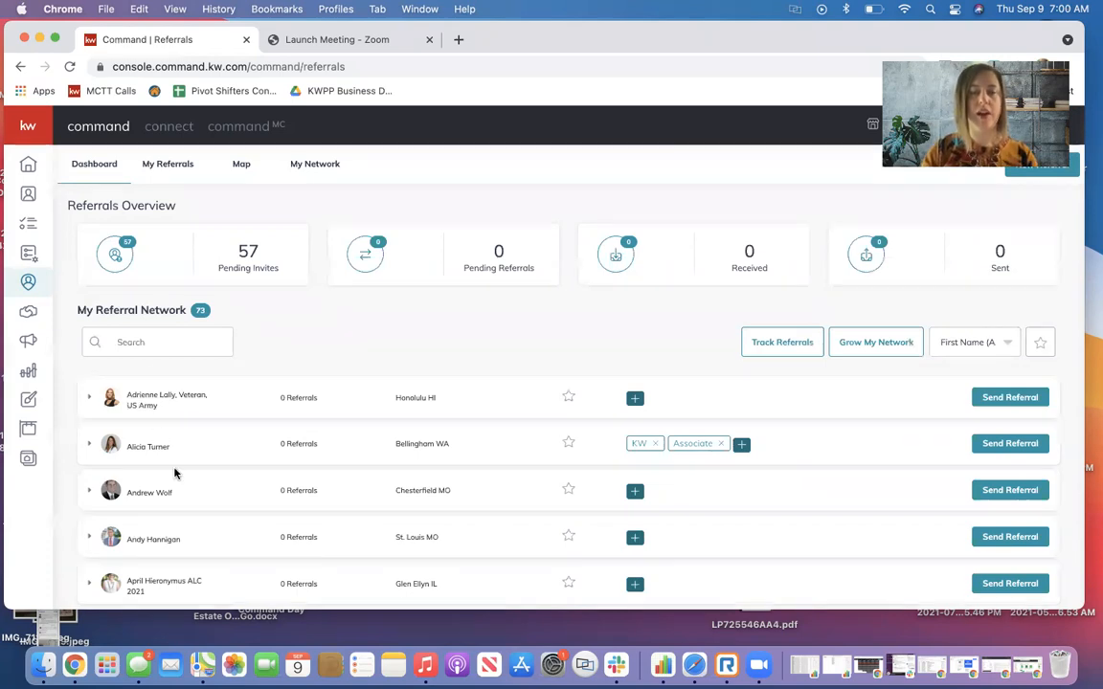
scroll(down, 3)
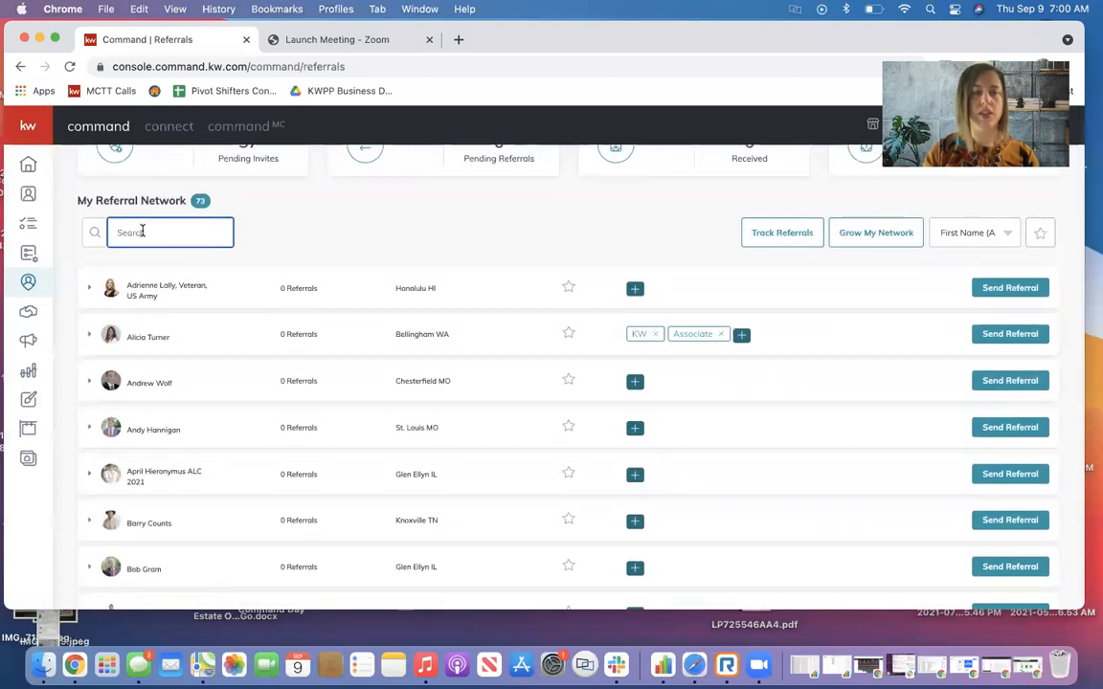
text(marty m)
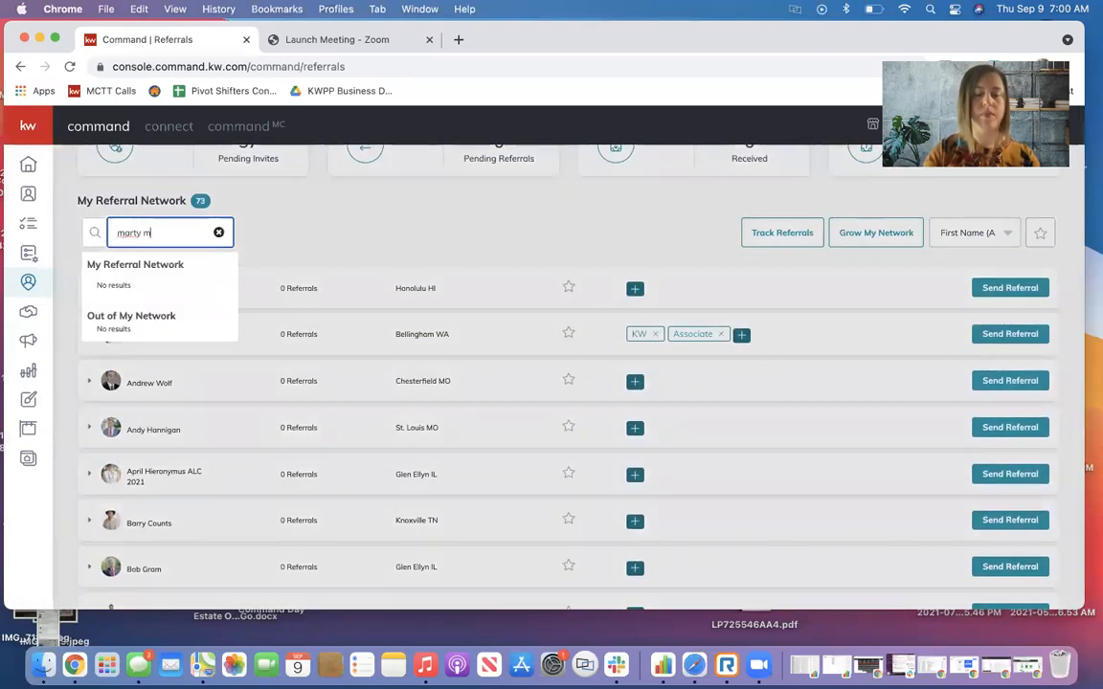
text(iller)
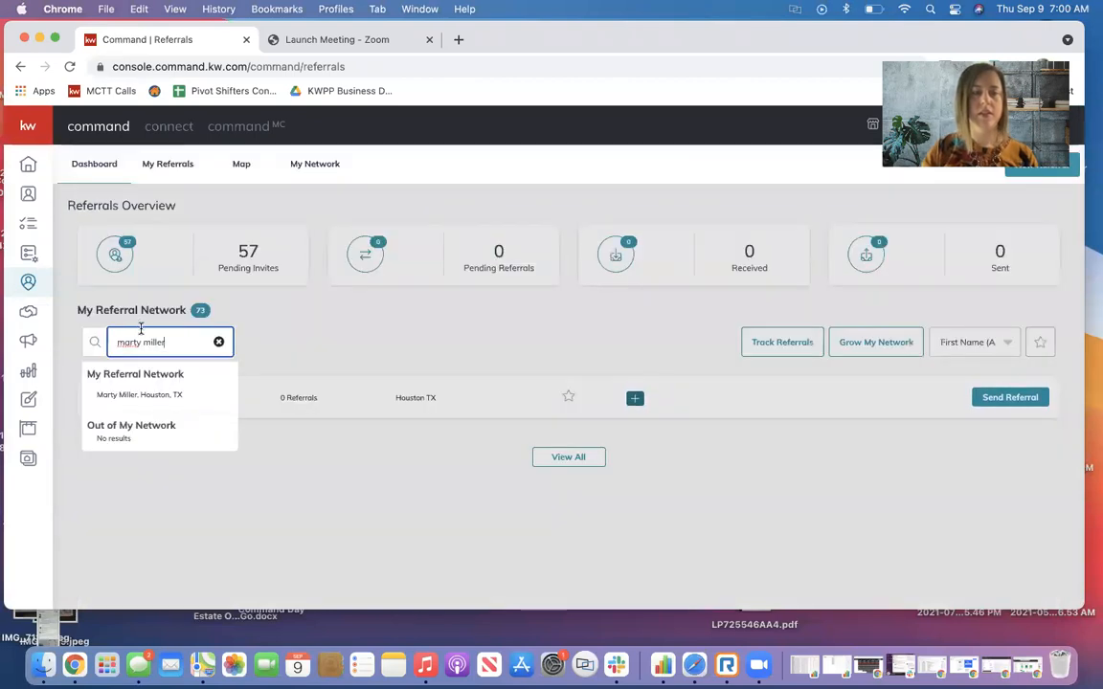
click(138, 387)
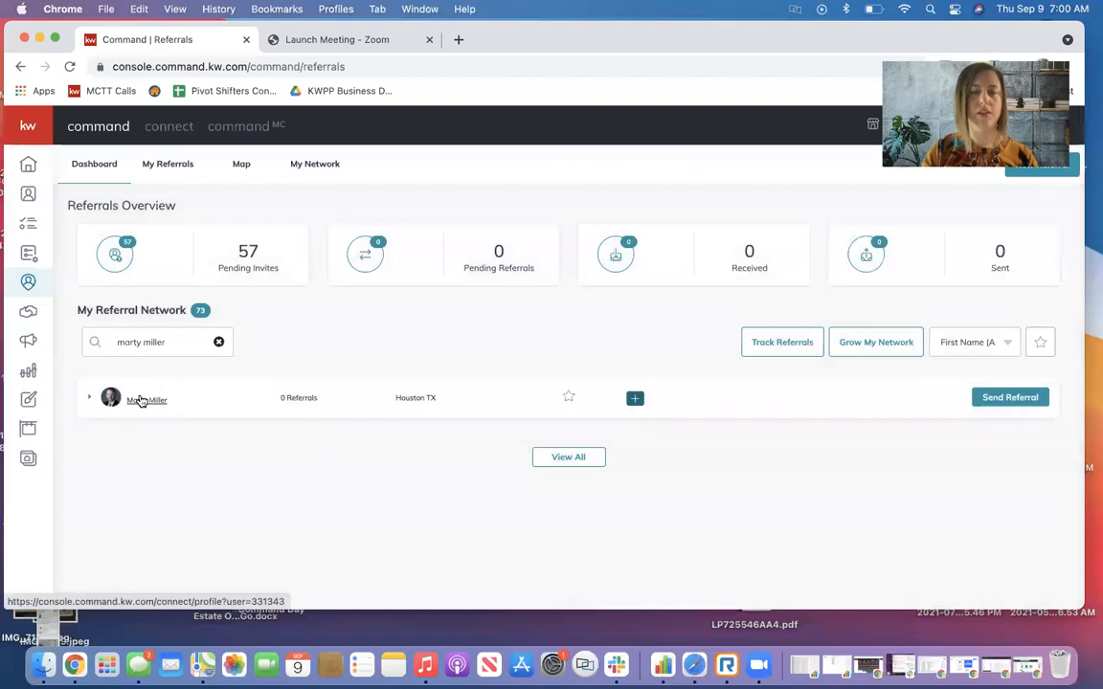
mouse_move(462, 416)
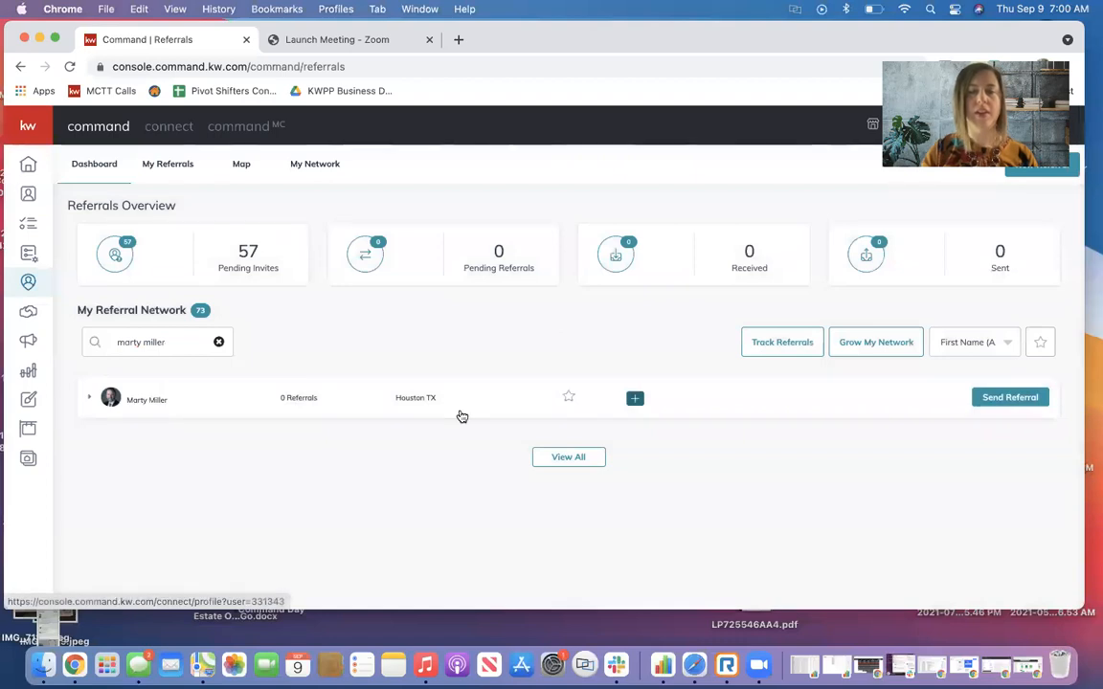
mouse_move(1010, 397)
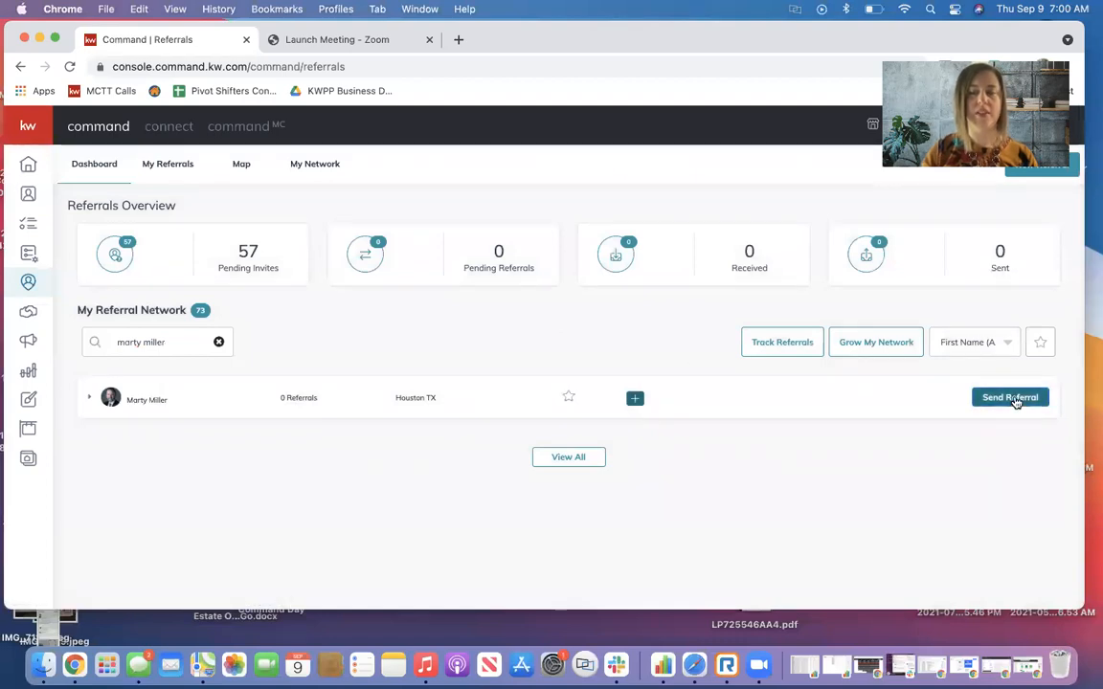
click(1009, 397)
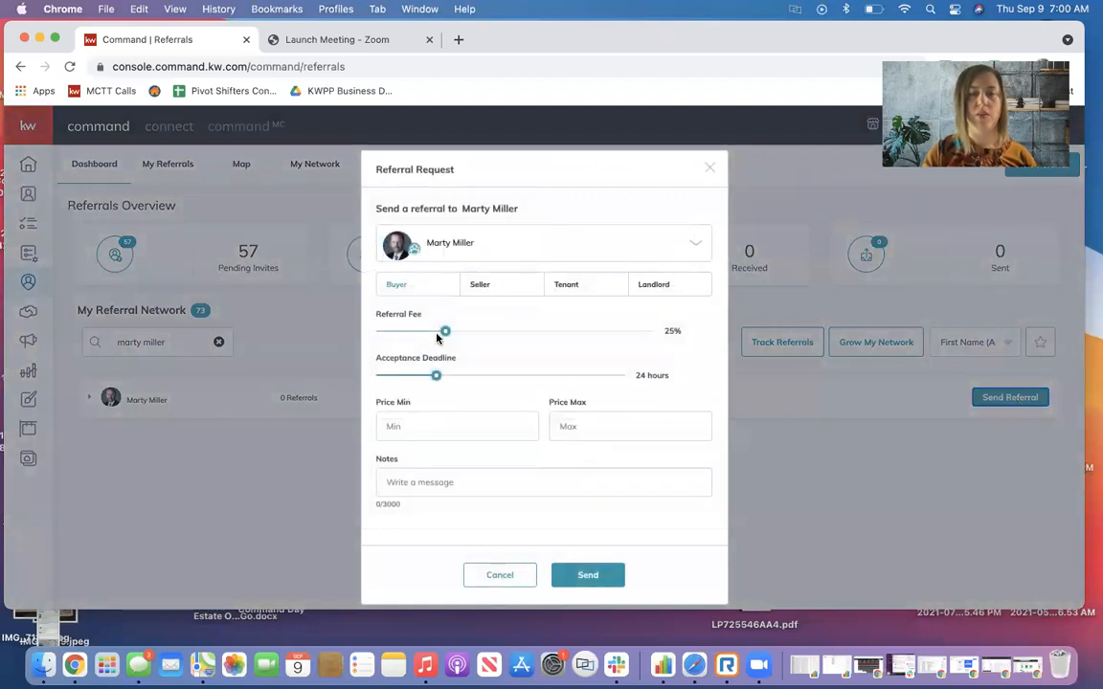
drag(445, 332, 536, 331)
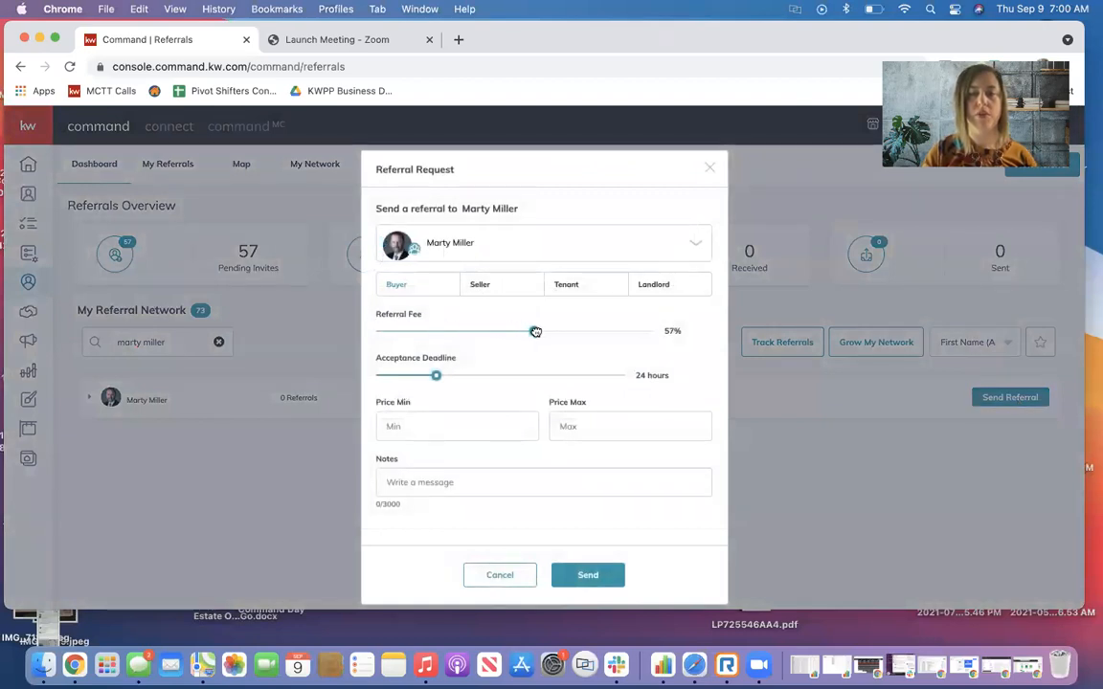
drag(535, 332, 430, 335)
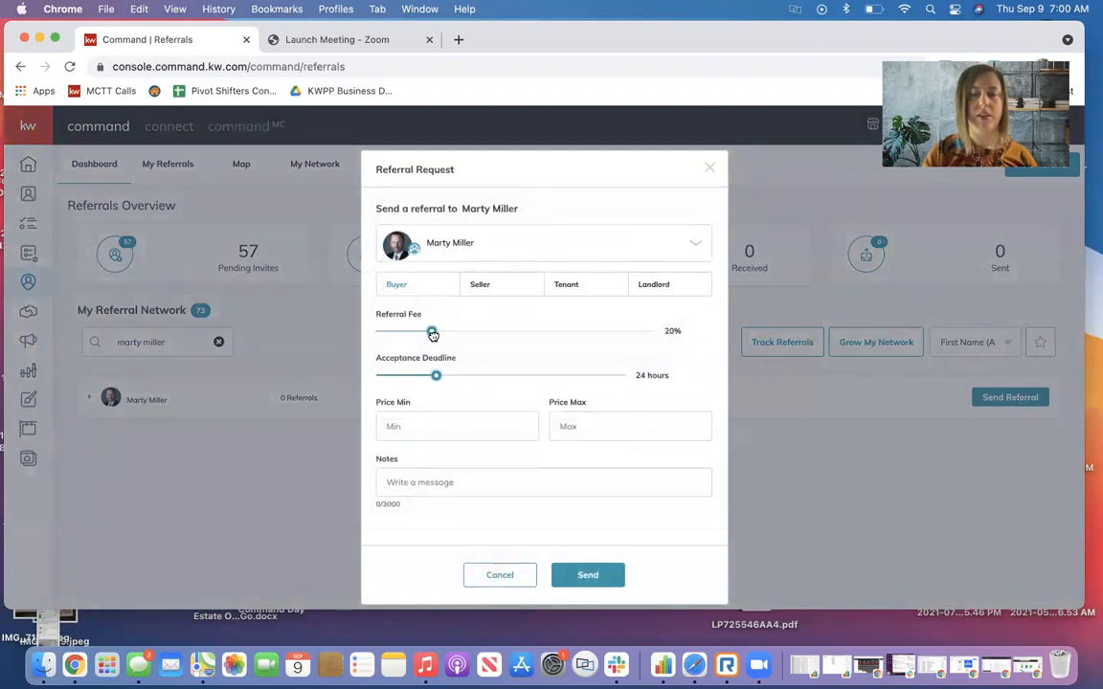
mouse_move(471, 400)
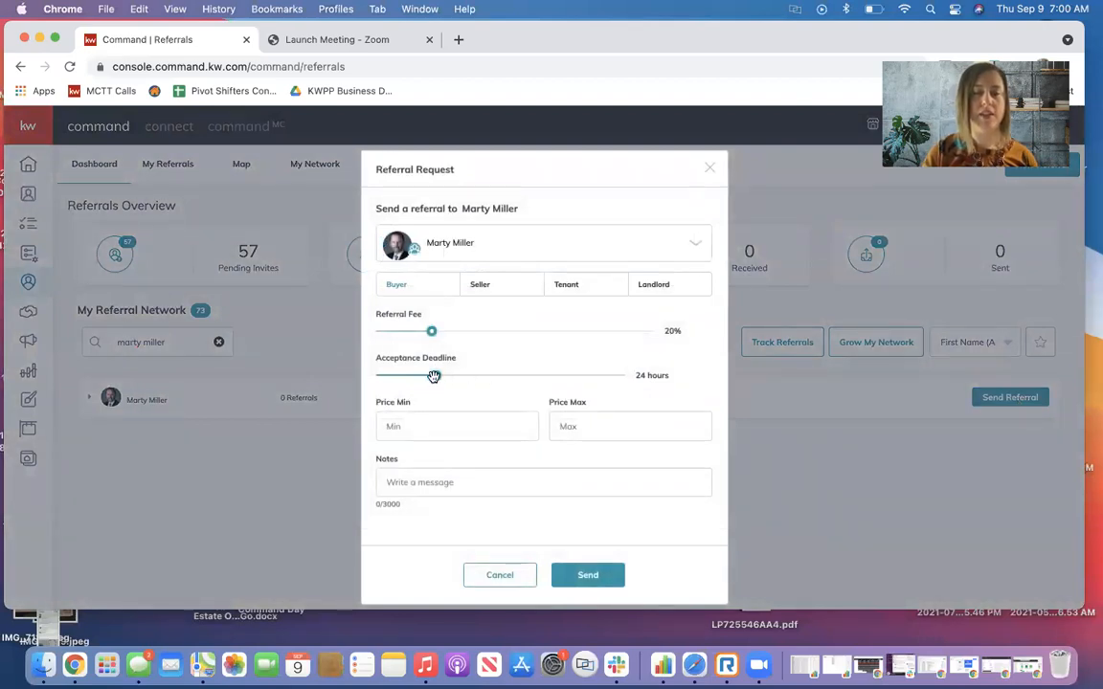
Adjust the acceptance deadline slider, settling on 43 hours
drag(434, 375, 442, 375)
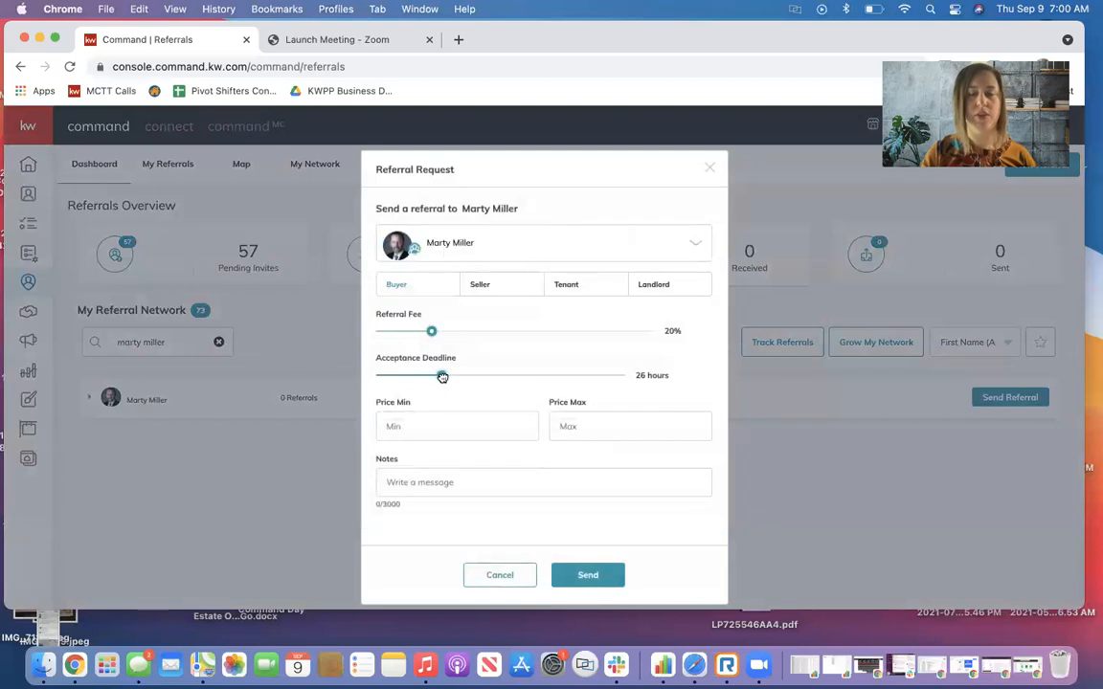
drag(442, 375, 625, 375)
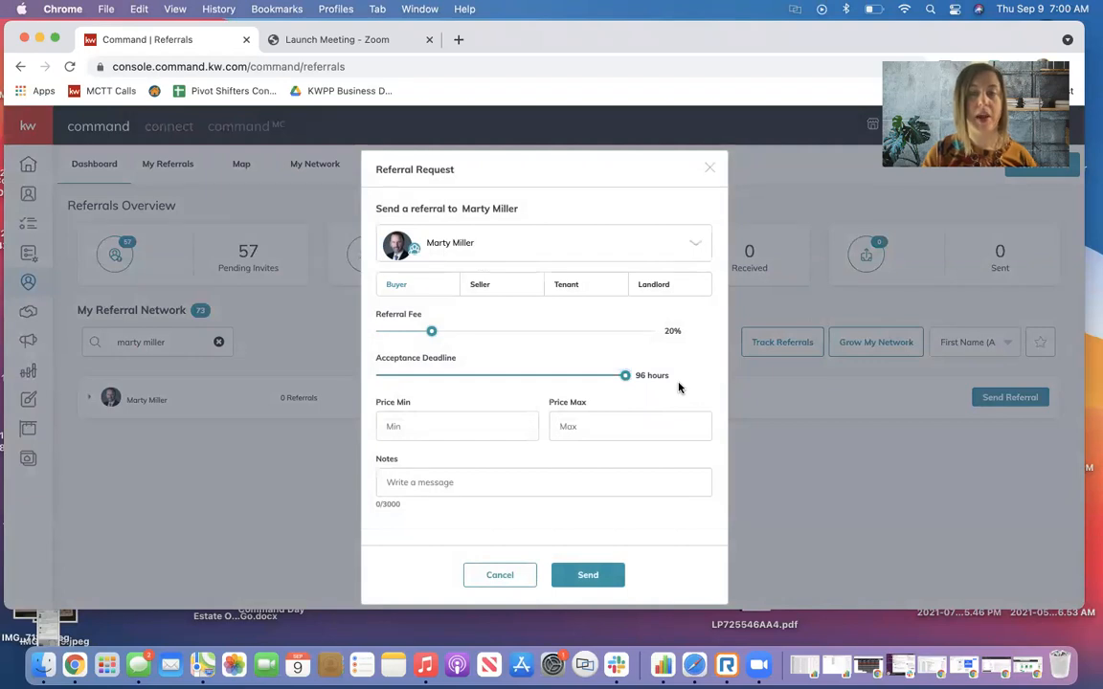
drag(625, 375, 437, 375)
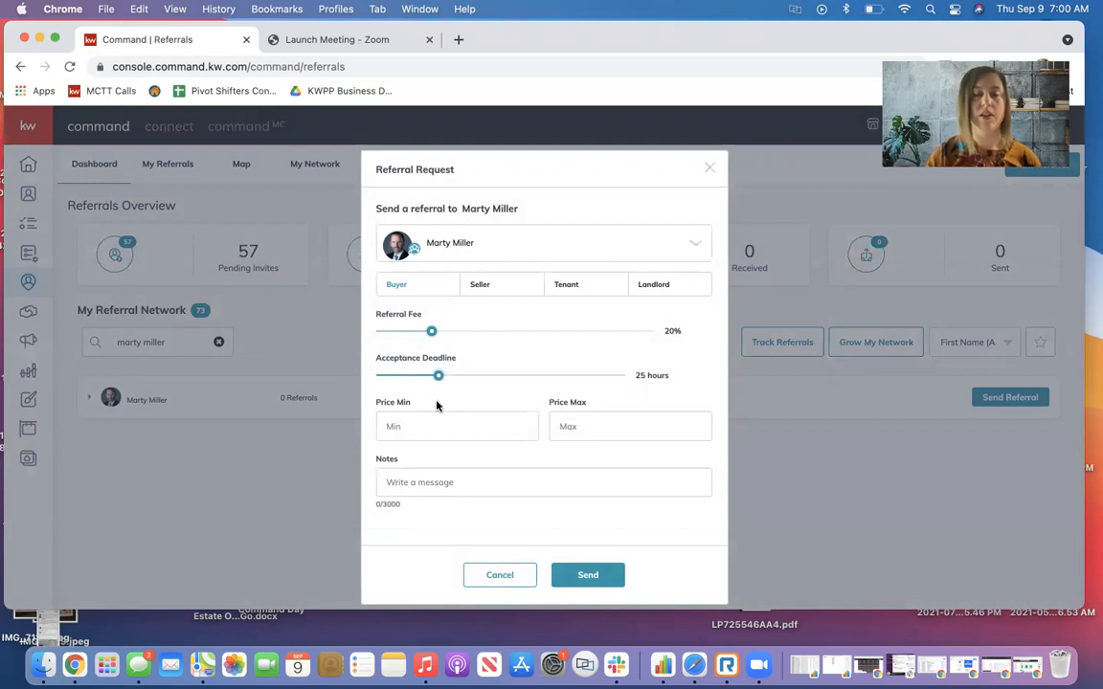
drag(437, 376, 398, 337)
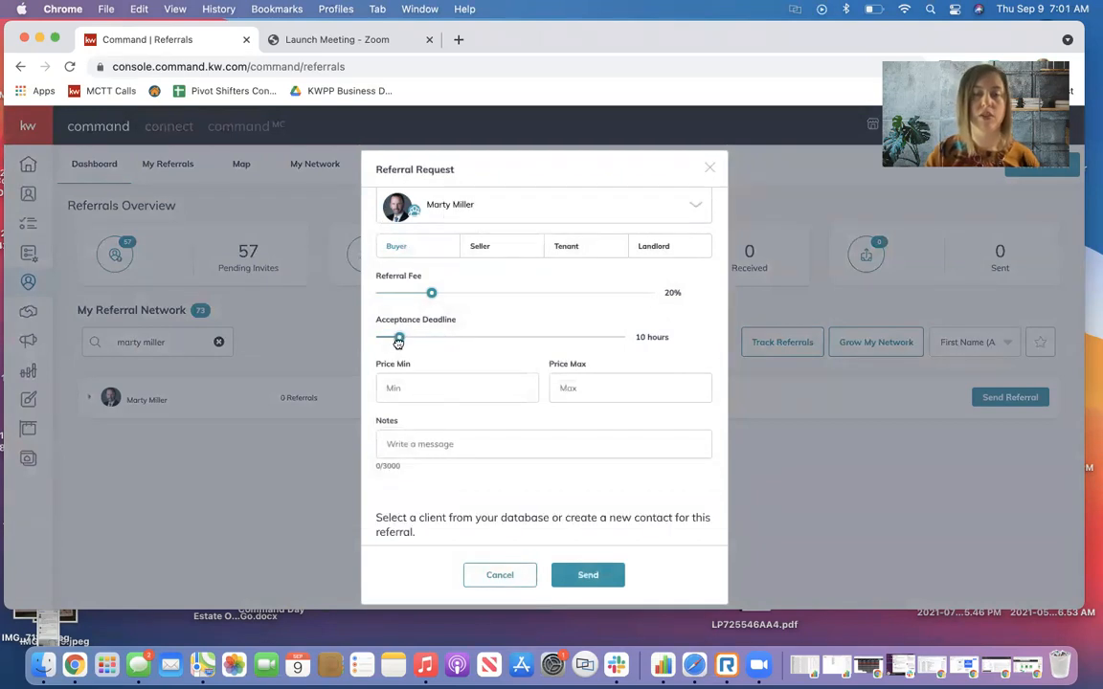
drag(398, 337, 384, 337)
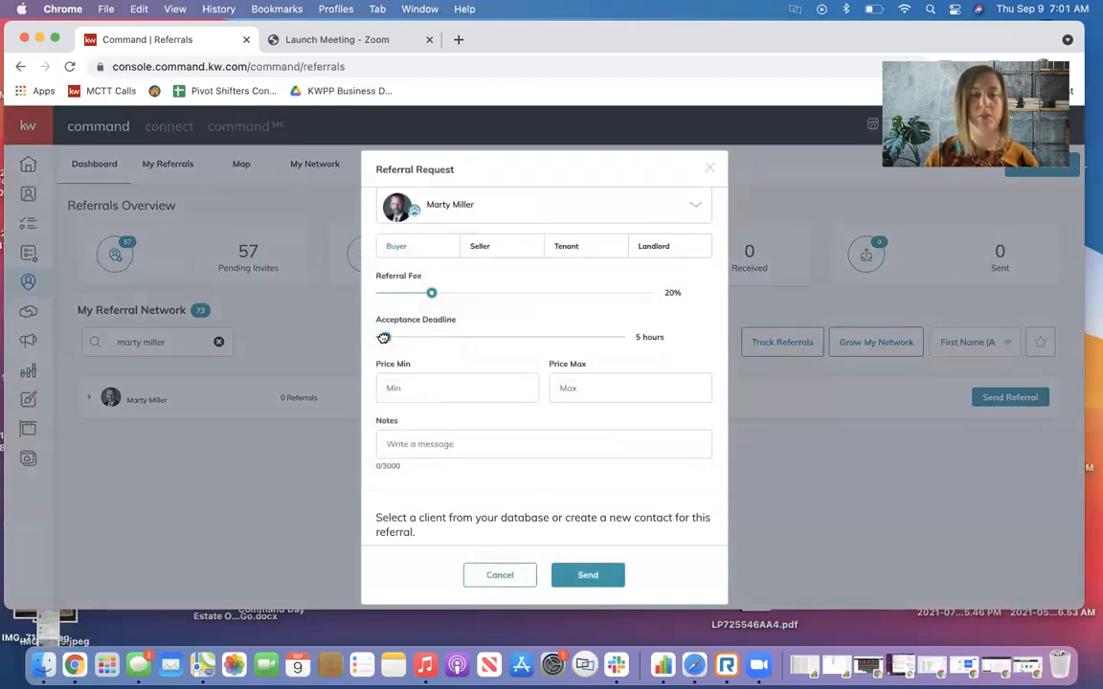
drag(383, 336, 483, 336)
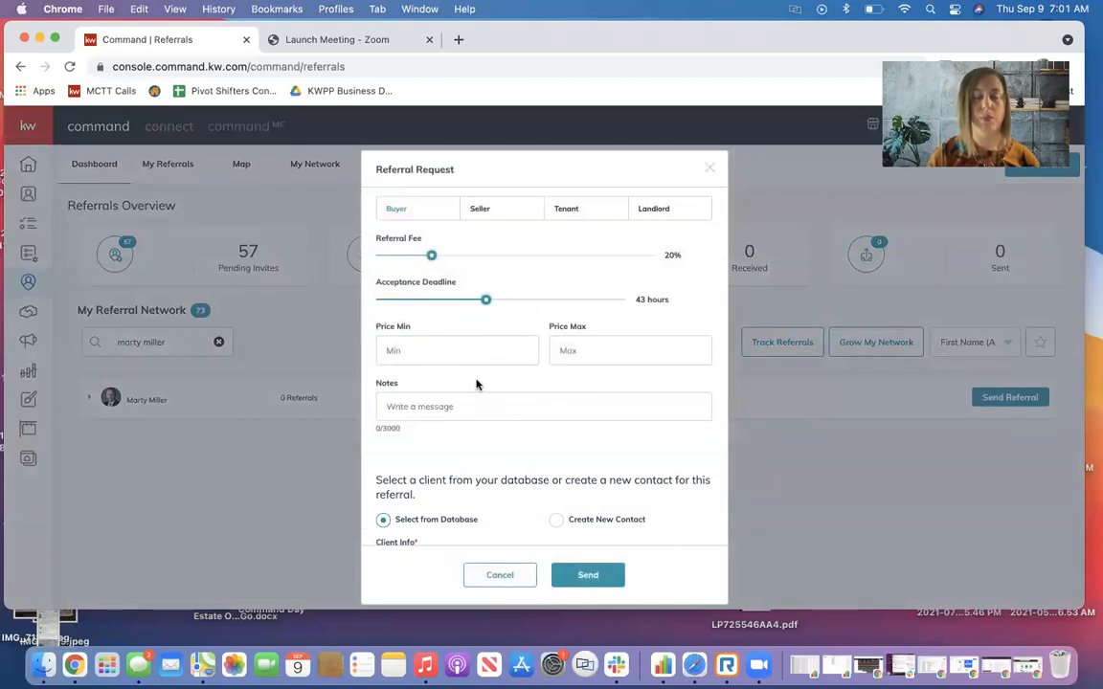
Switch the referred client option from new contact to Select from Database
scroll(down, 3)
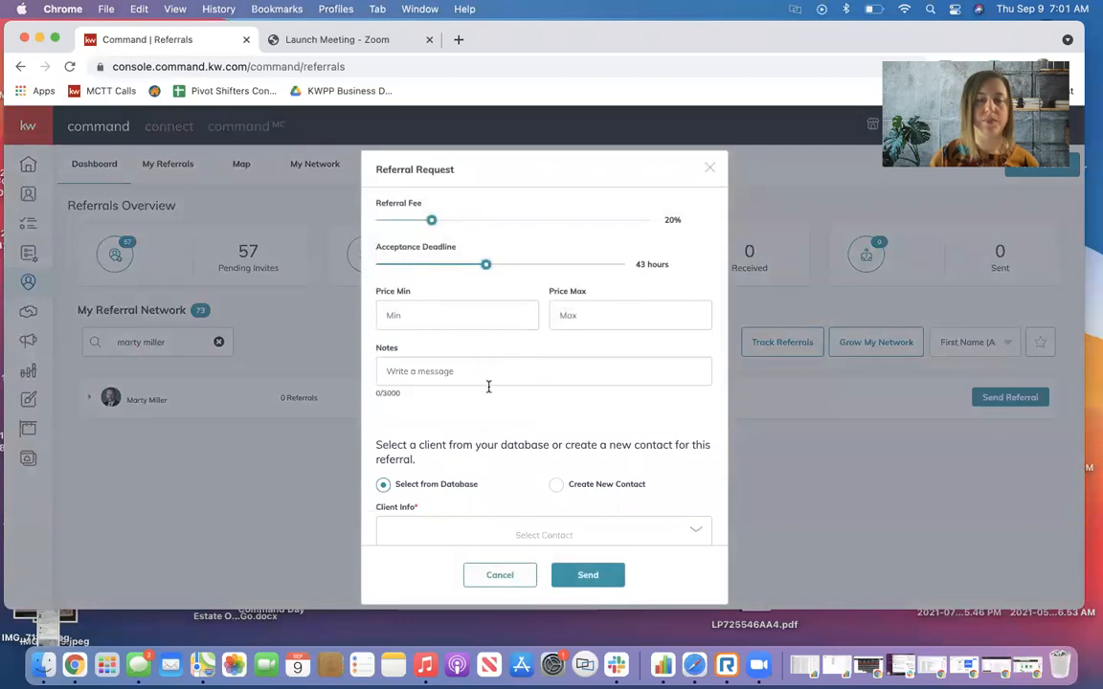
scroll(down, 3)
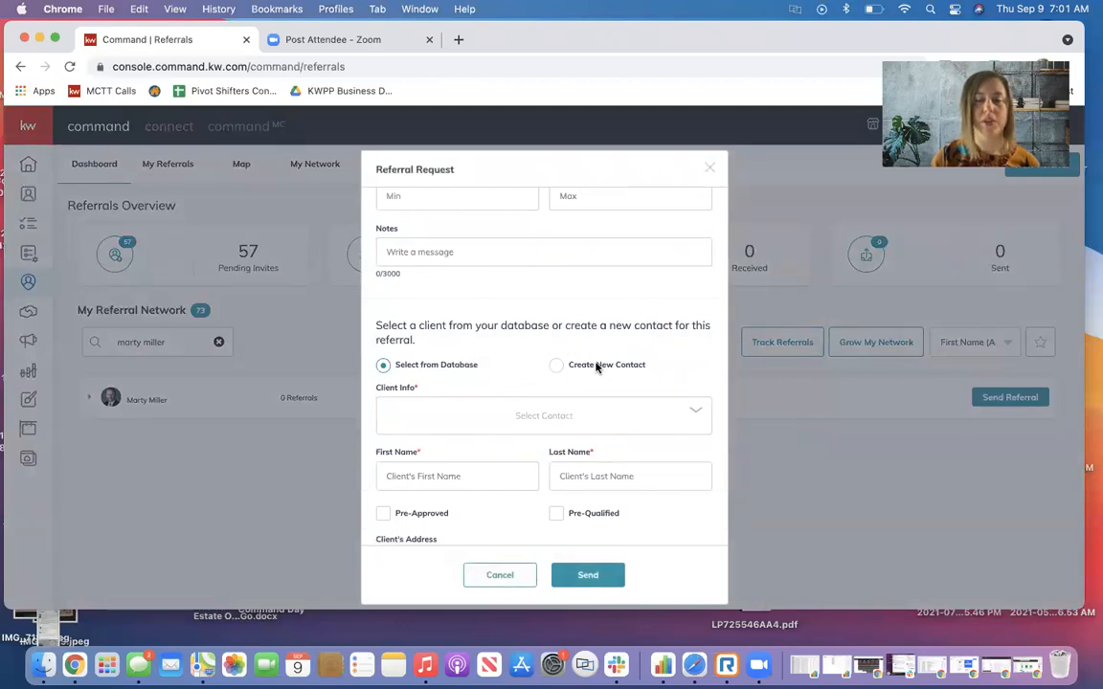
click(556, 365)
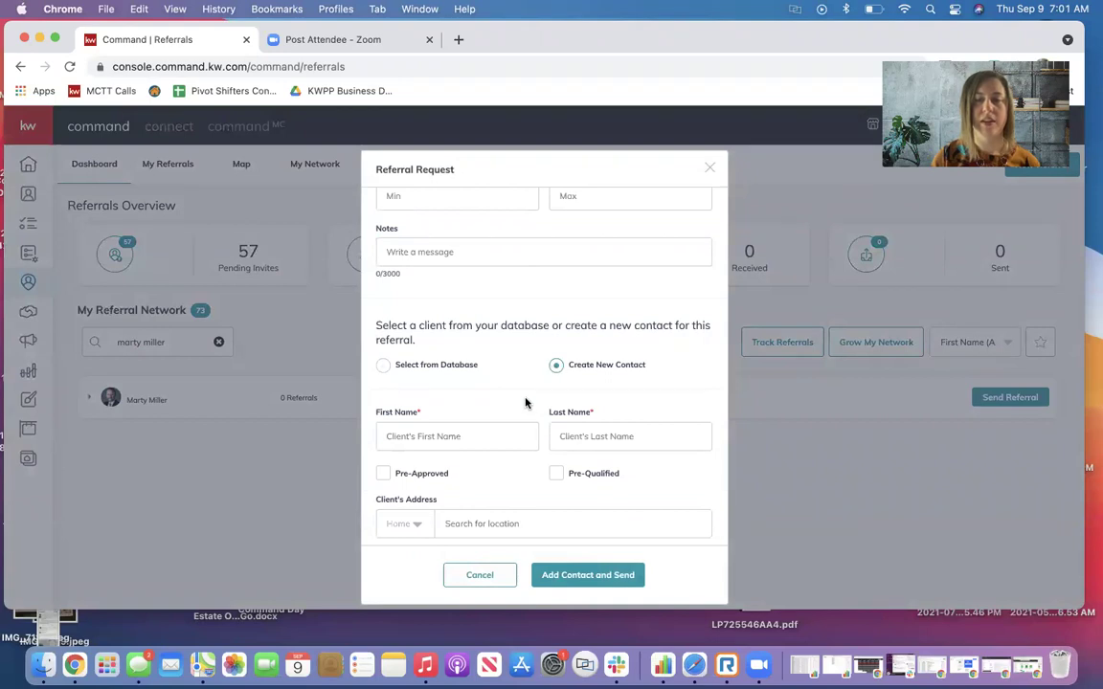
scroll(down, 3)
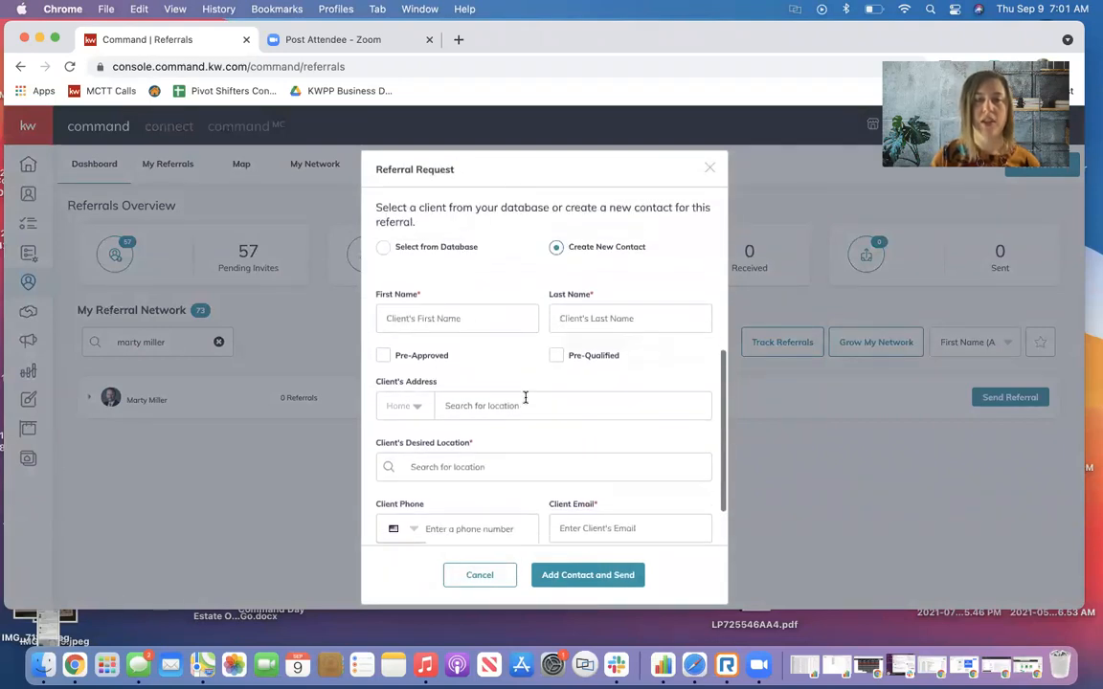
scroll(up, 3)
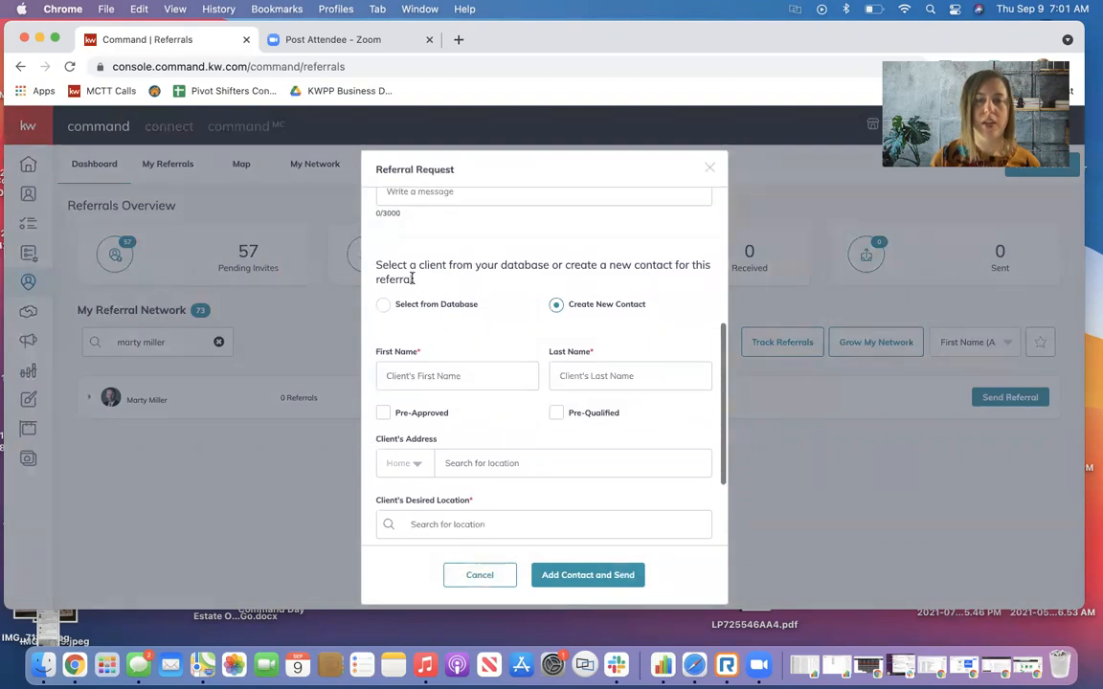
click(383, 304)
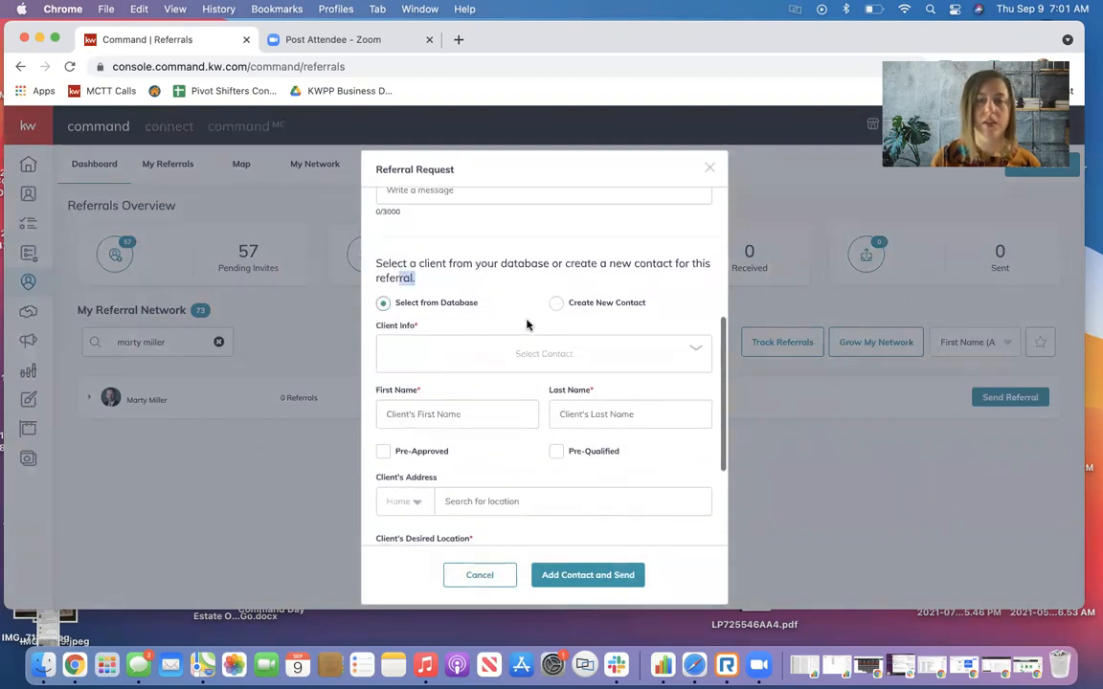
Review the client details fields: empty name, location, email, and timeline 9/10/2021
scroll(up, 3)
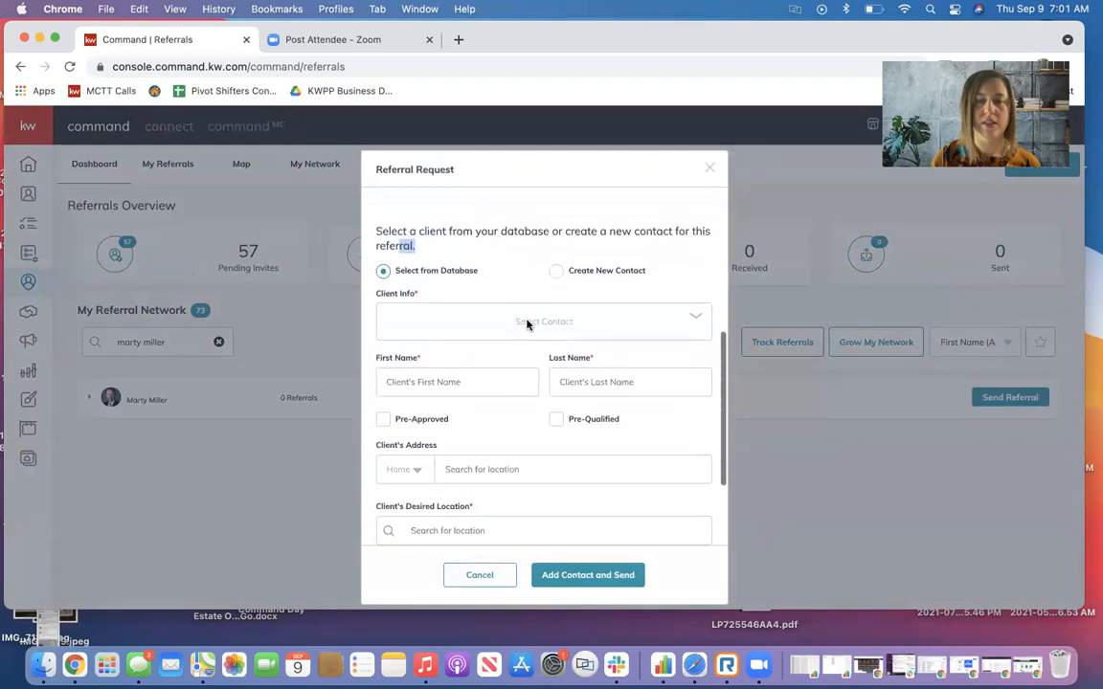
scroll(up, 3)
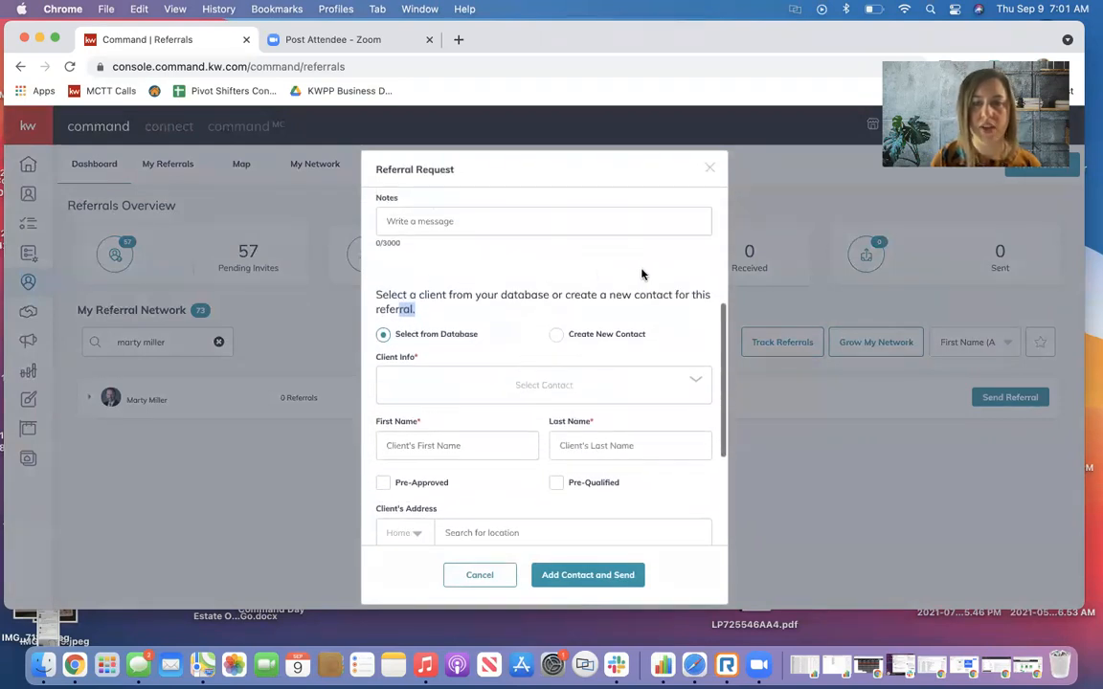
mouse_move(500, 297)
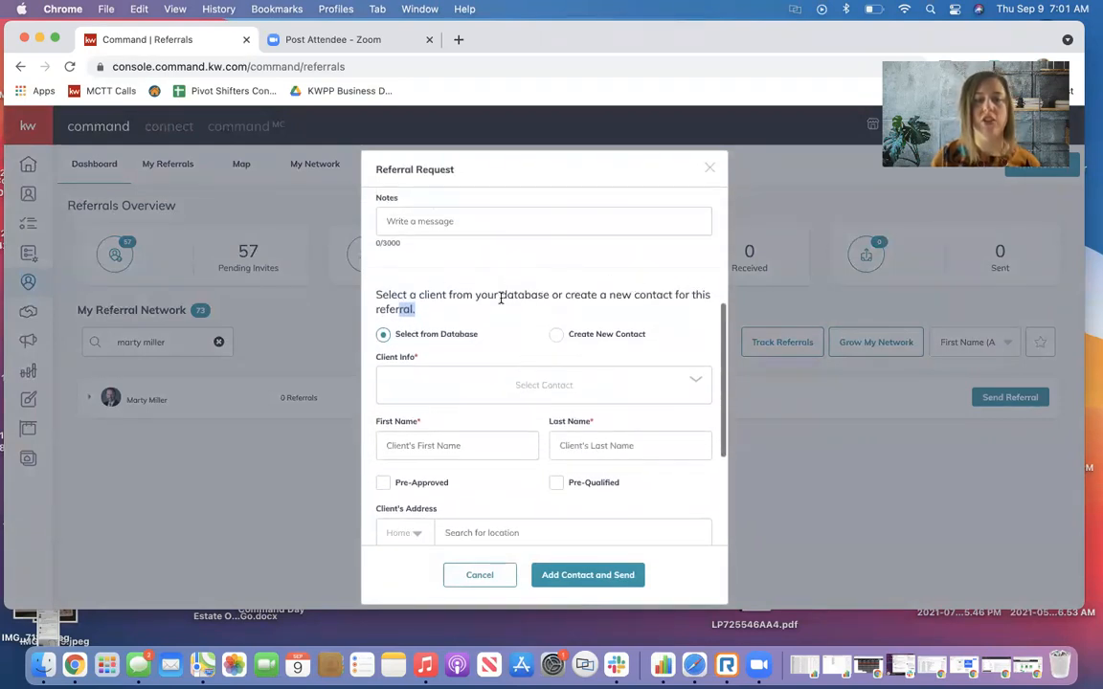
scroll(down, 3)
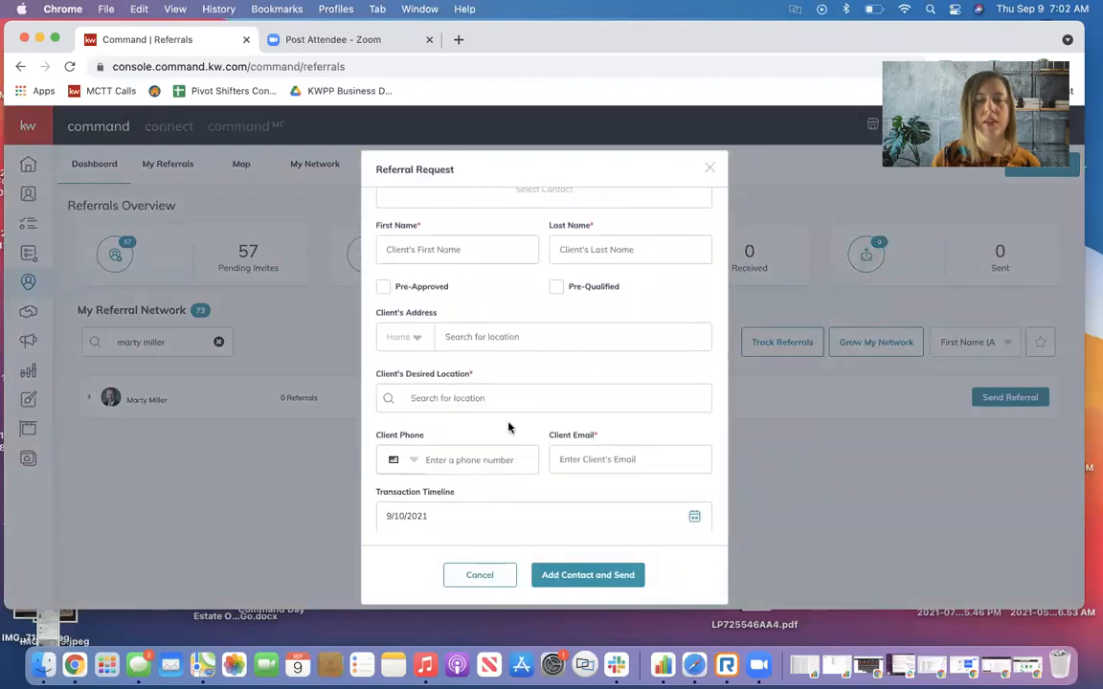
scroll(up, 3)
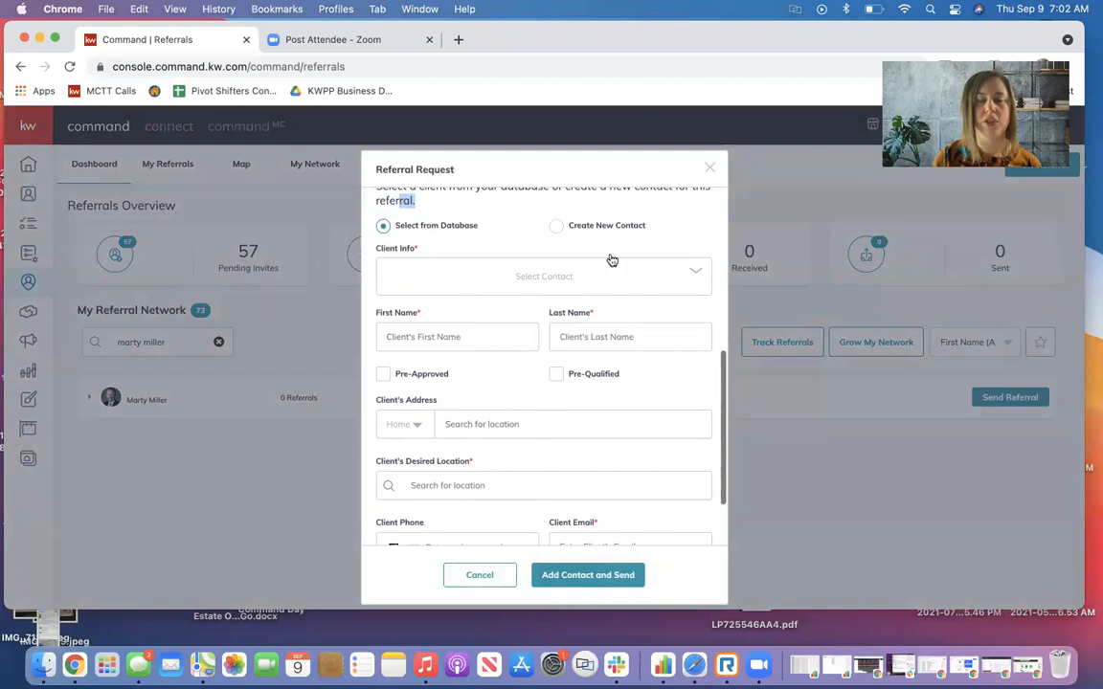
mouse_move(609, 308)
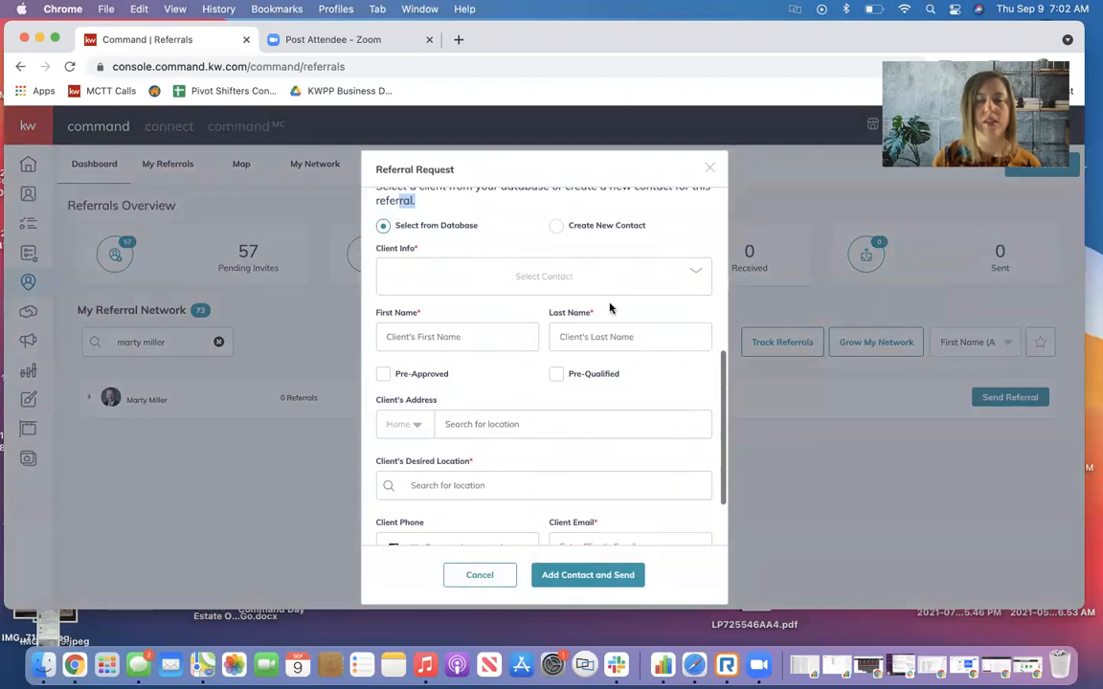
scroll(up, 3)
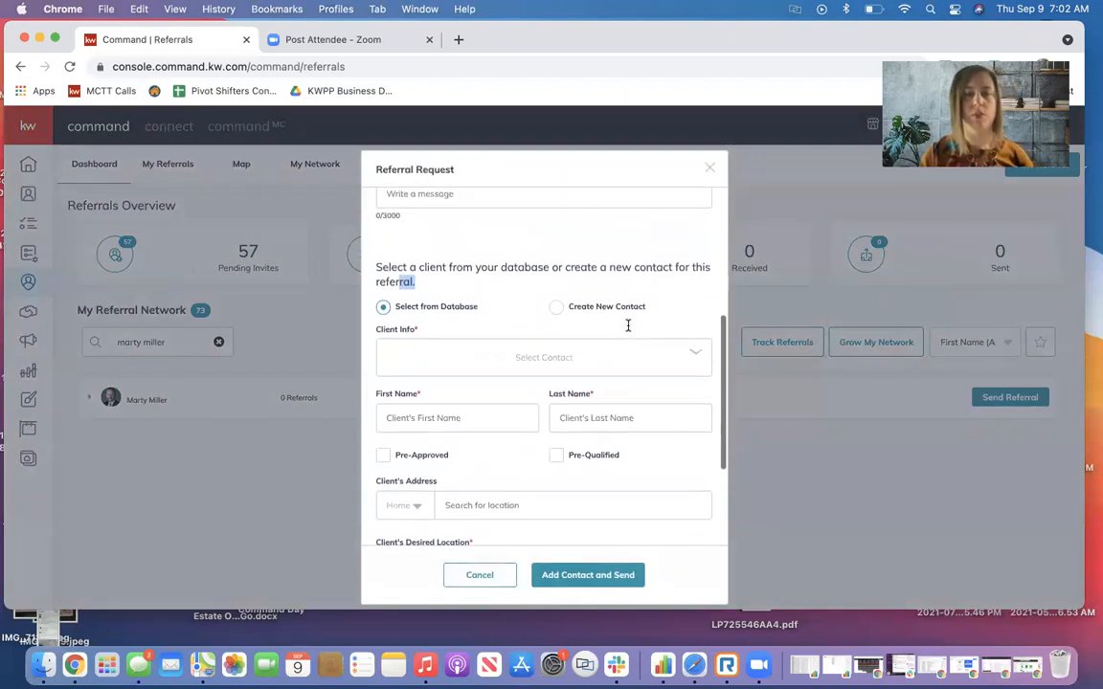
scroll(down, 3)
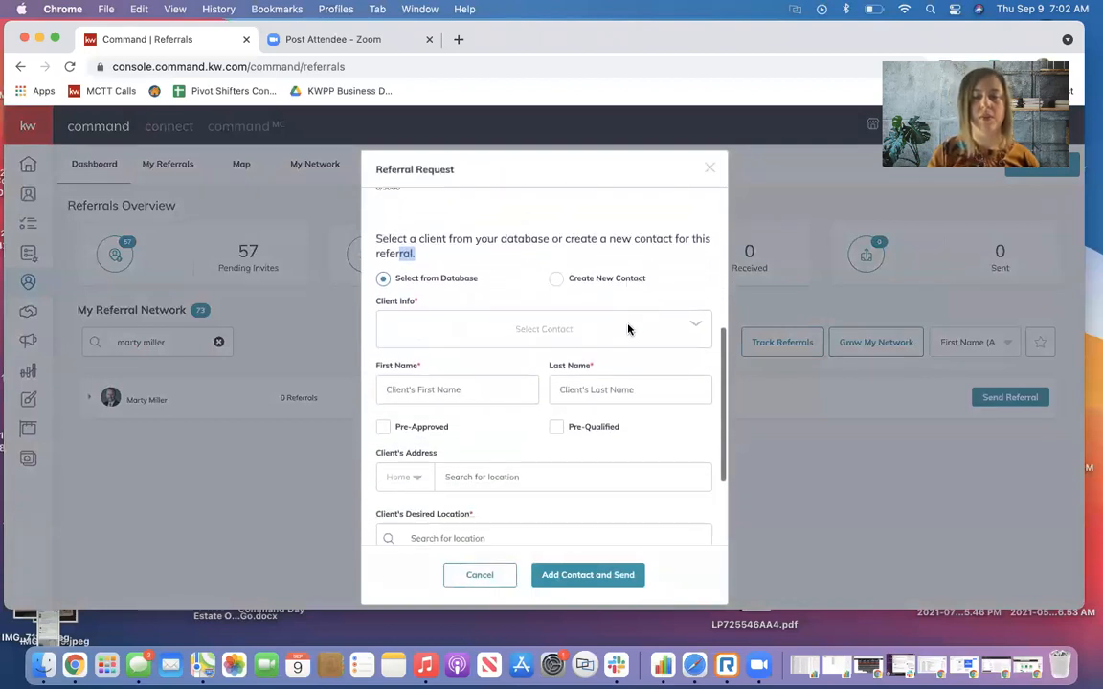
scroll(down, 3)
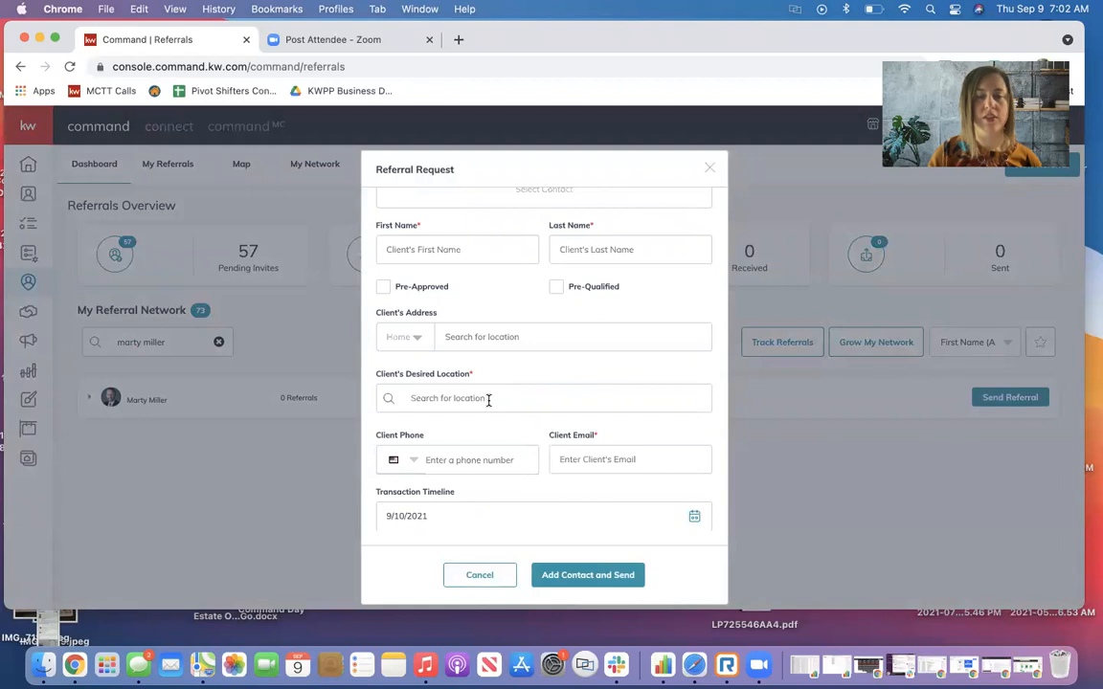
mouse_move(492, 446)
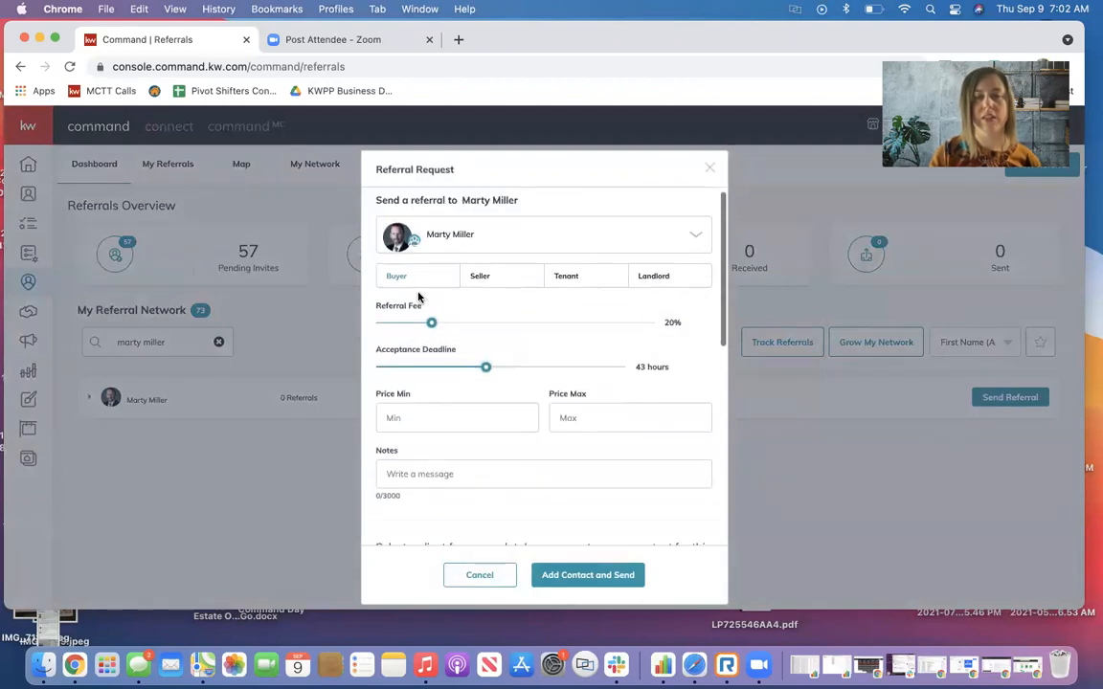
scroll(down, 3)
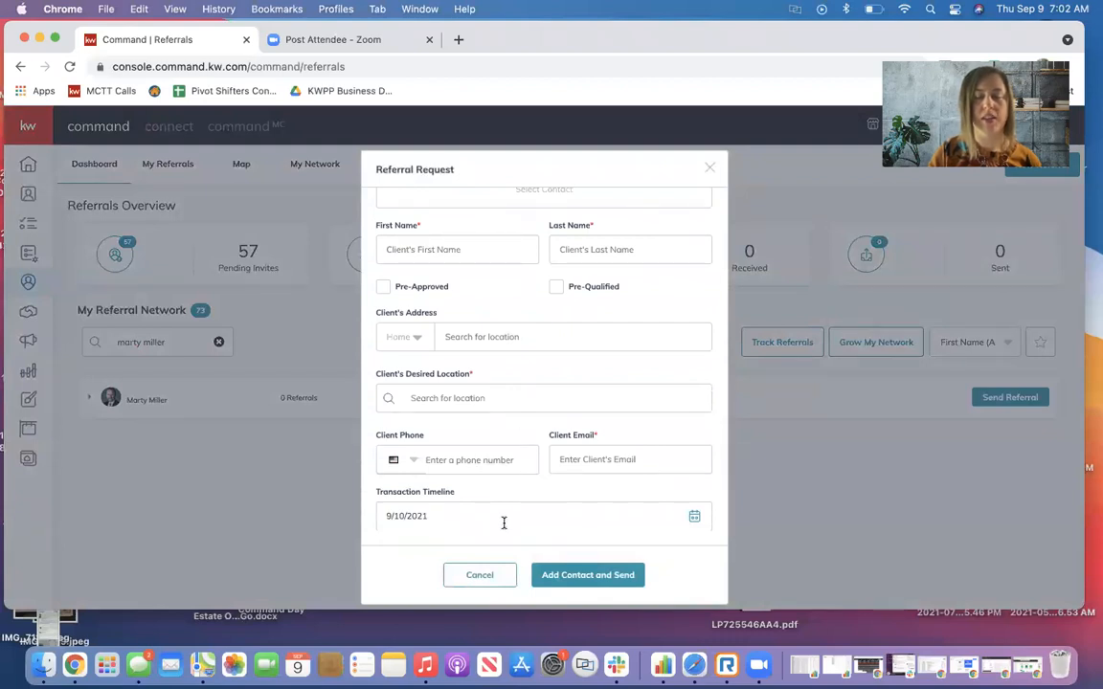
mouse_move(531, 549)
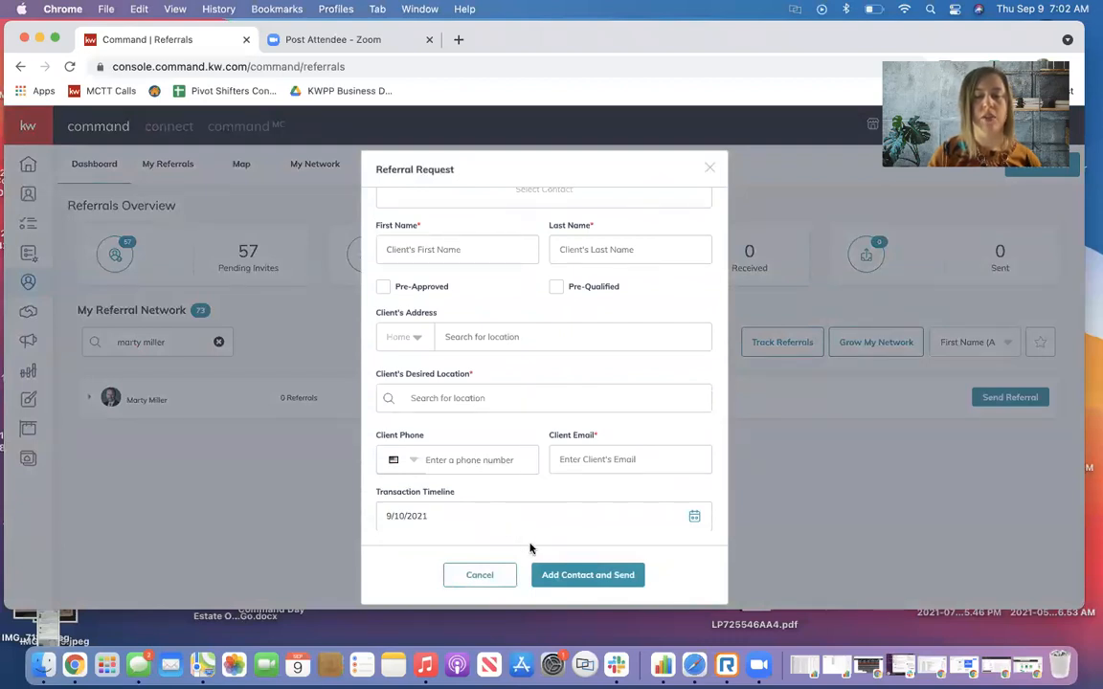
mouse_move(587, 574)
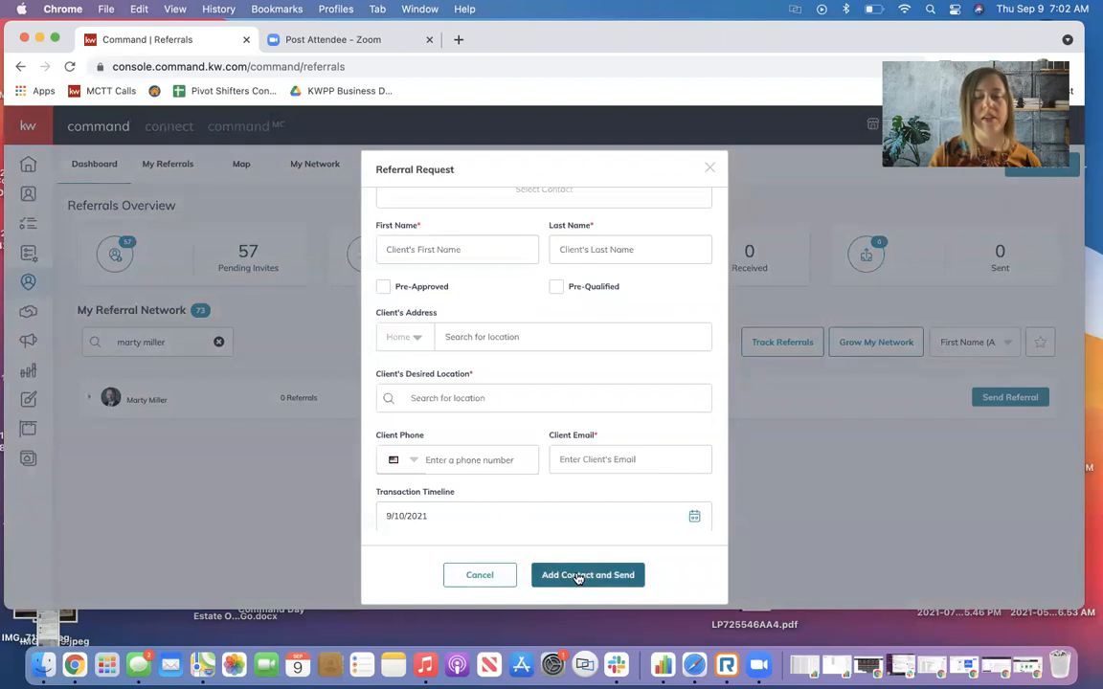
scroll(up, 3)
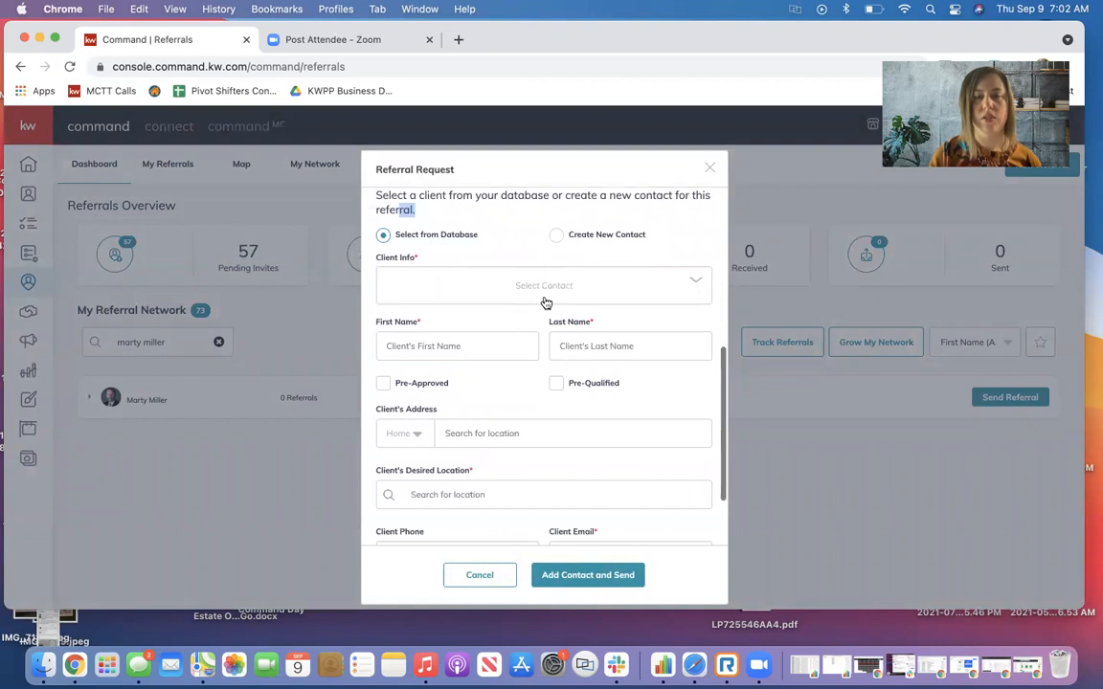
scroll(down, 3)
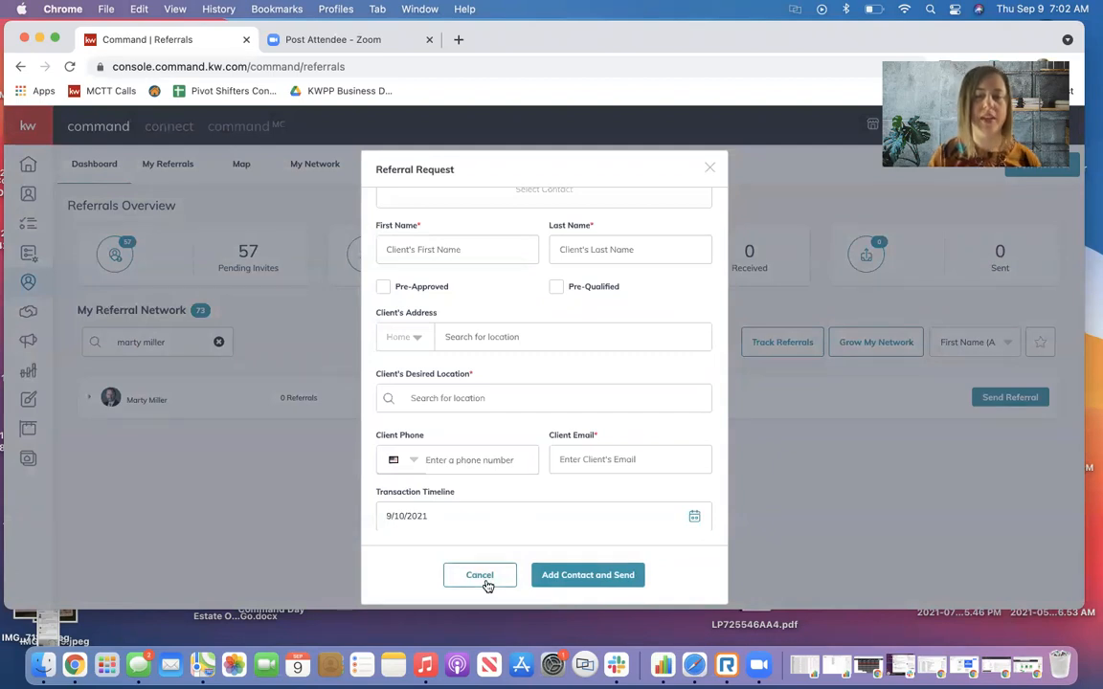
Cancel the referral request without sending it
click(479, 574)
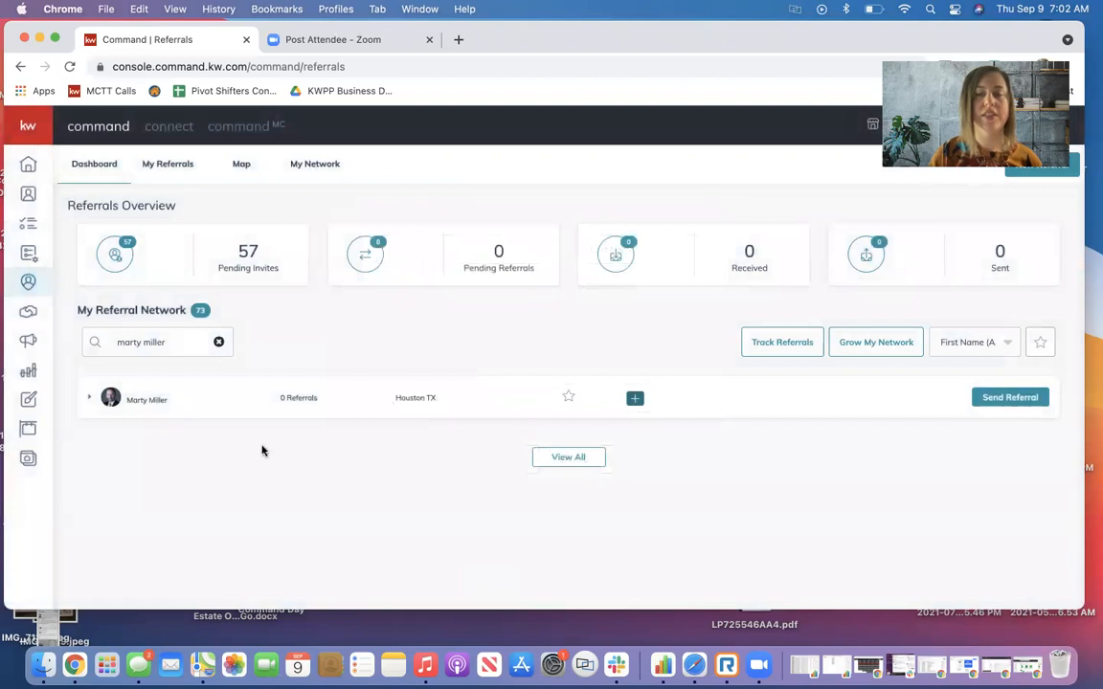
mouse_move(354, 560)
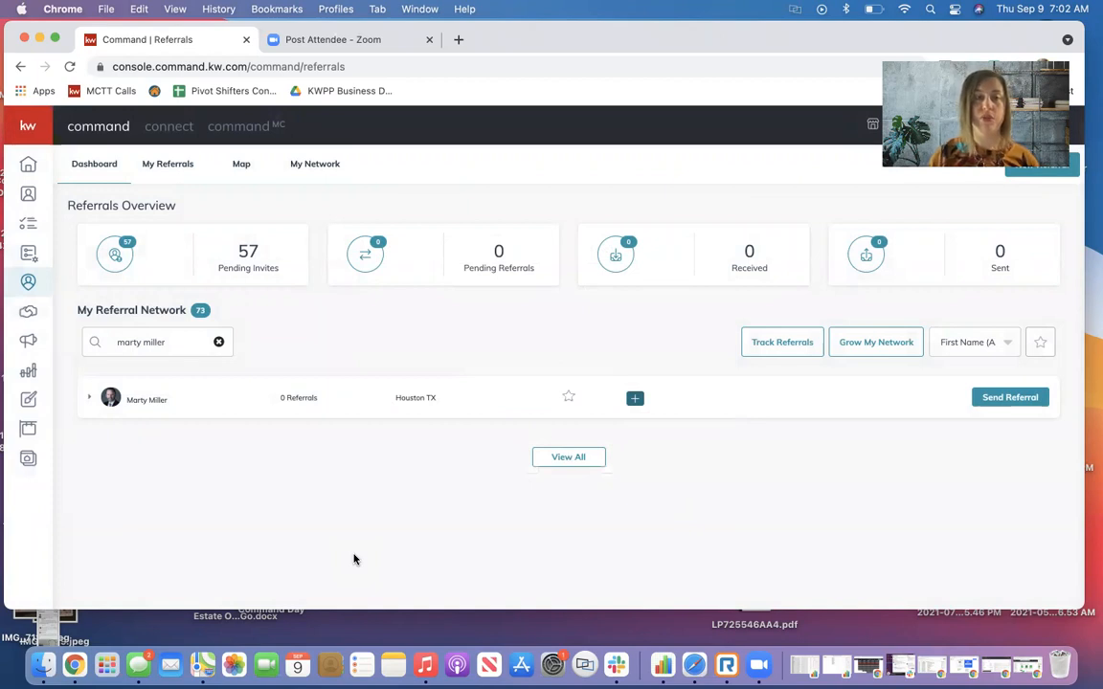
mouse_move(242, 164)
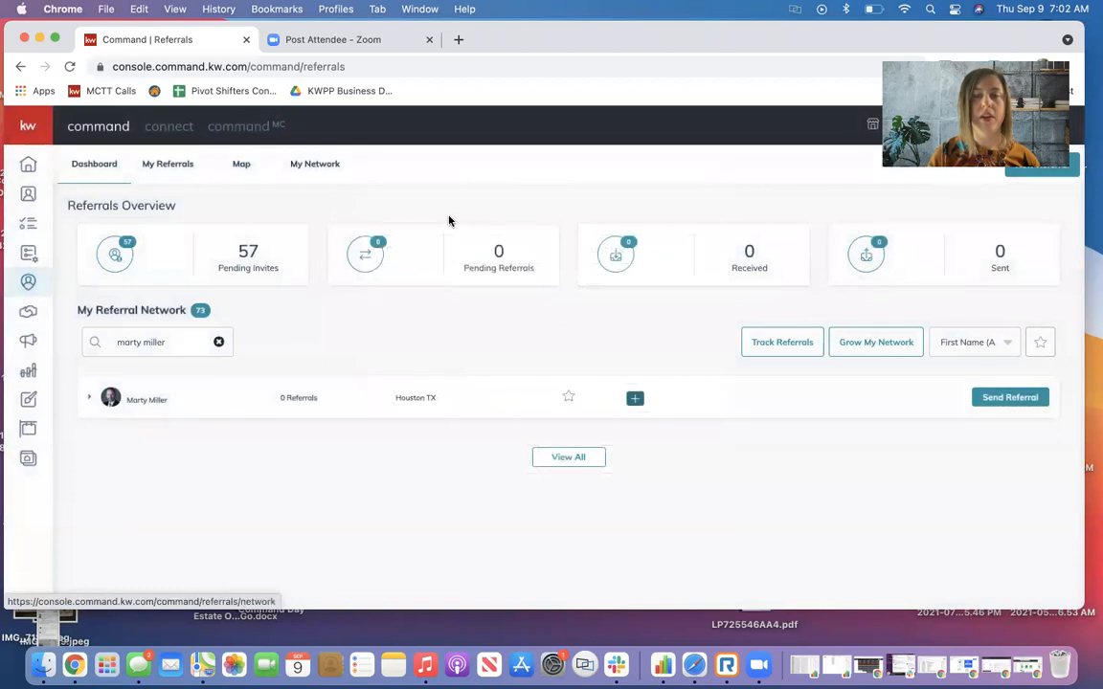
mouse_move(880, 372)
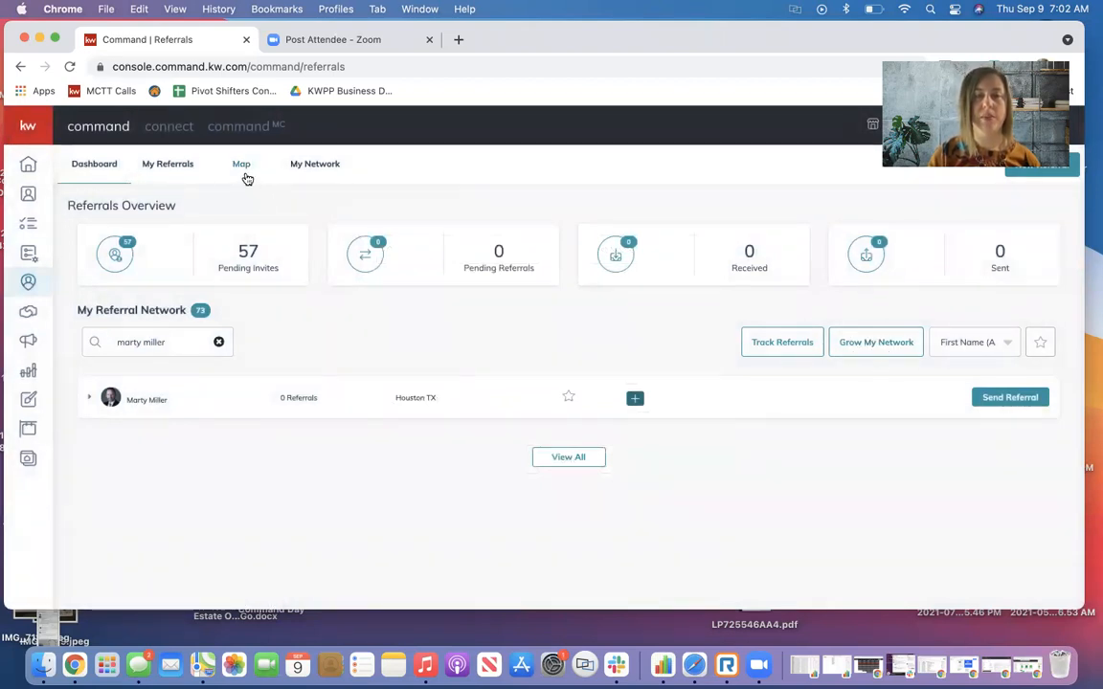
On the referral Map, search 'den' and go to Denver, CO, USA
click(241, 163)
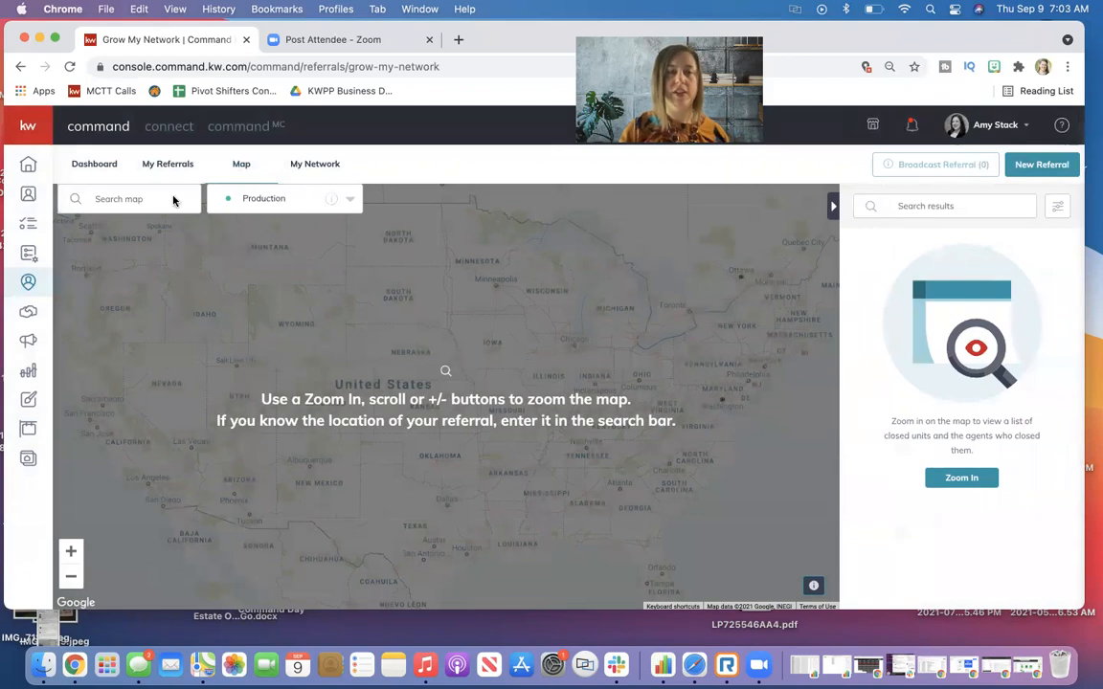
text(d)
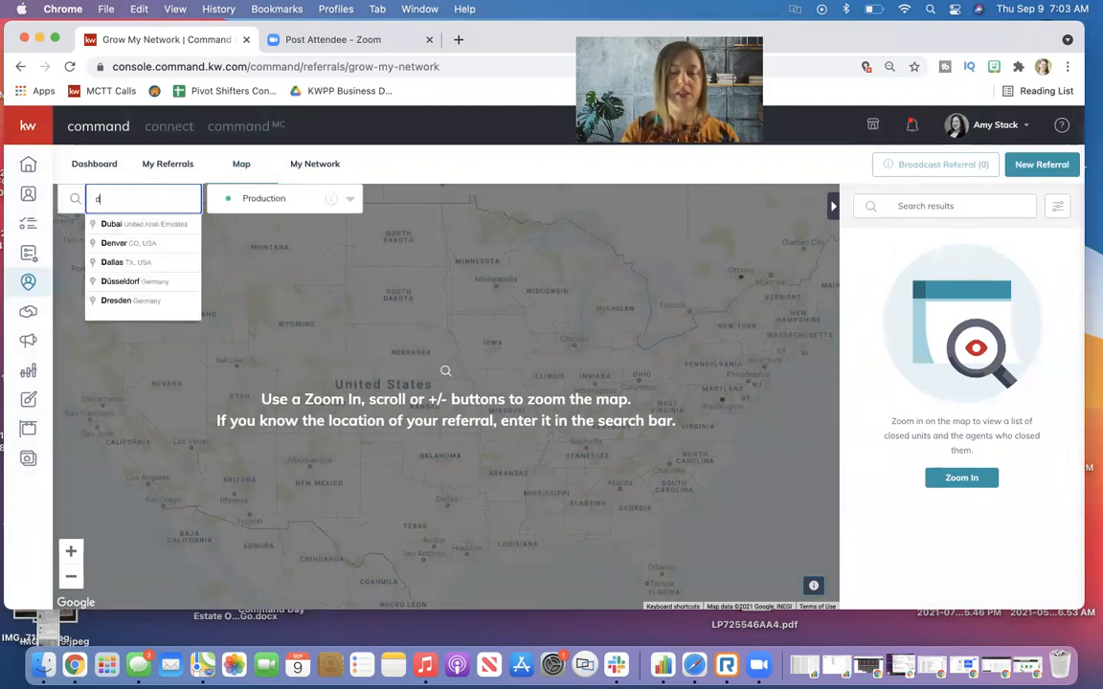
text(en)
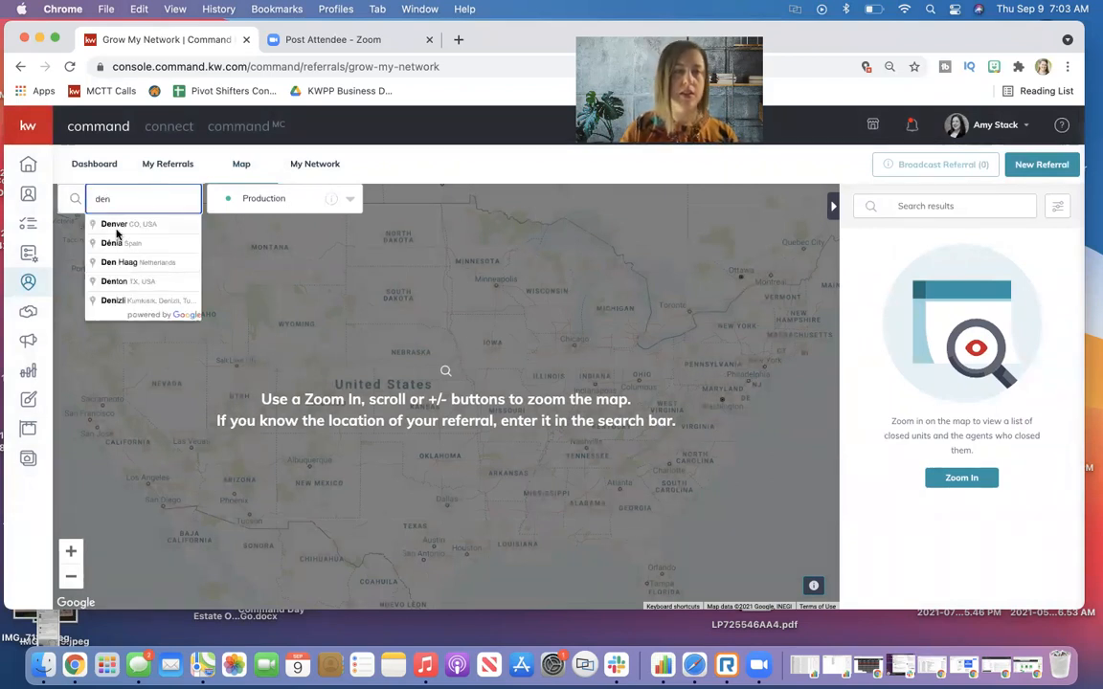
click(128, 224)
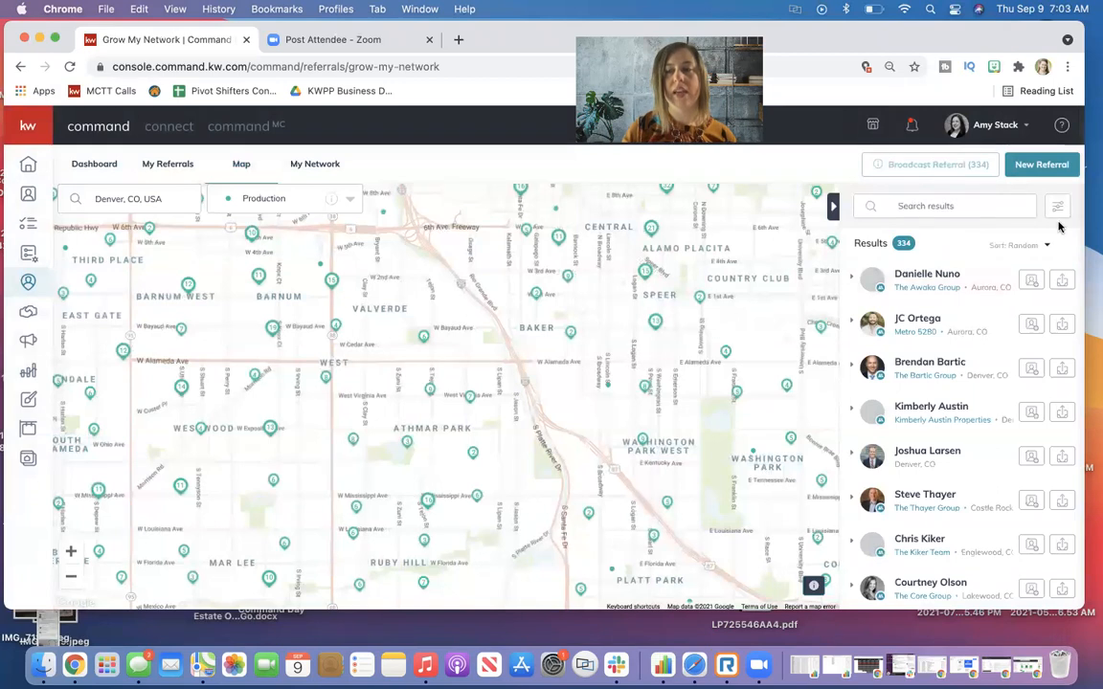
Filter Denver agents to Maps Mastery Client members with a buy-sides minimum, leaving 8 results
click(1058, 206)
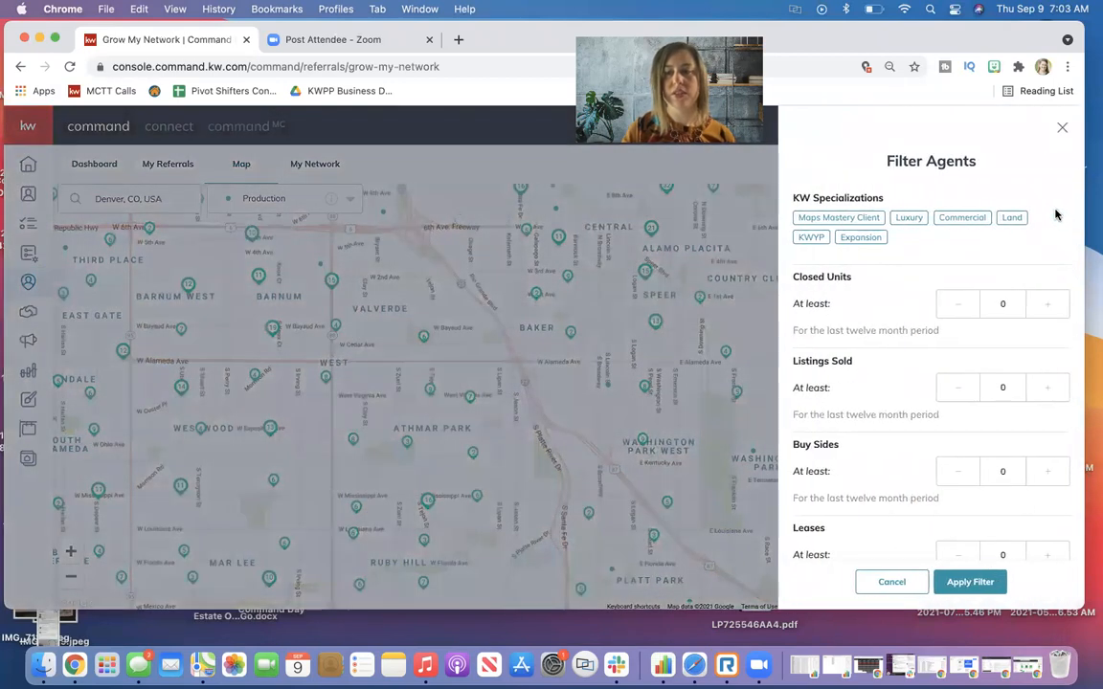
scroll(down, 3)
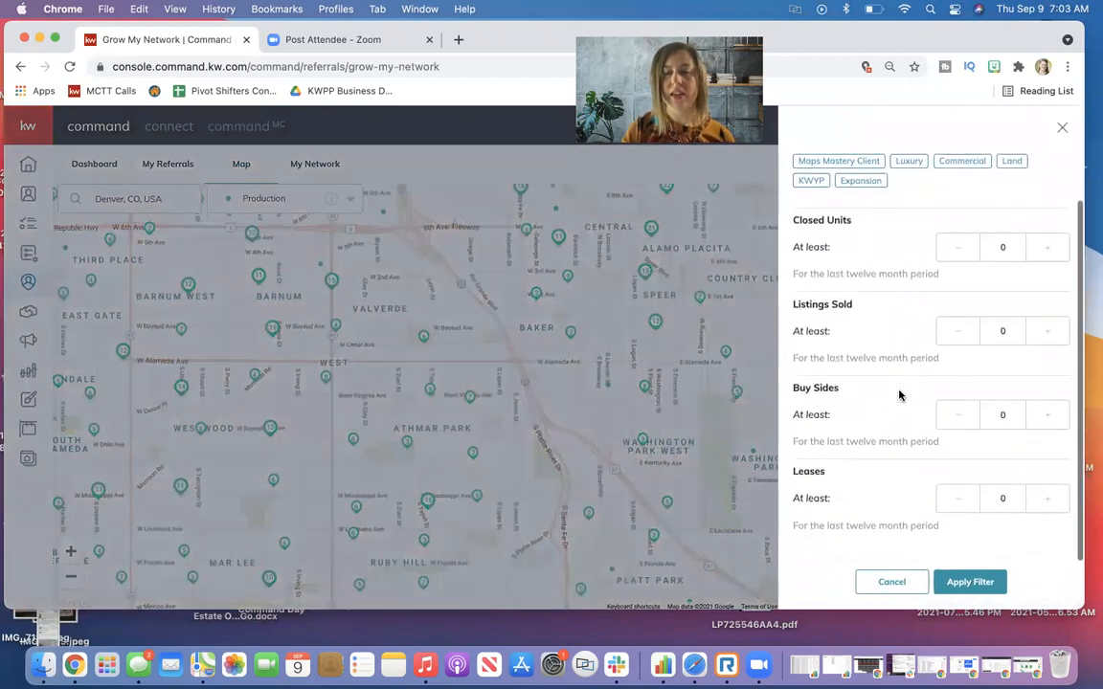
click(1047, 415)
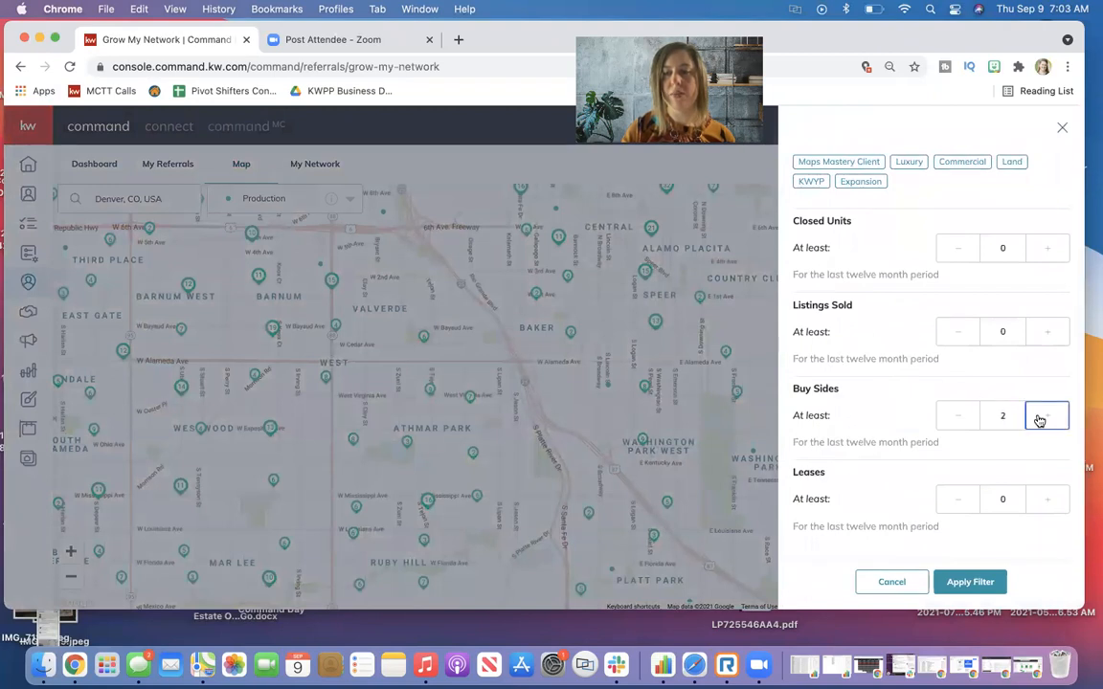
click(1047, 415)
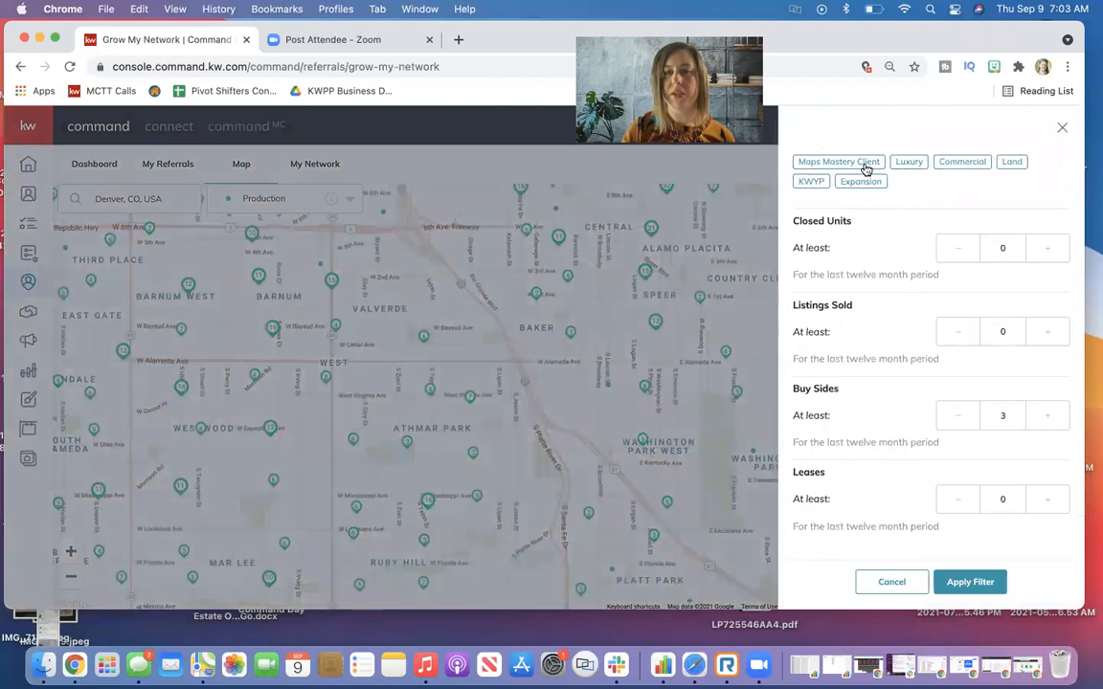
click(837, 161)
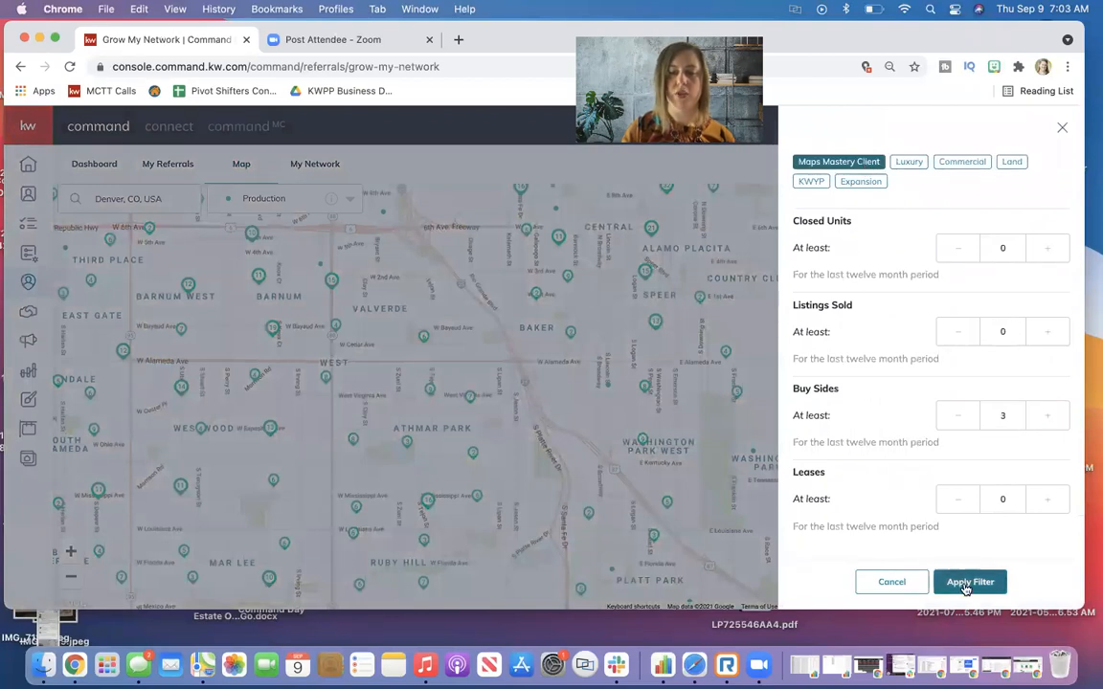
click(970, 582)
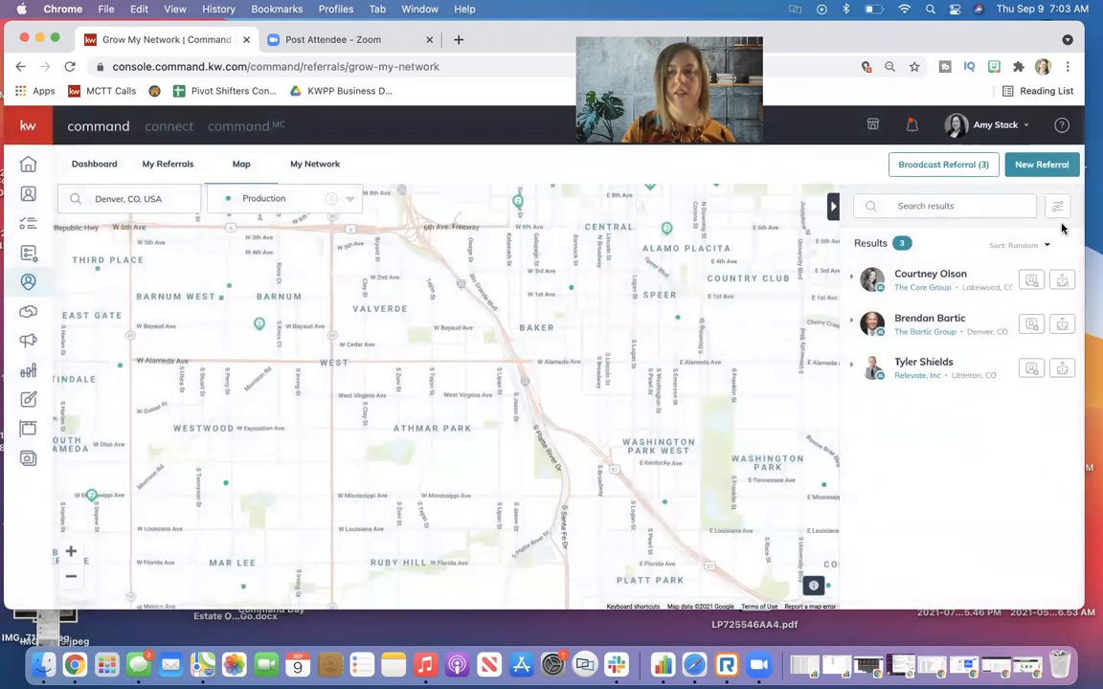
click(1057, 205)
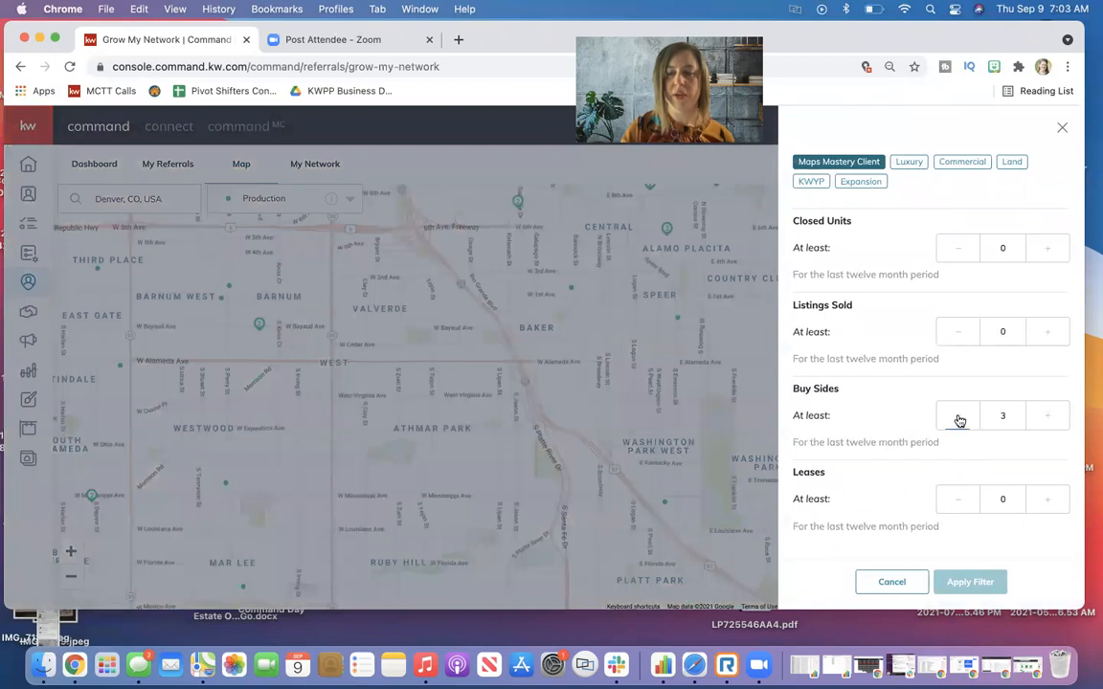
click(957, 415)
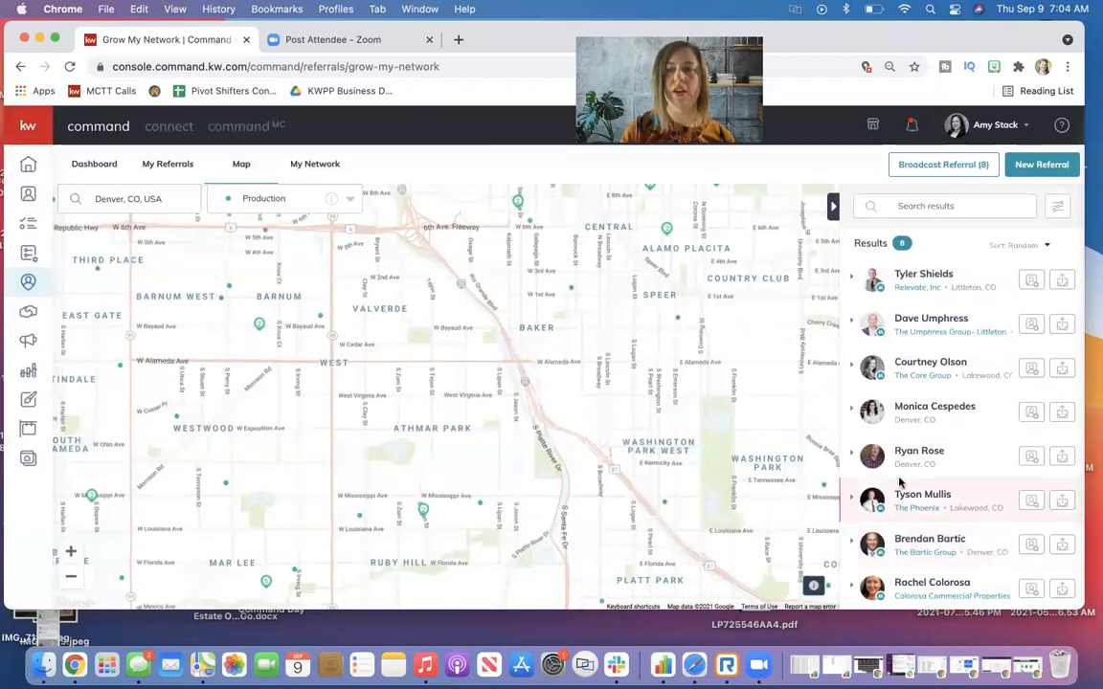
mouse_move(943, 164)
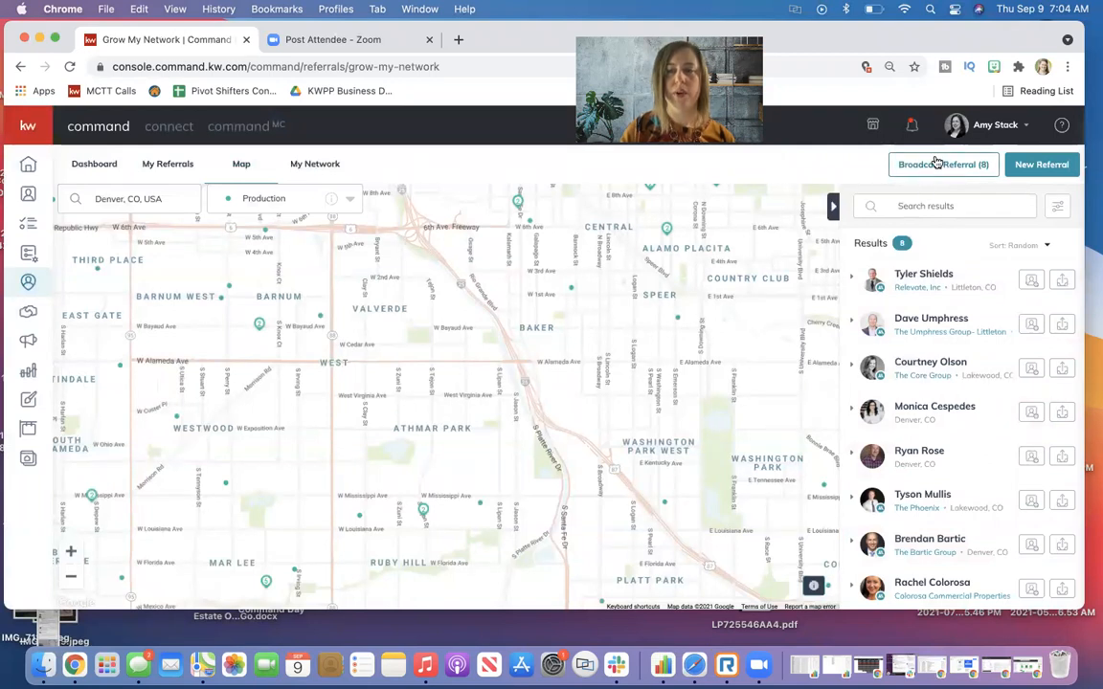
Open Broadcast Referral (8) and review its Buyer, 25% fee, 24-hour deadline fields
click(942, 164)
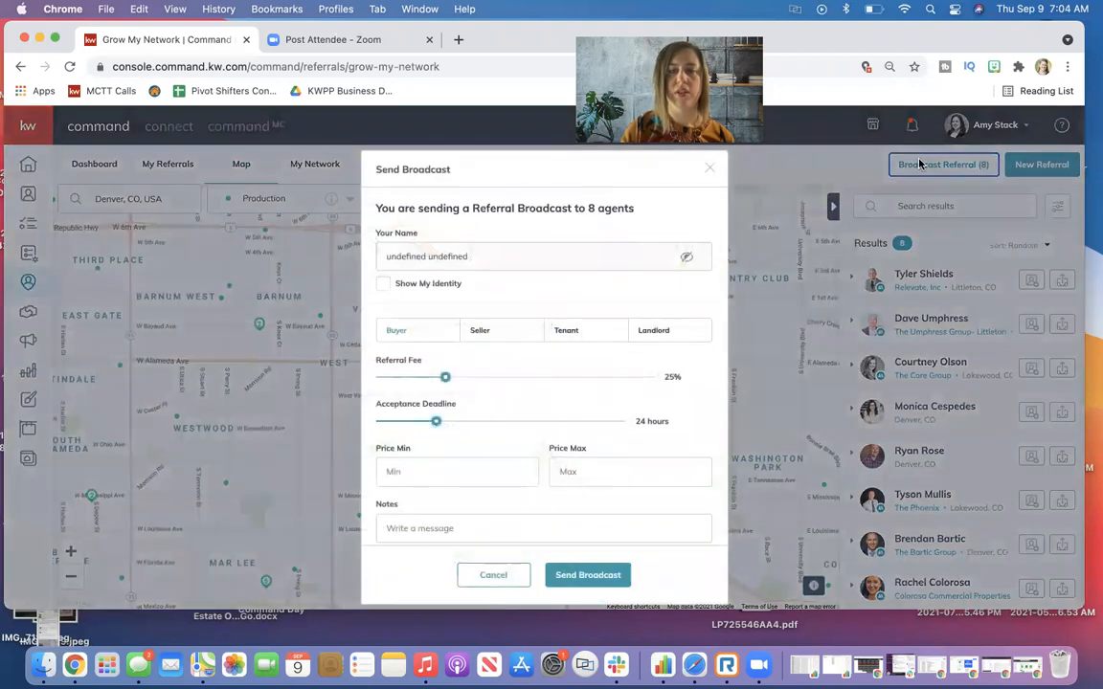
scroll(down, 3)
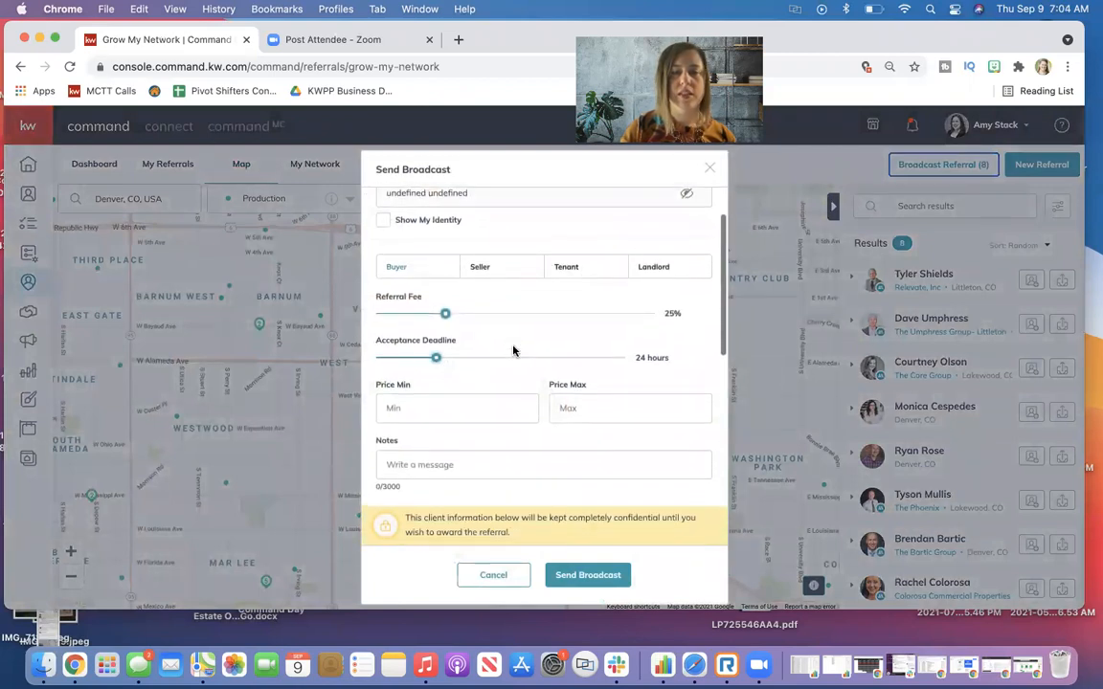
scroll(down, 3)
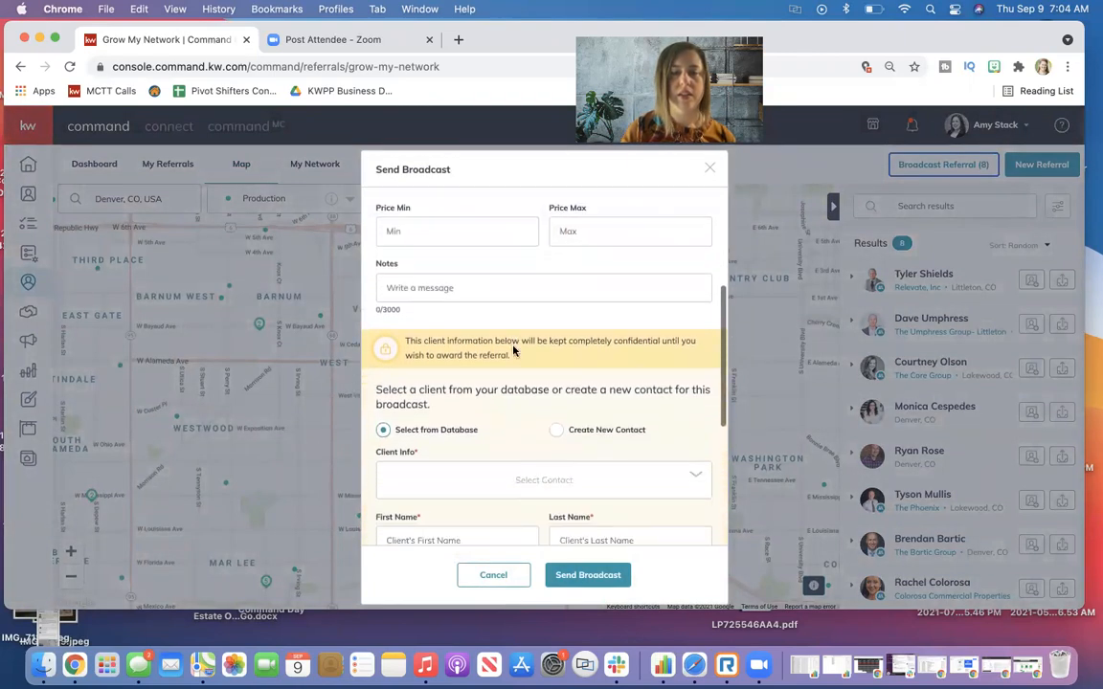
scroll(up, 3)
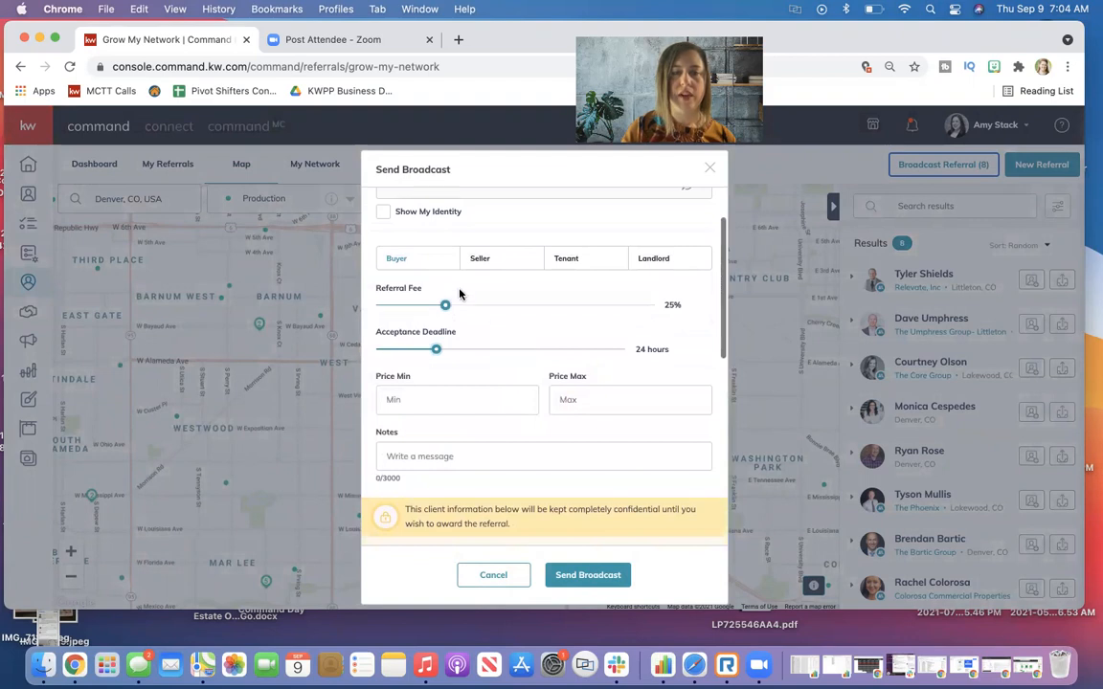
scroll(down, 3)
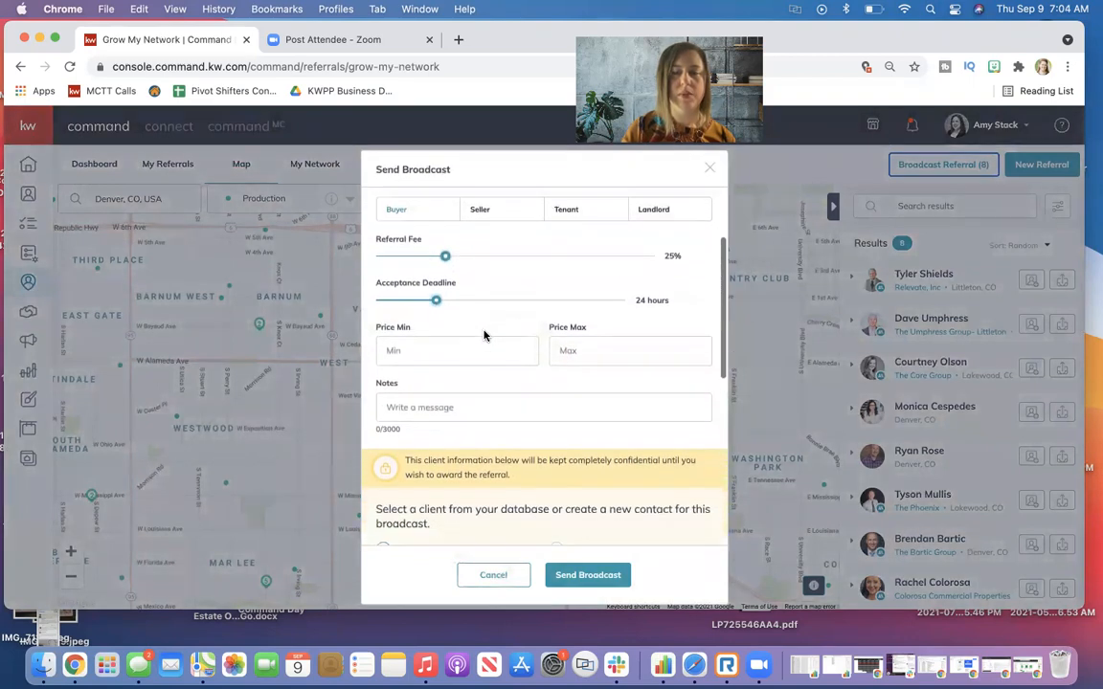
scroll(down, 3)
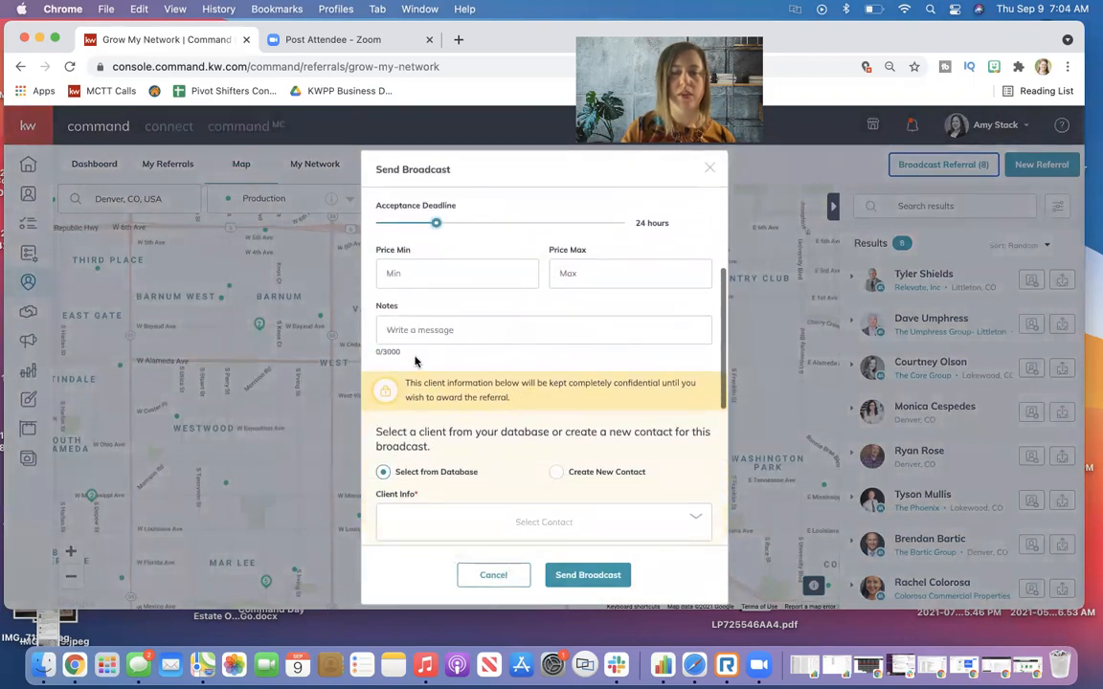
scroll(down, 3)
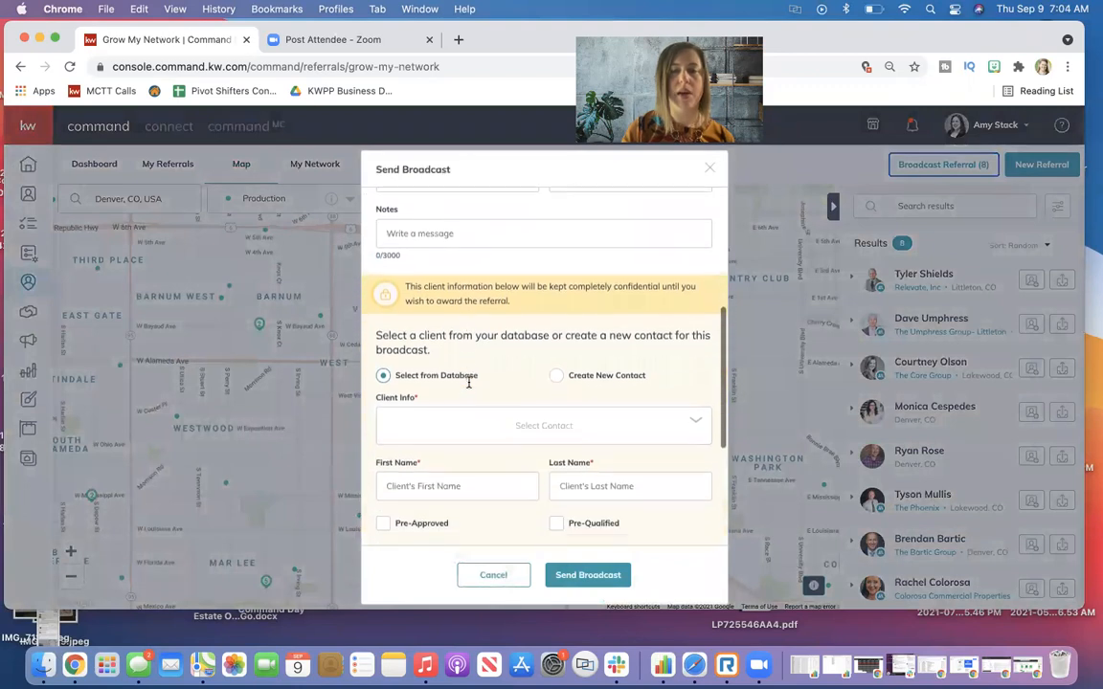
scroll(down, 3)
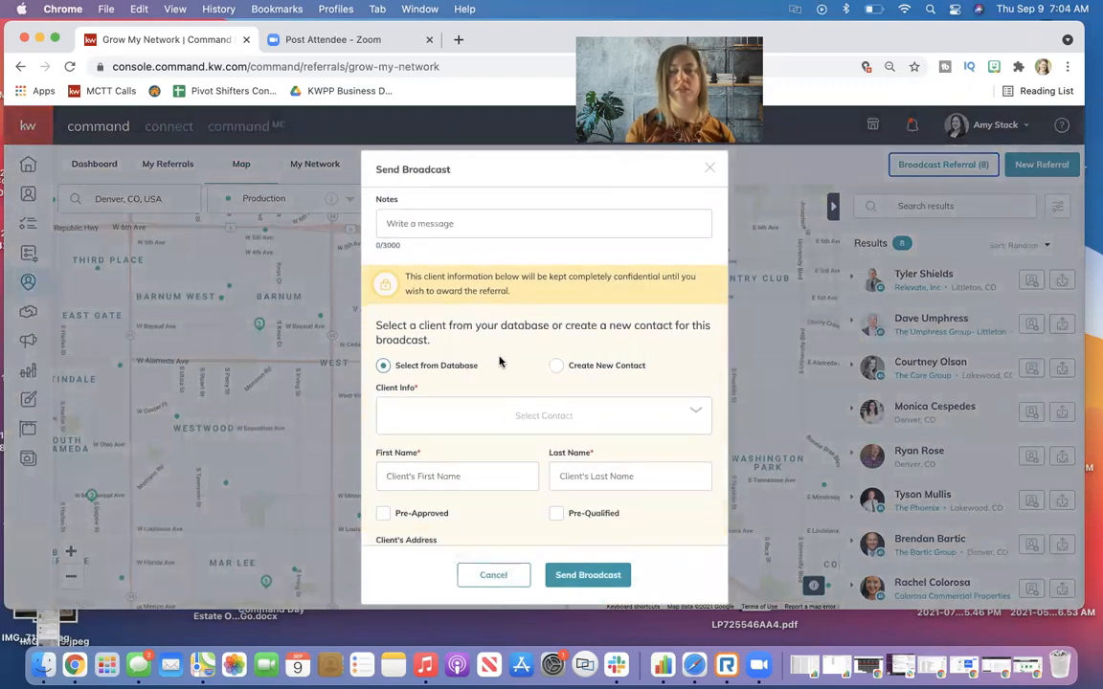
mouse_move(493, 396)
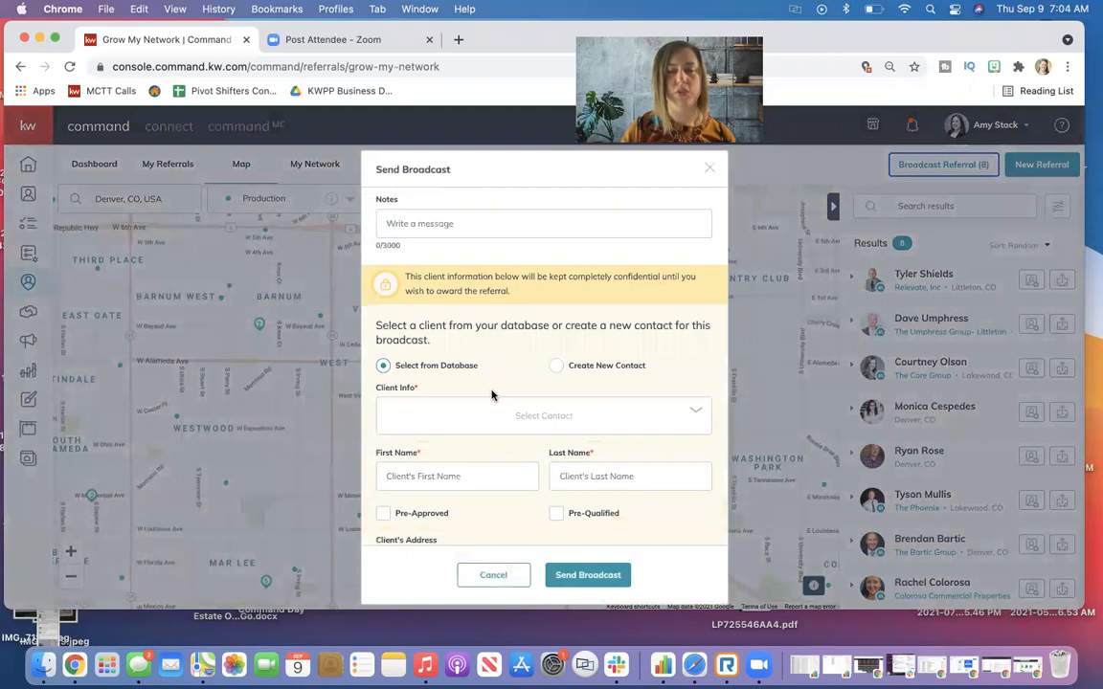
scroll(down, 3)
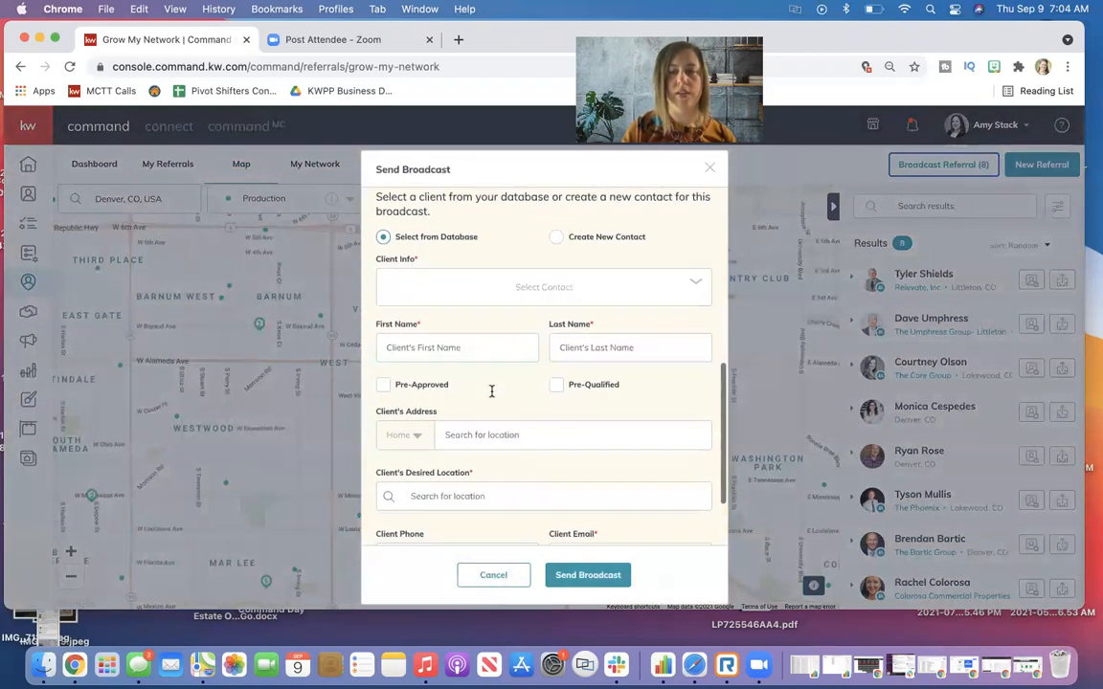
scroll(down, 3)
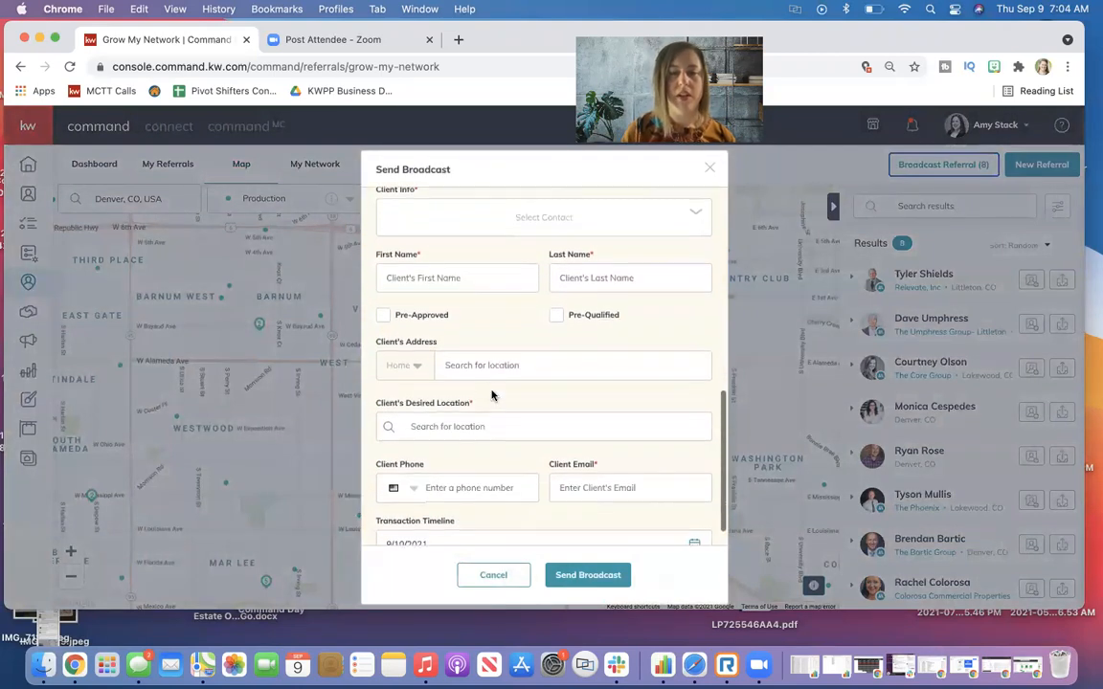
scroll(up, 3)
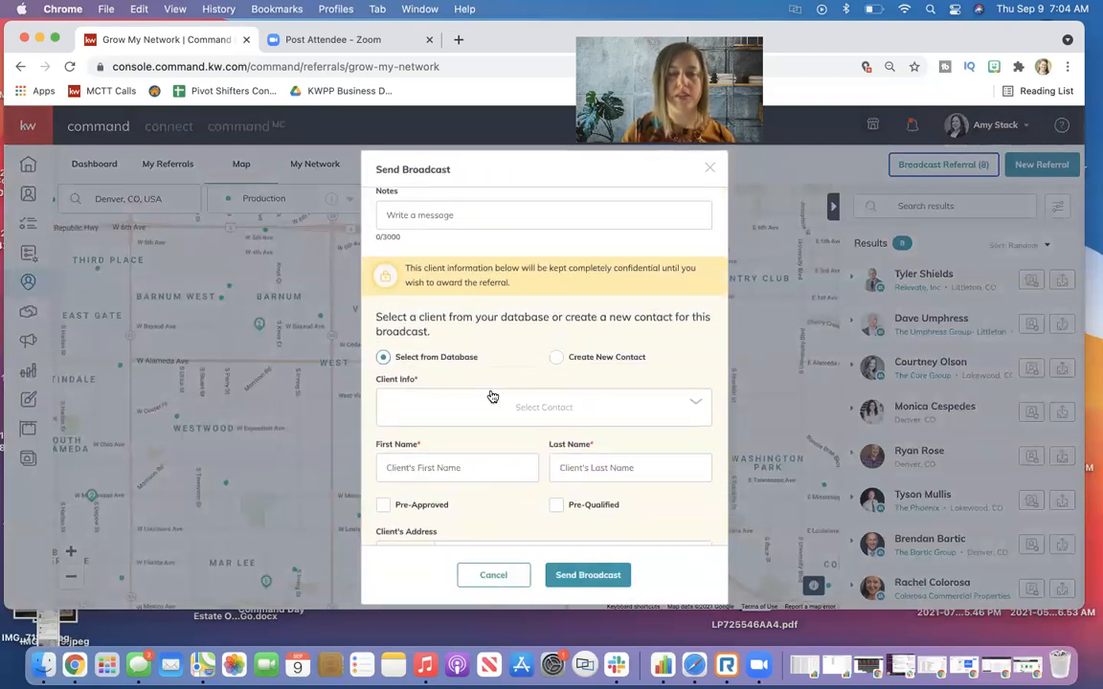
scroll(down, 3)
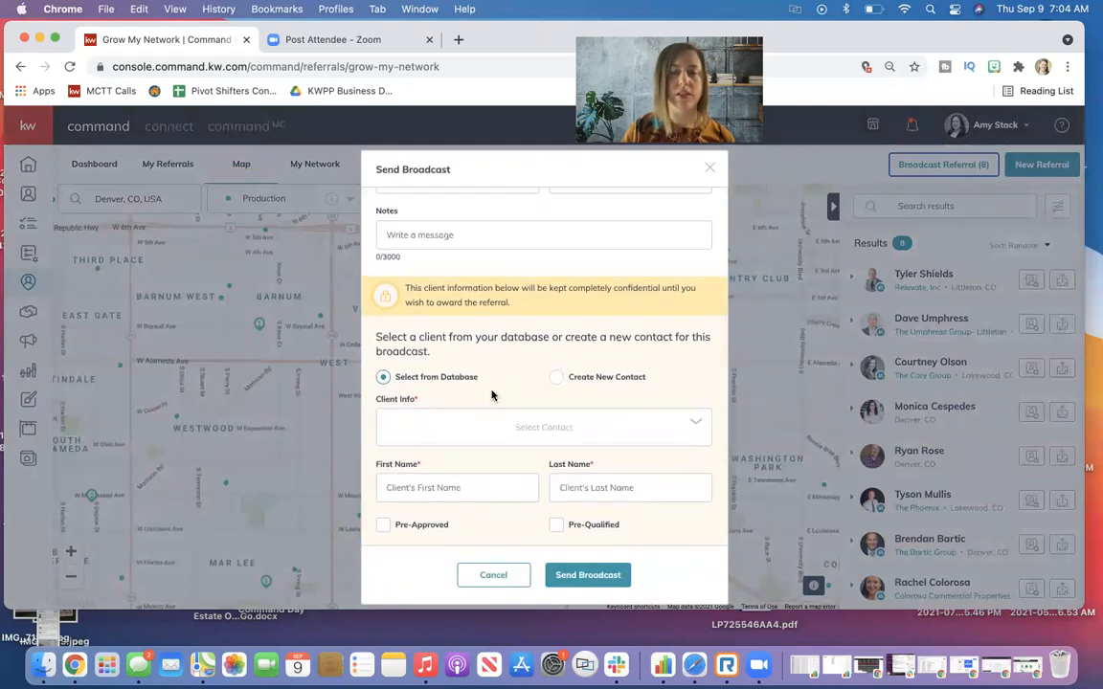
scroll(down, 3)
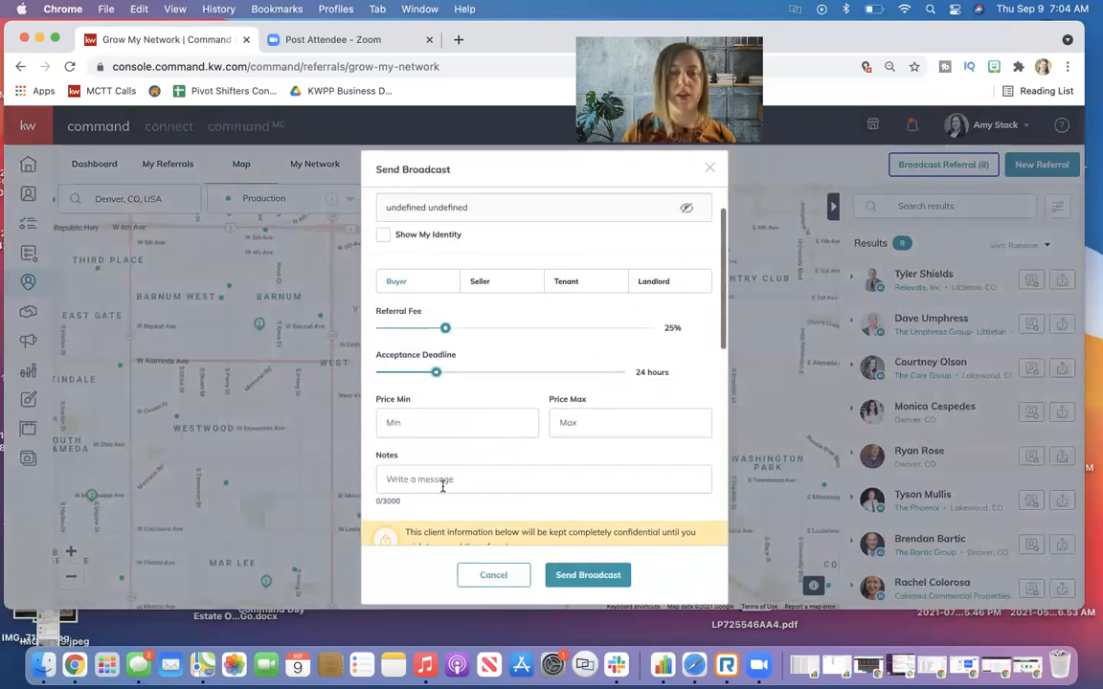
scroll(down, 3)
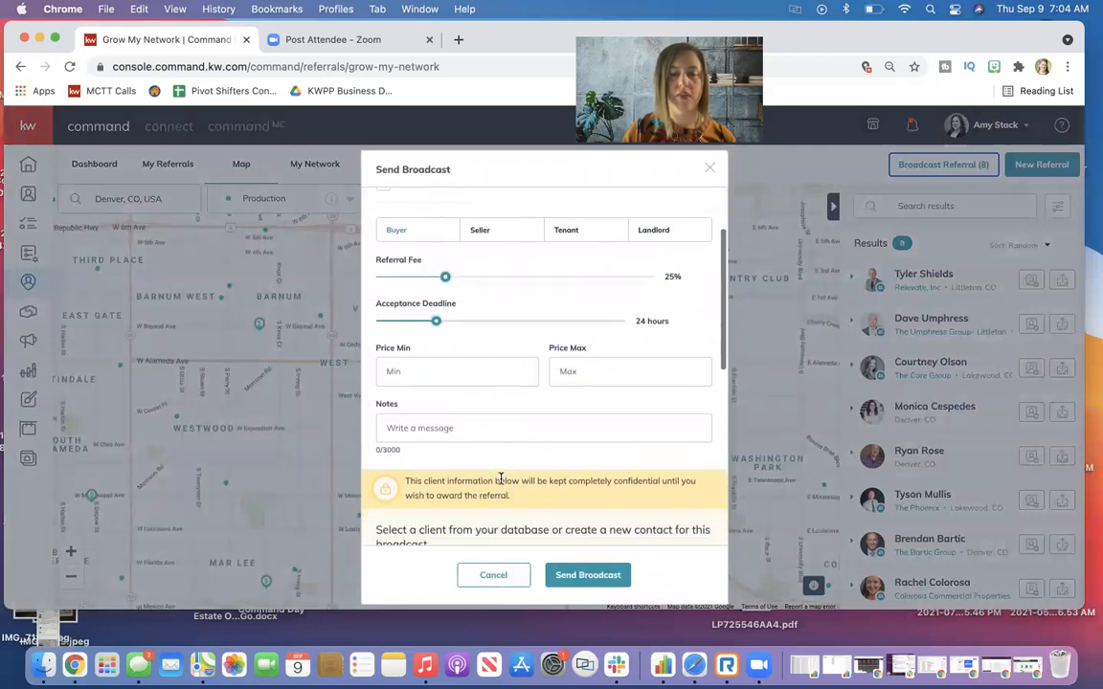
scroll(down, 3)
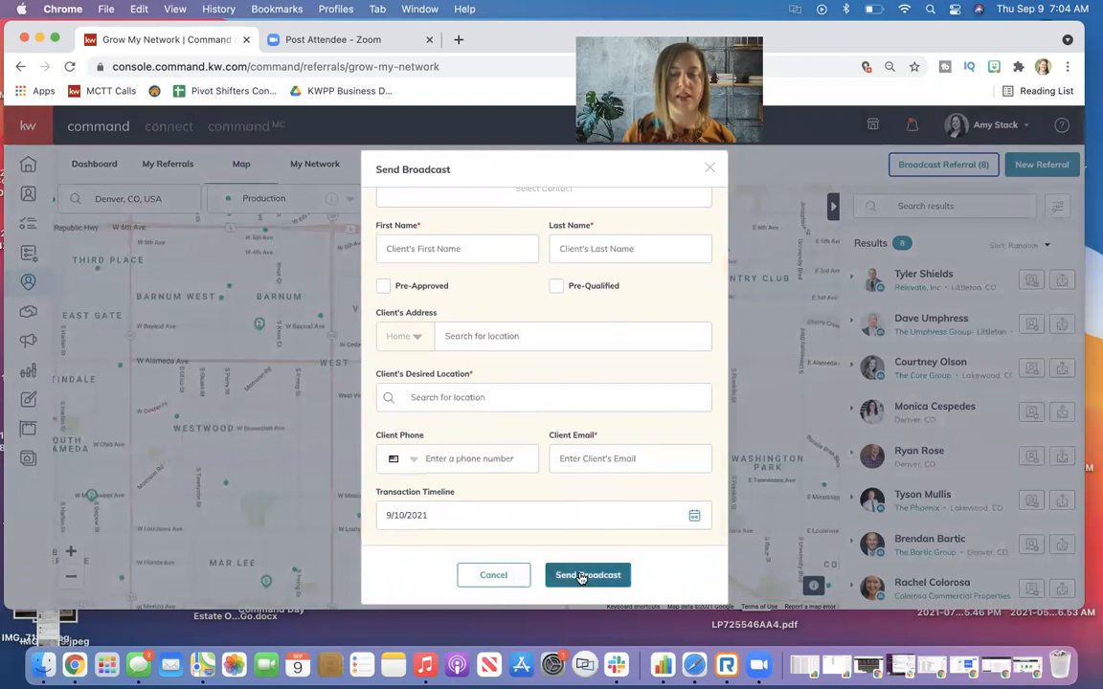
mouse_move(598, 547)
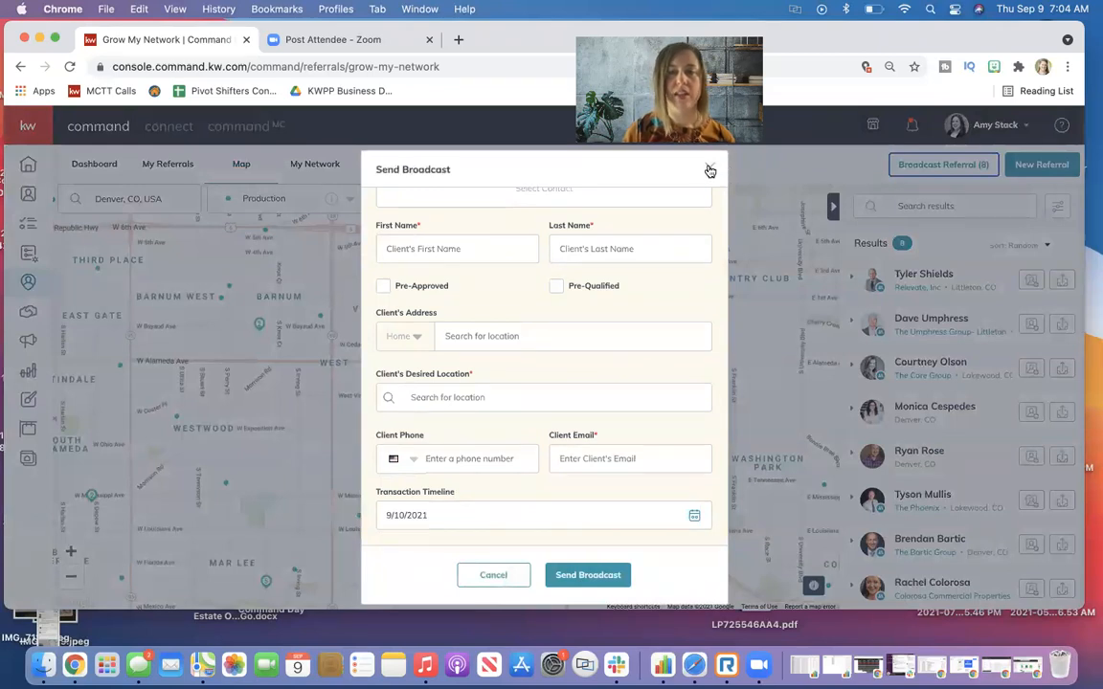
Close the broadcast unsent, reset buy sides to 0, and clear filters to list all 334 agents
click(711, 170)
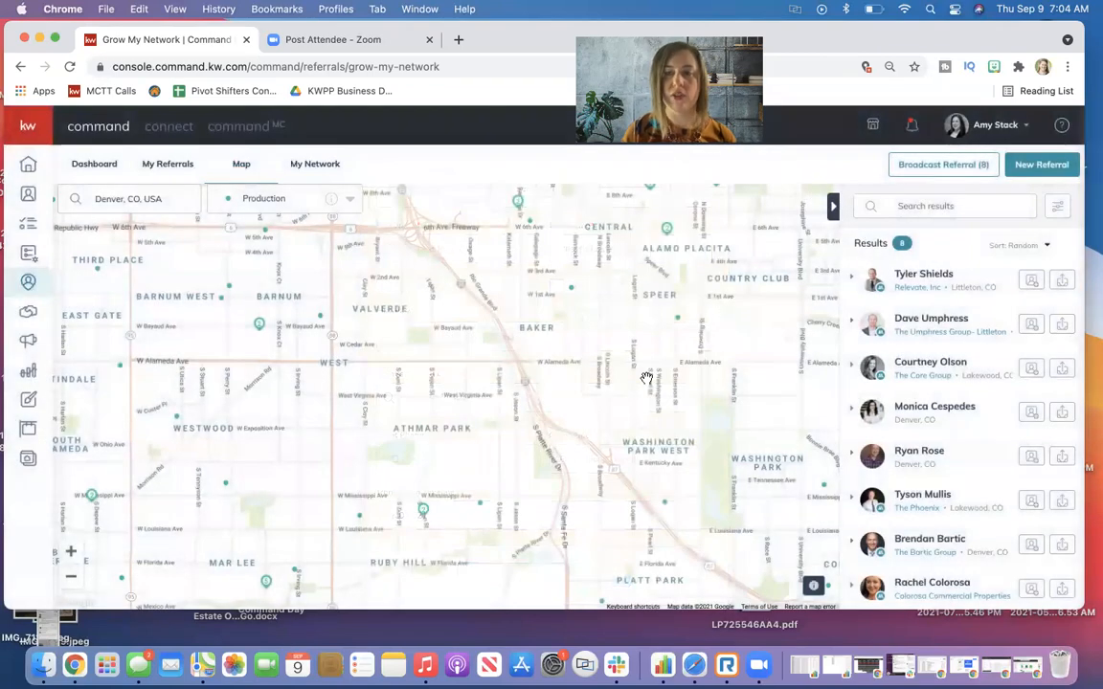
click(1057, 206)
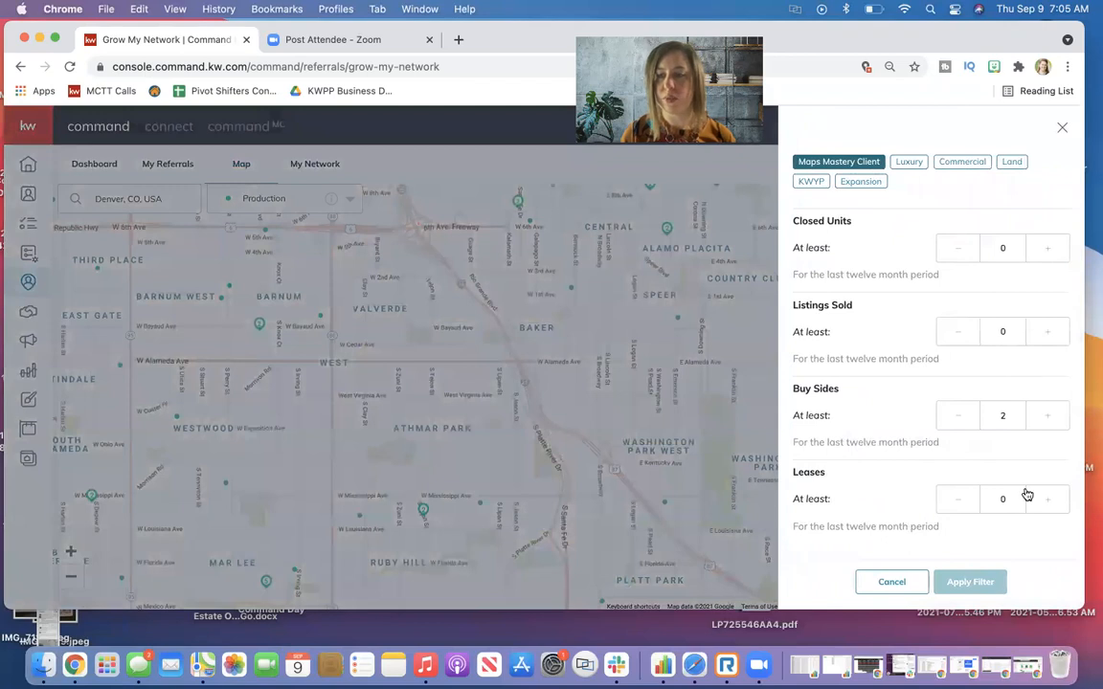
click(957, 414)
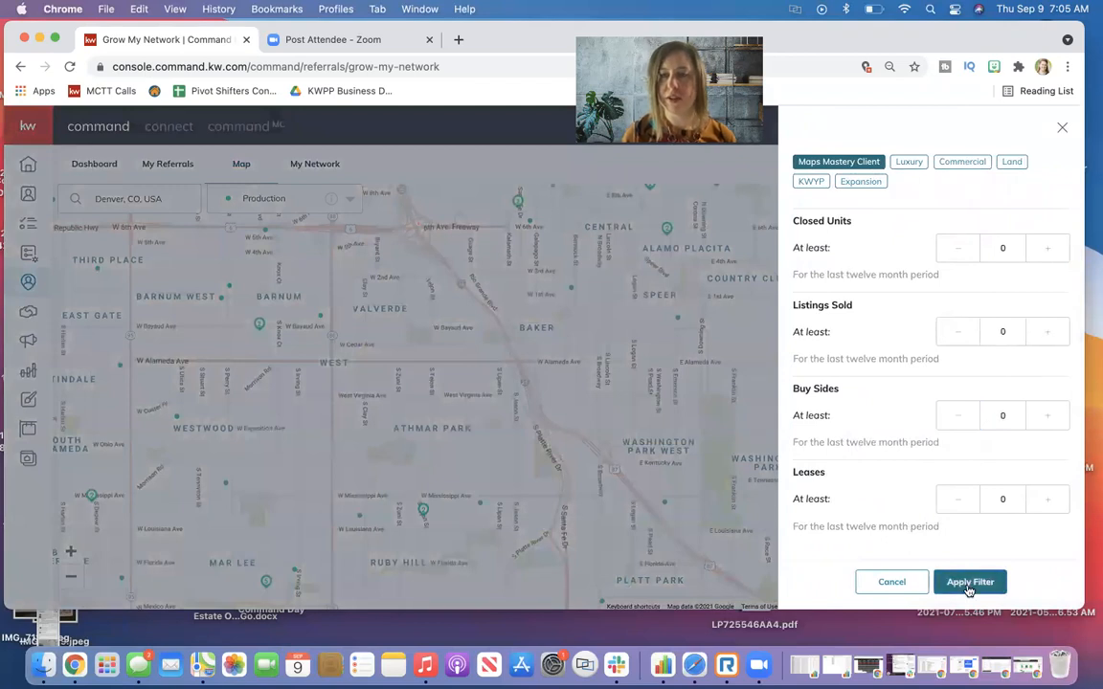
click(970, 581)
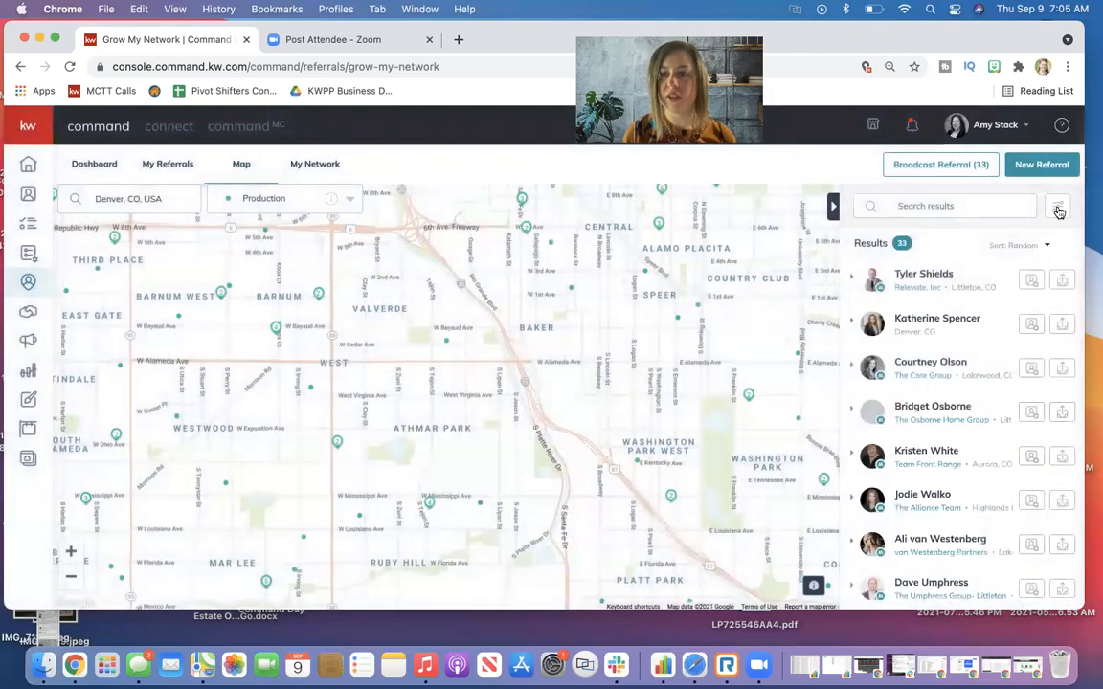
click(1058, 209)
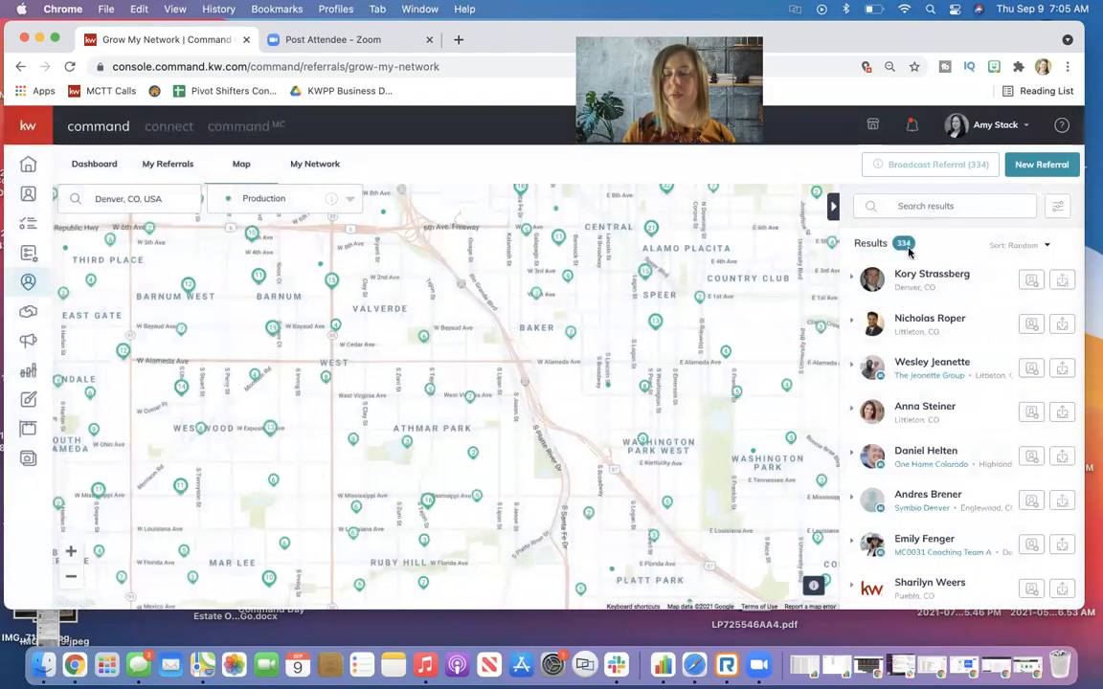
mouse_move(954, 189)
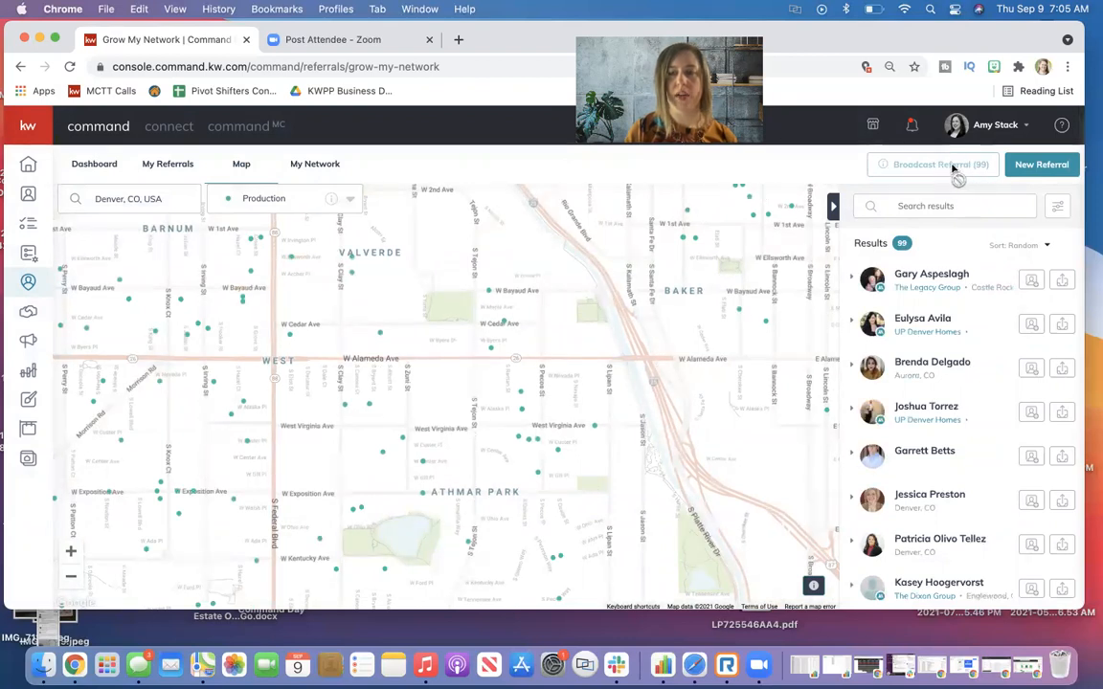
mouse_move(943, 184)
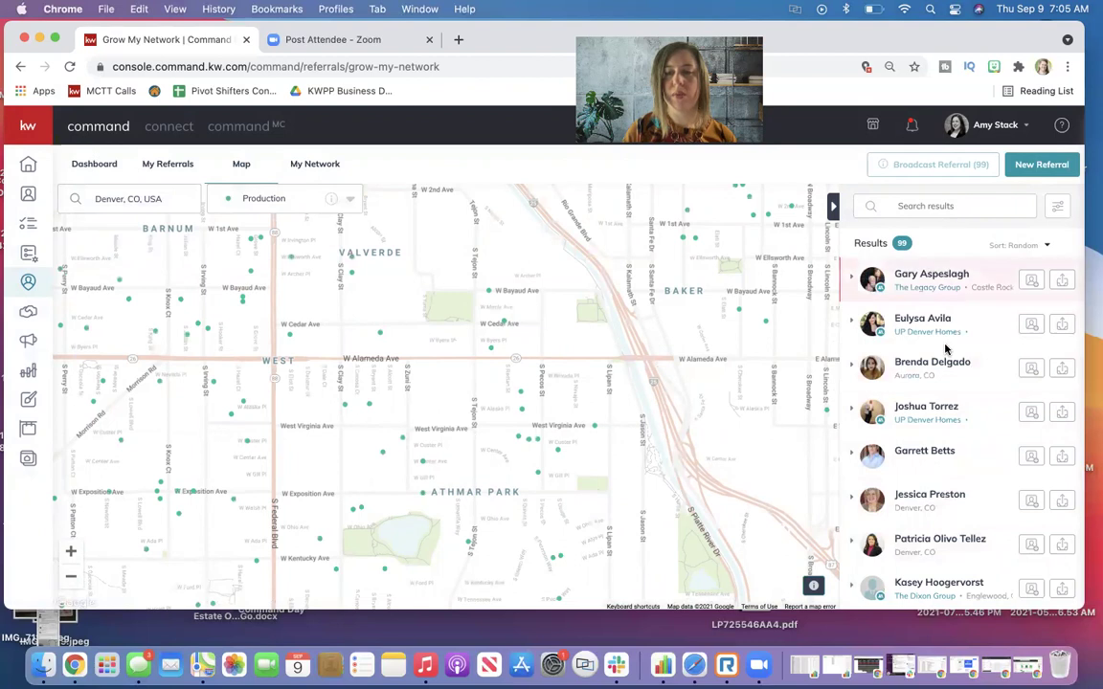
mouse_move(940, 538)
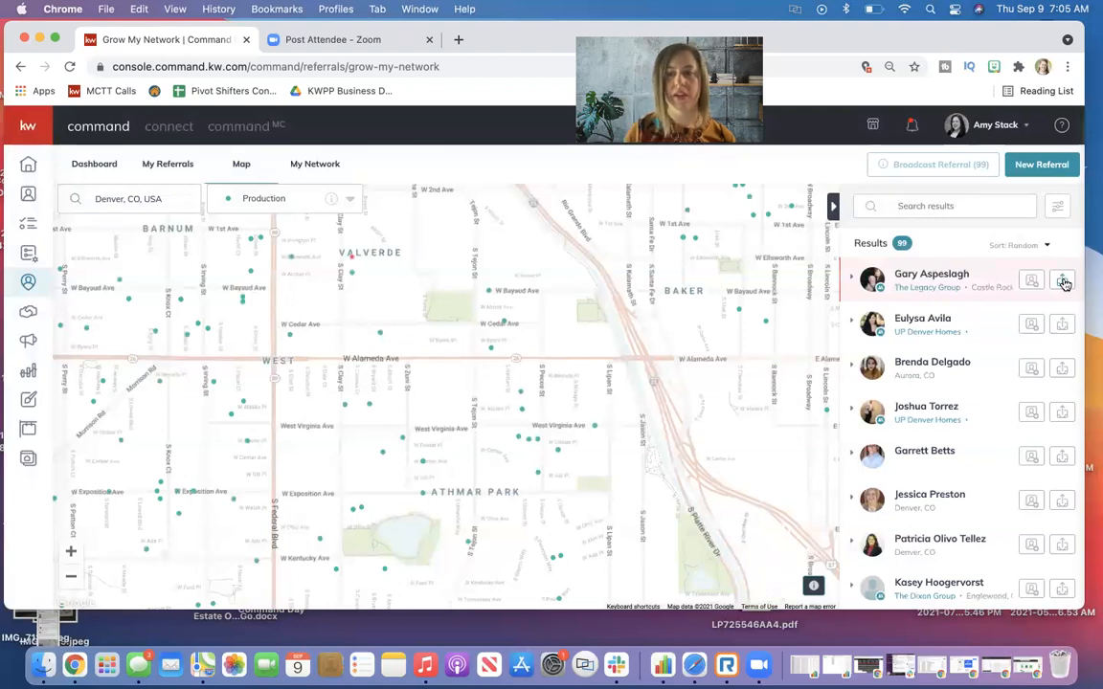
click(1062, 279)
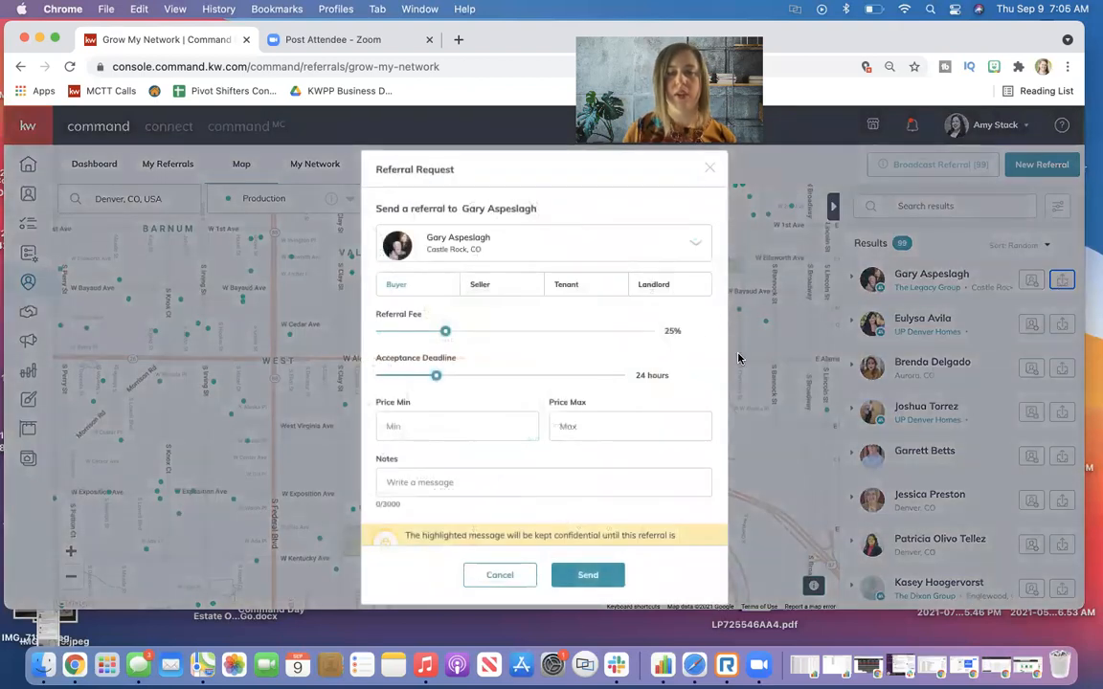
scroll(down, 3)
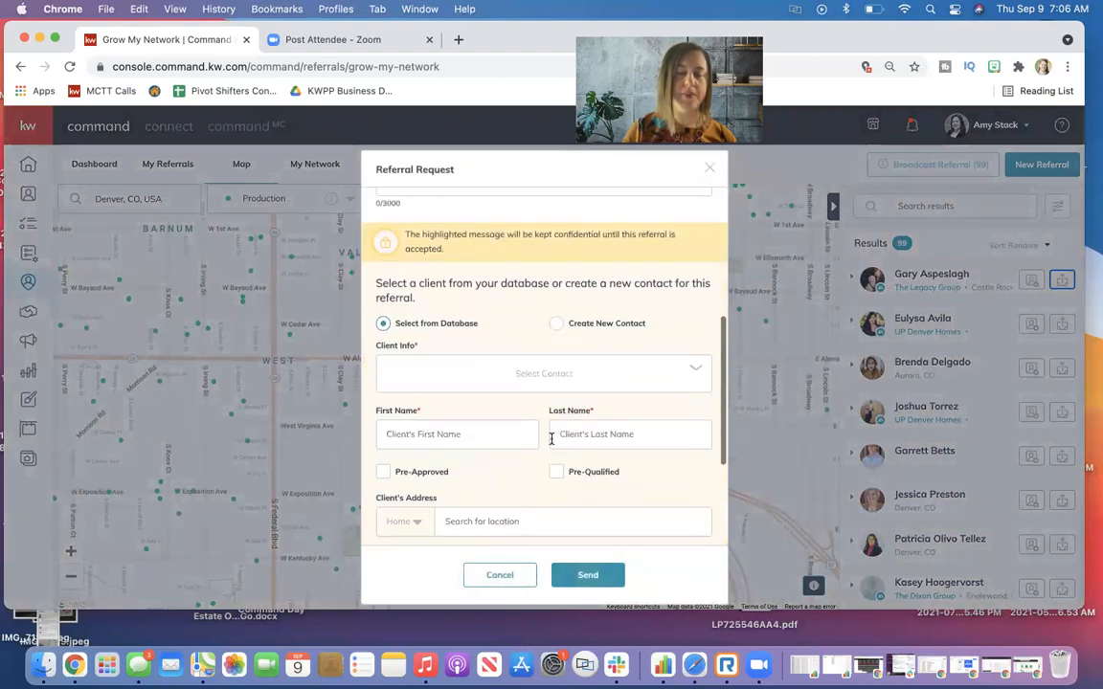
scroll(up, 3)
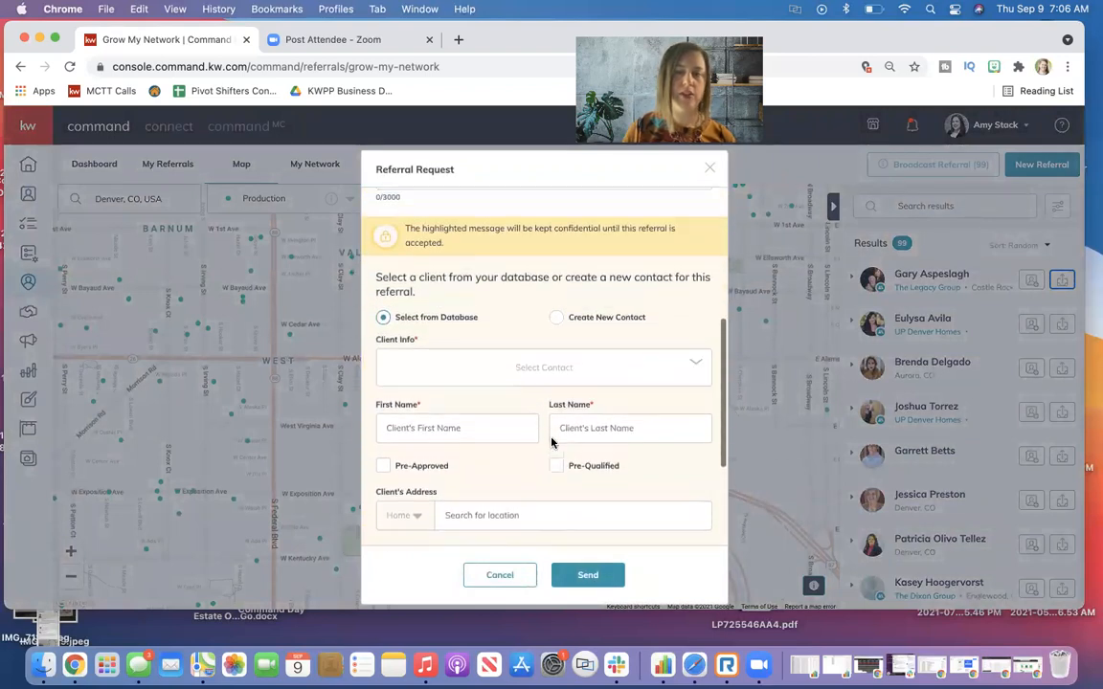
scroll(up, 3)
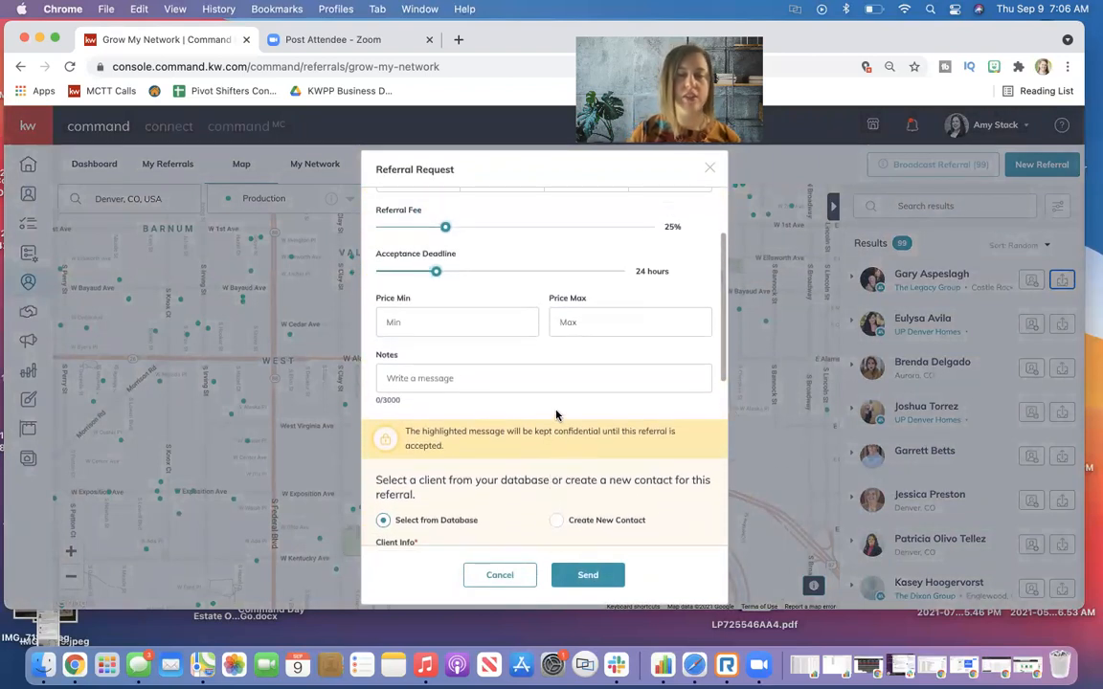
scroll(down, 3)
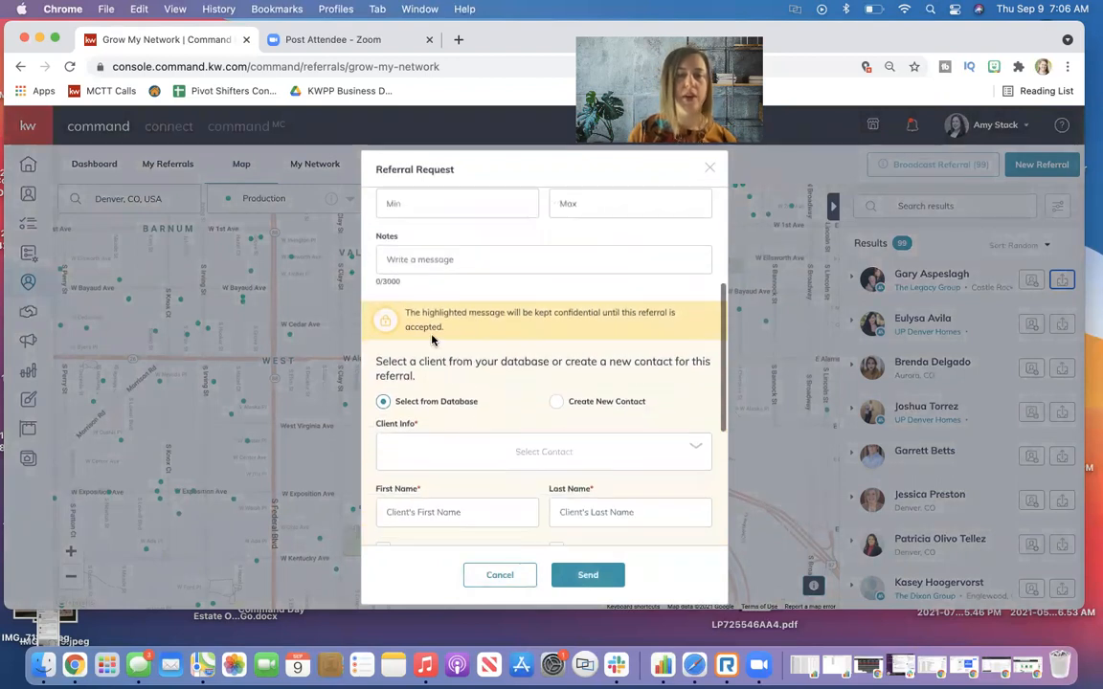
scroll(down, 3)
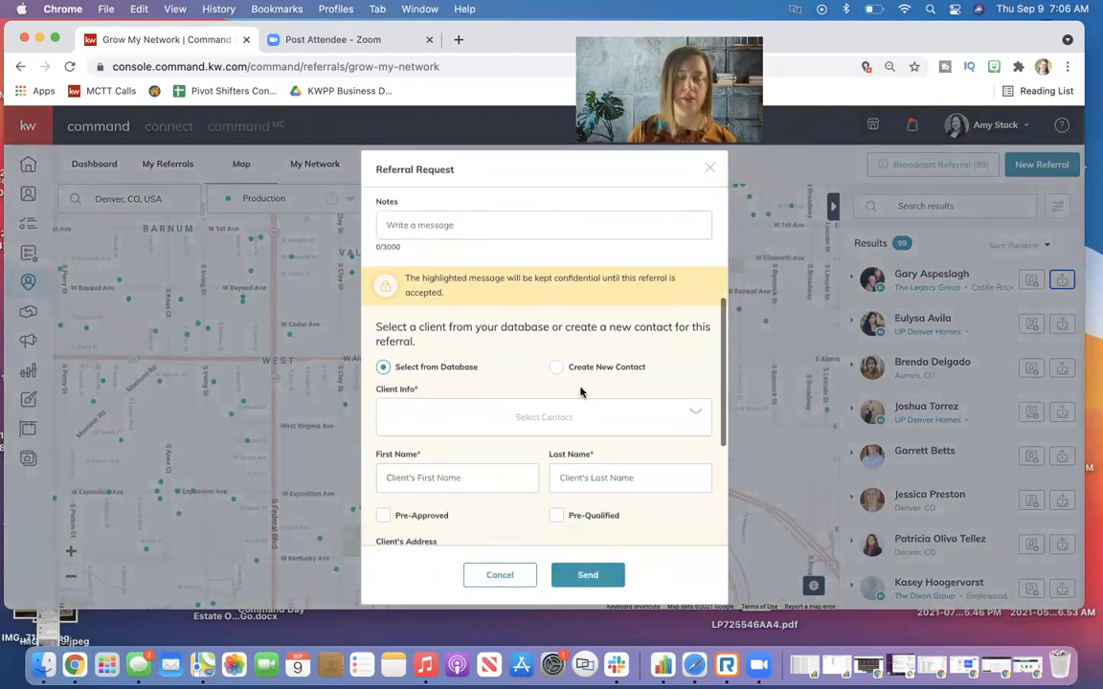
scroll(up, 3)
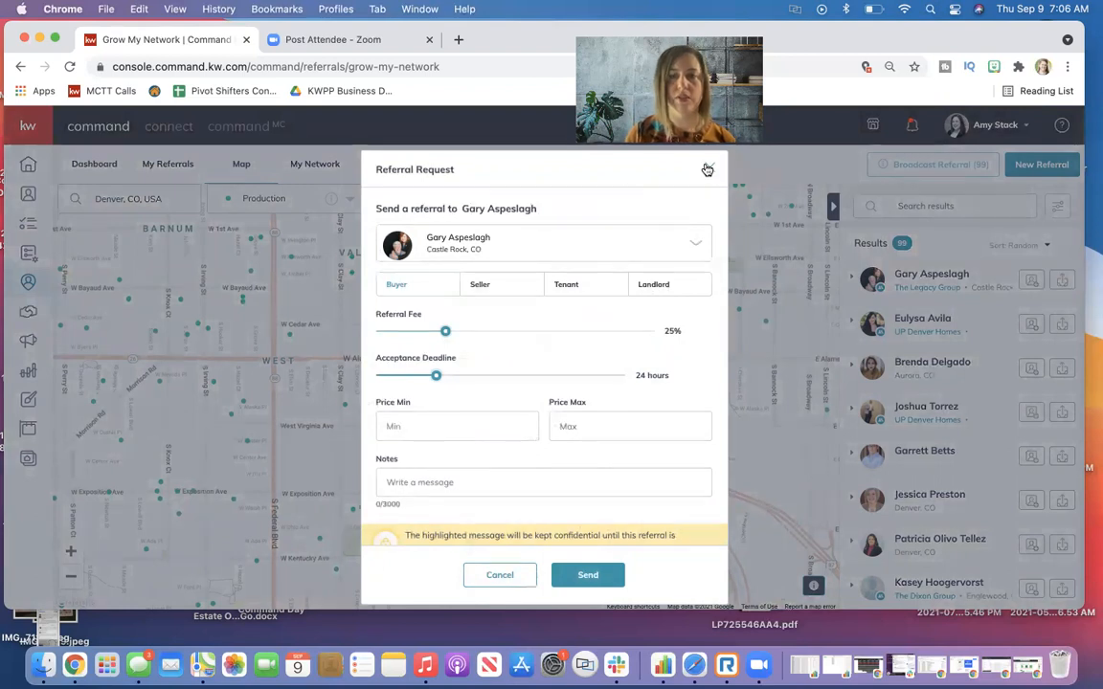
click(707, 170)
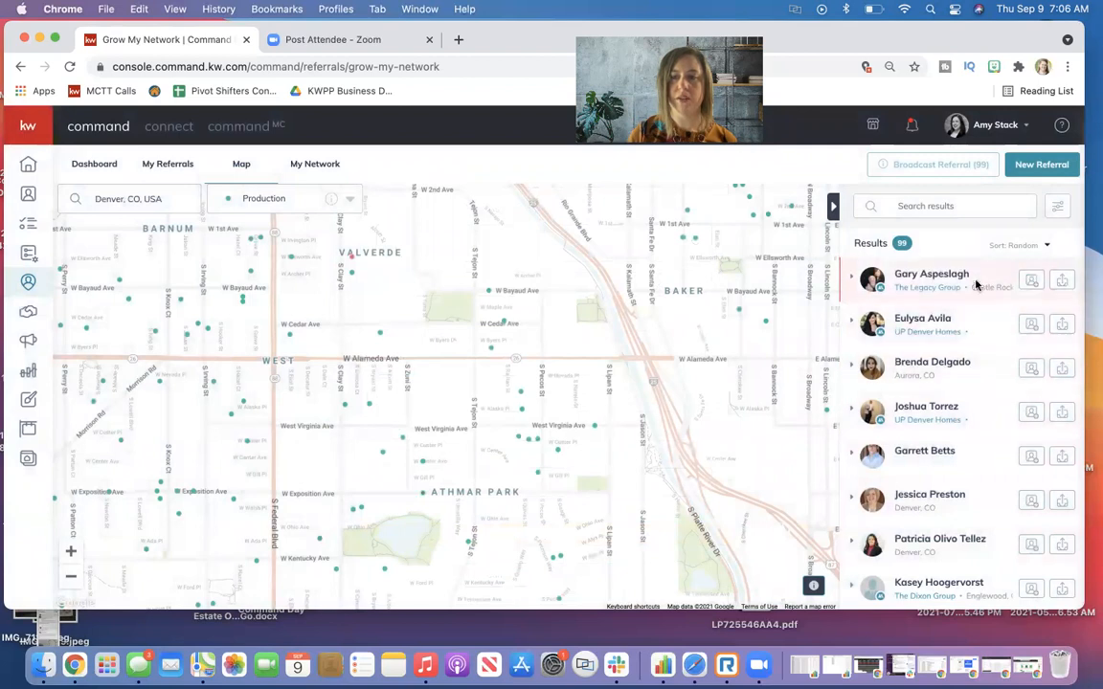
mouse_move(922, 318)
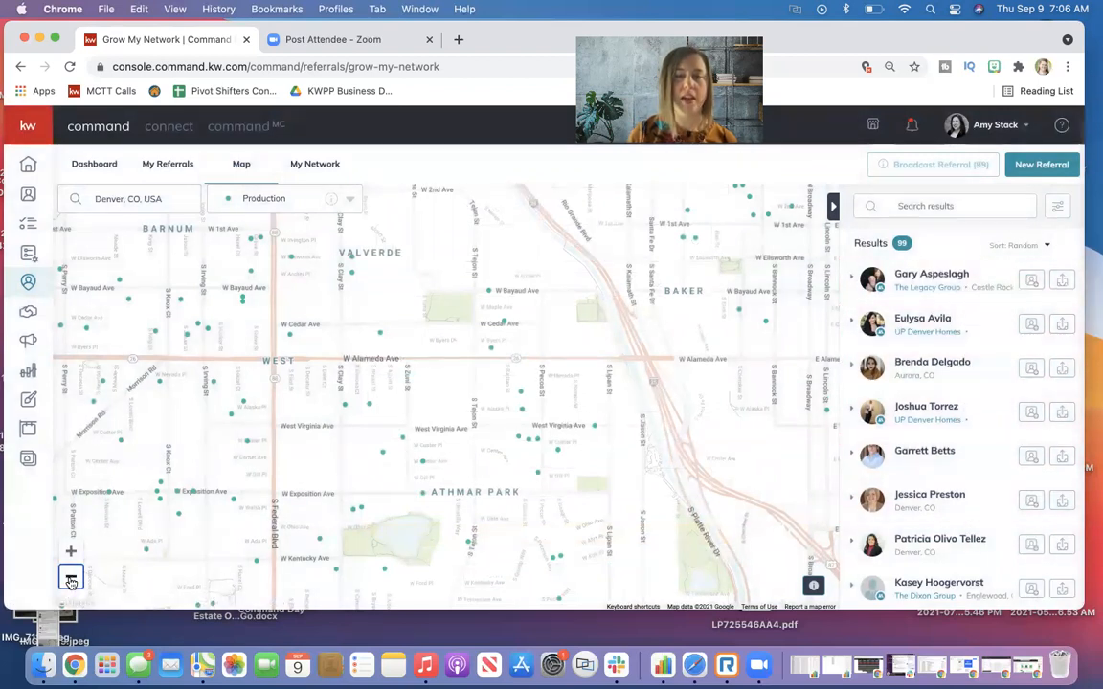
Zoom the Denver map out and back in until 20 agents are listed
click(71, 577)
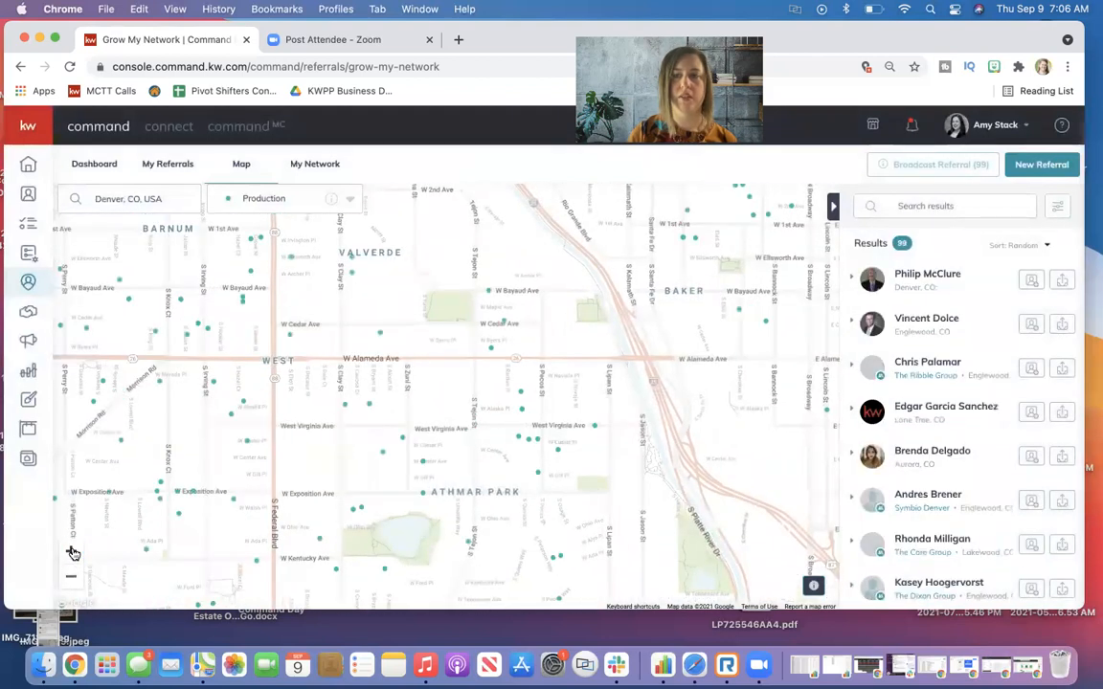
click(72, 553)
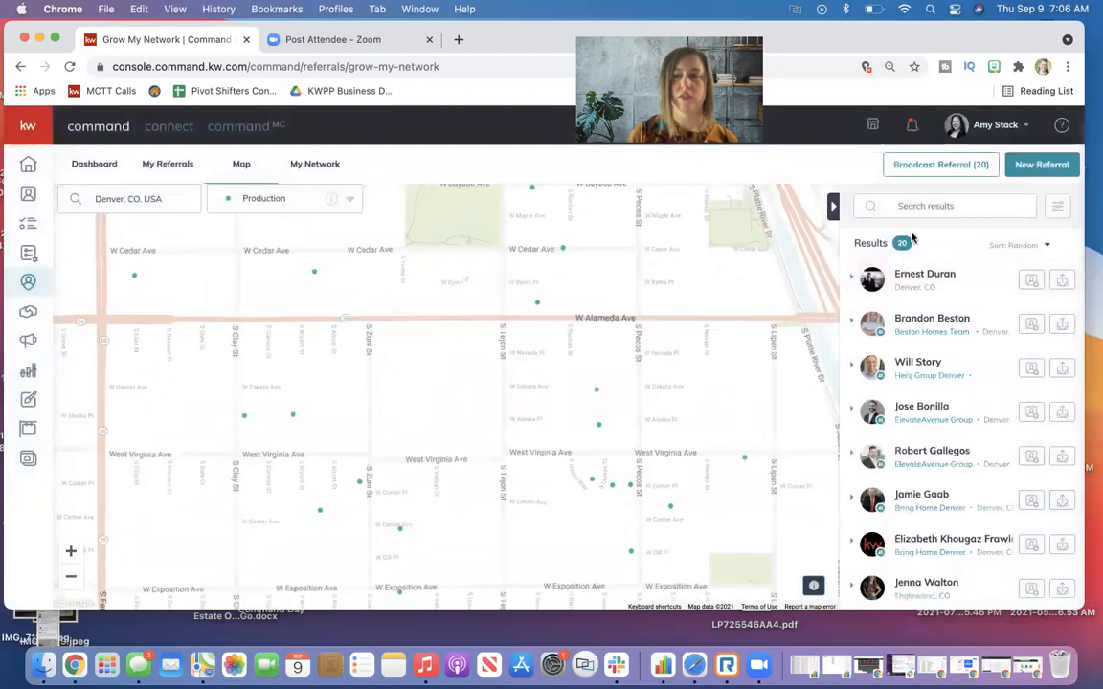
mouse_move(942, 168)
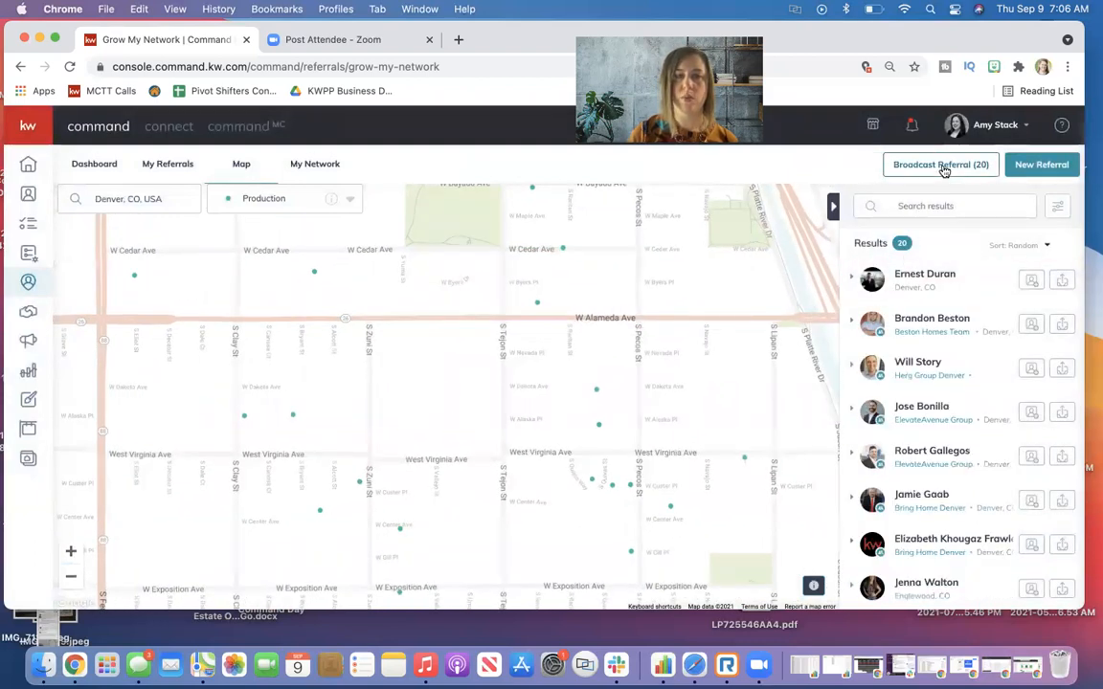
mouse_move(315, 164)
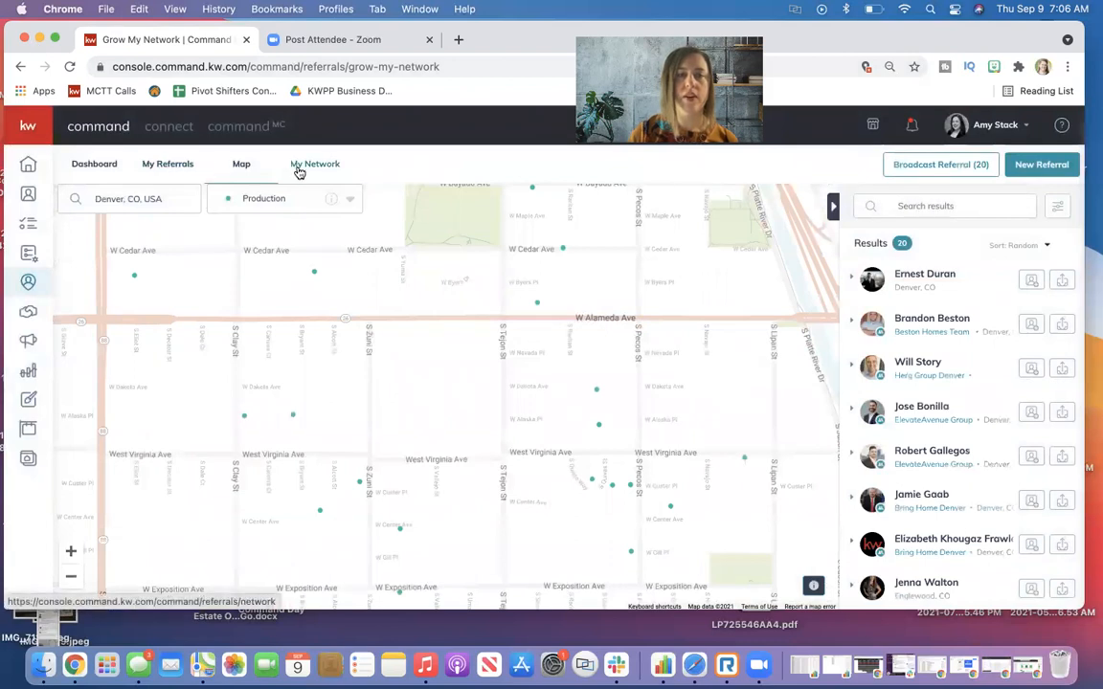
Search My Network for 'james' and select the single Bellingham, WA match
click(315, 164)
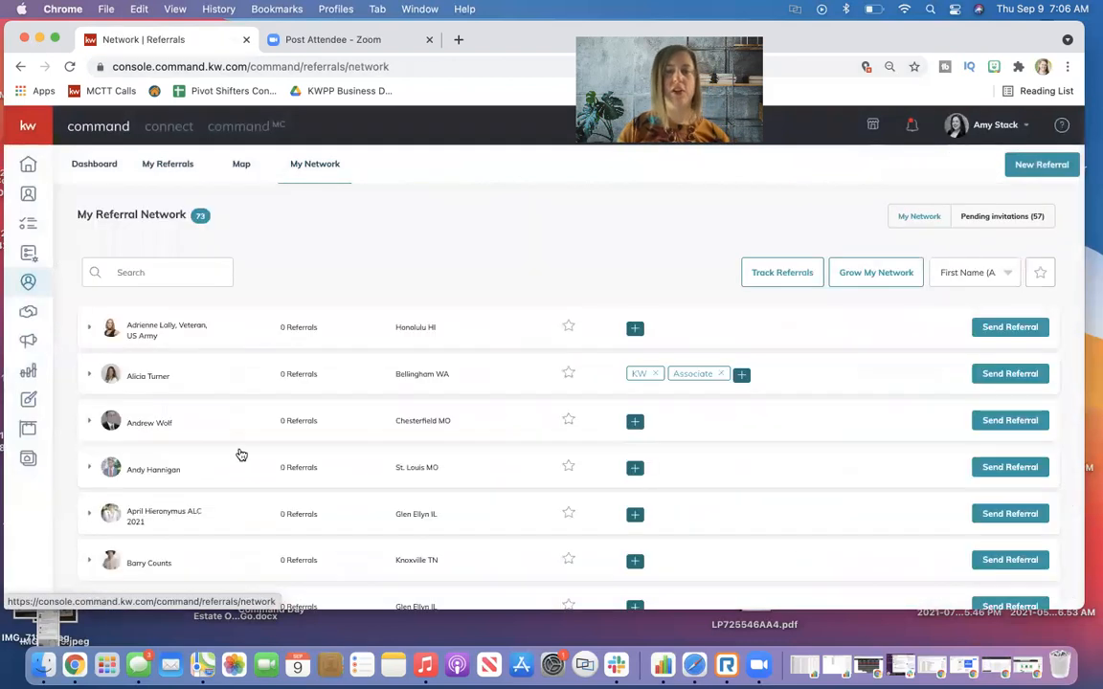
mouse_move(606, 509)
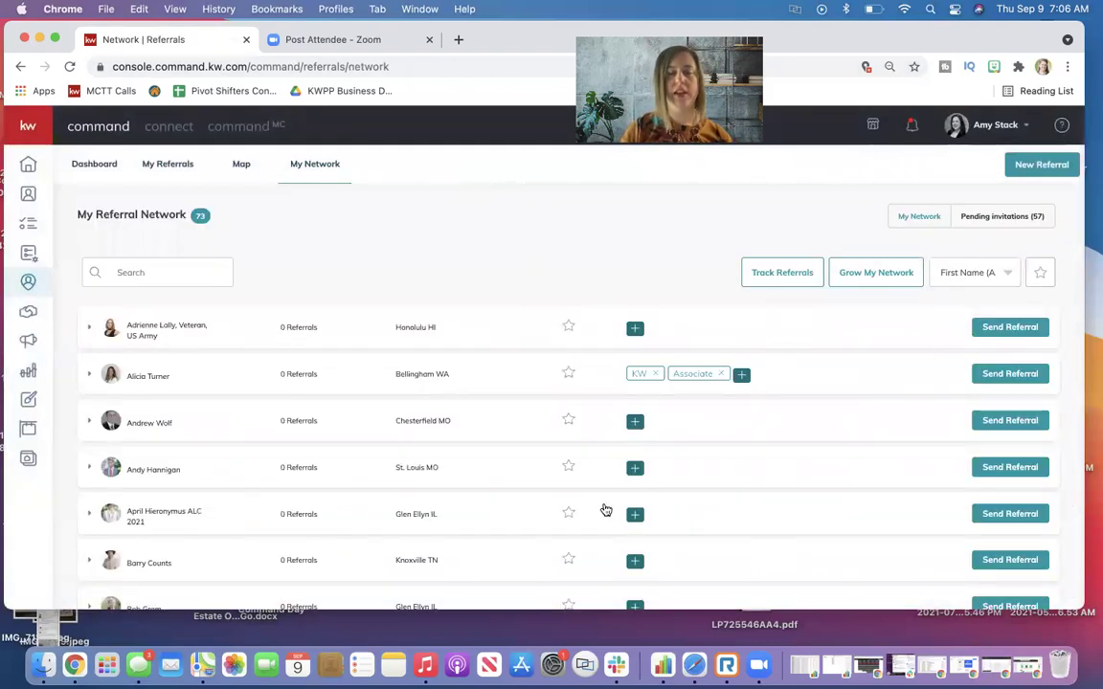
scroll(down, 3)
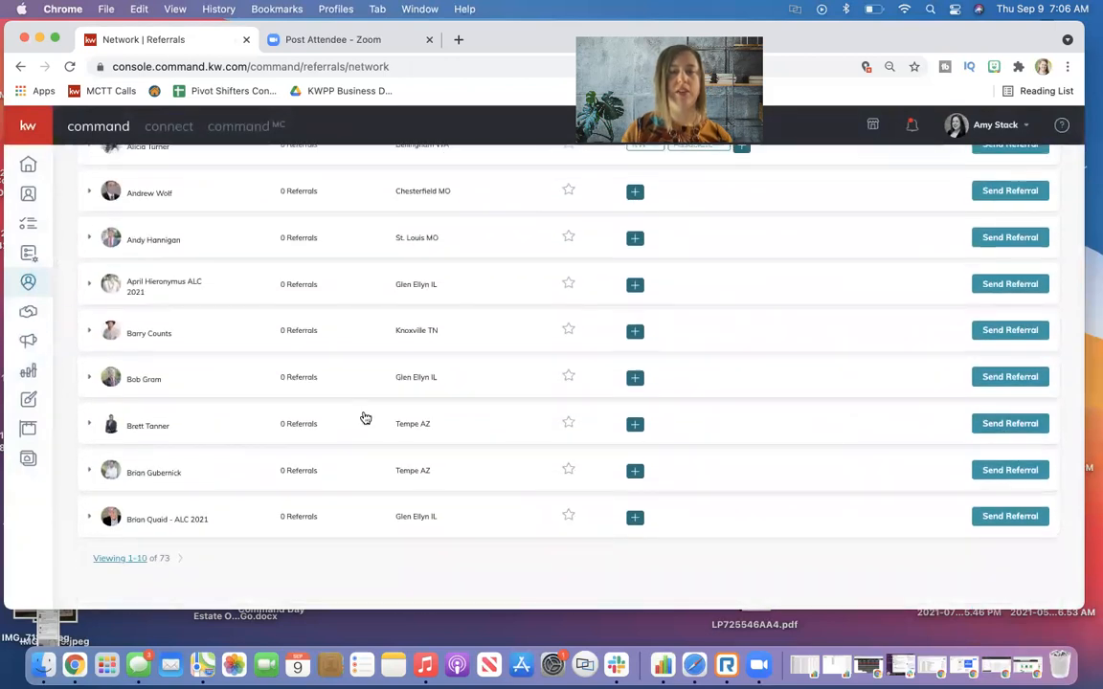
scroll(up, 3)
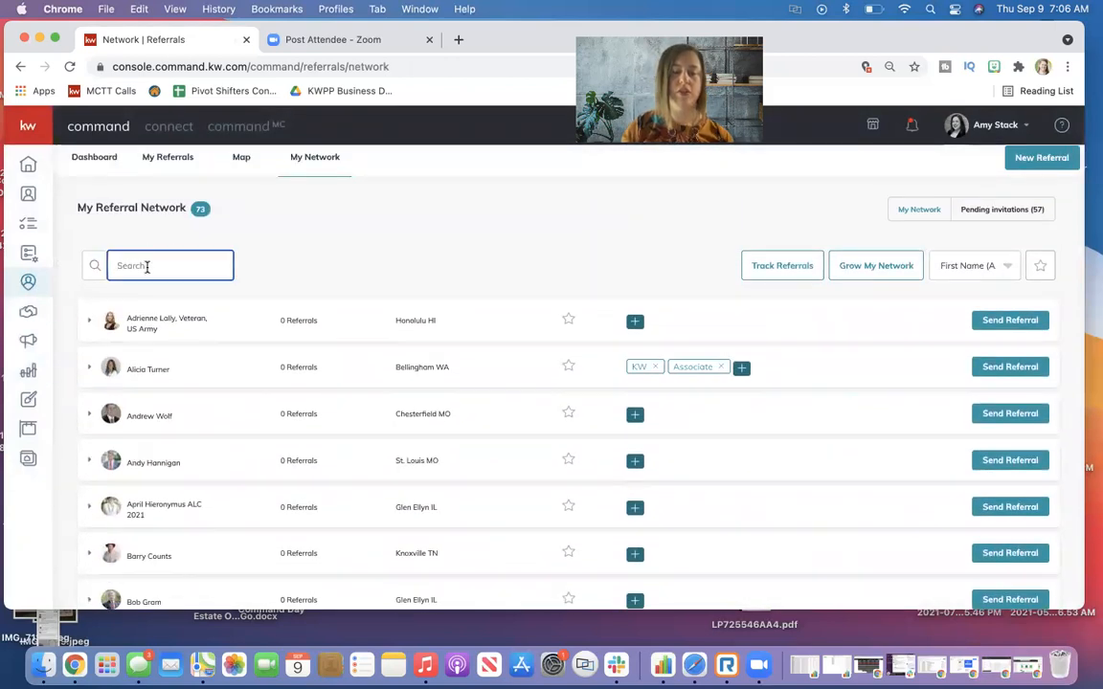
text(james)
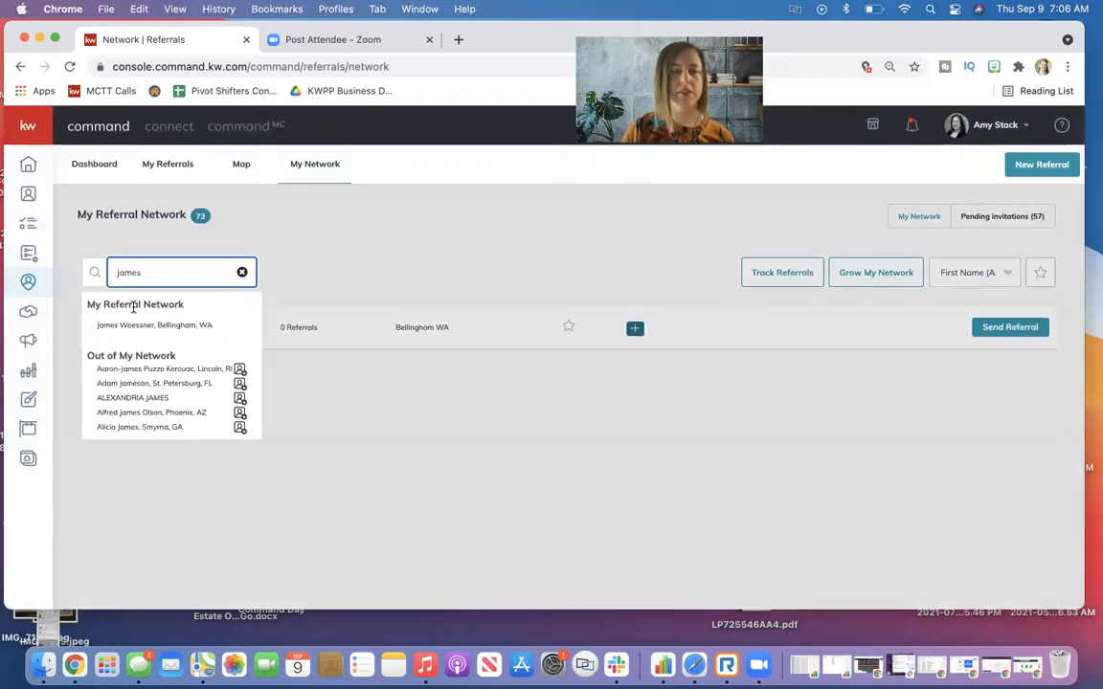
click(125, 324)
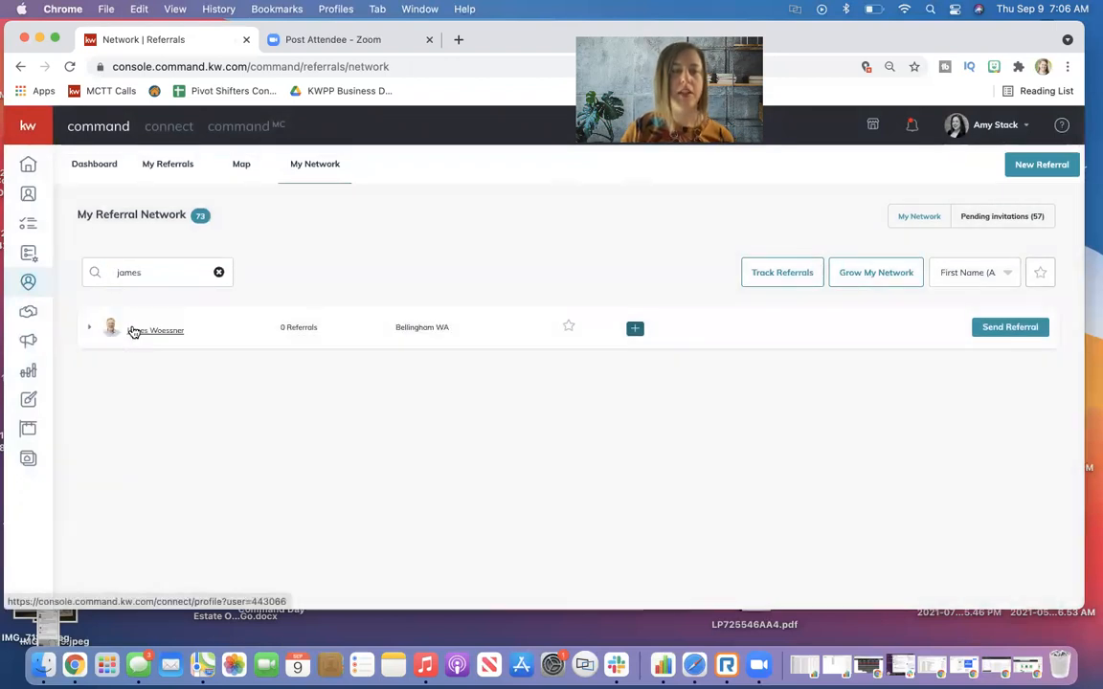